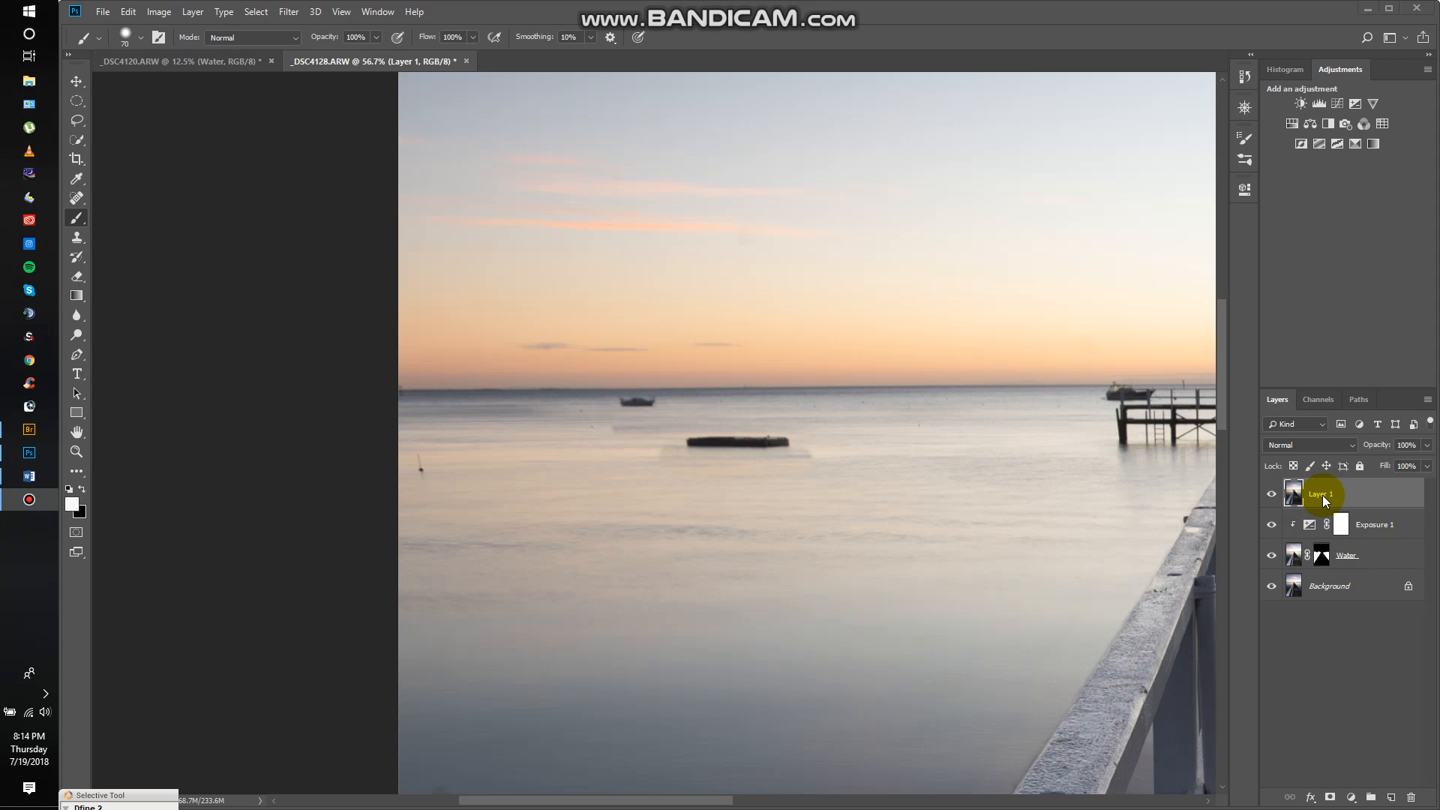
{"action": "mouse_move", "coordinate": [411, 464]}
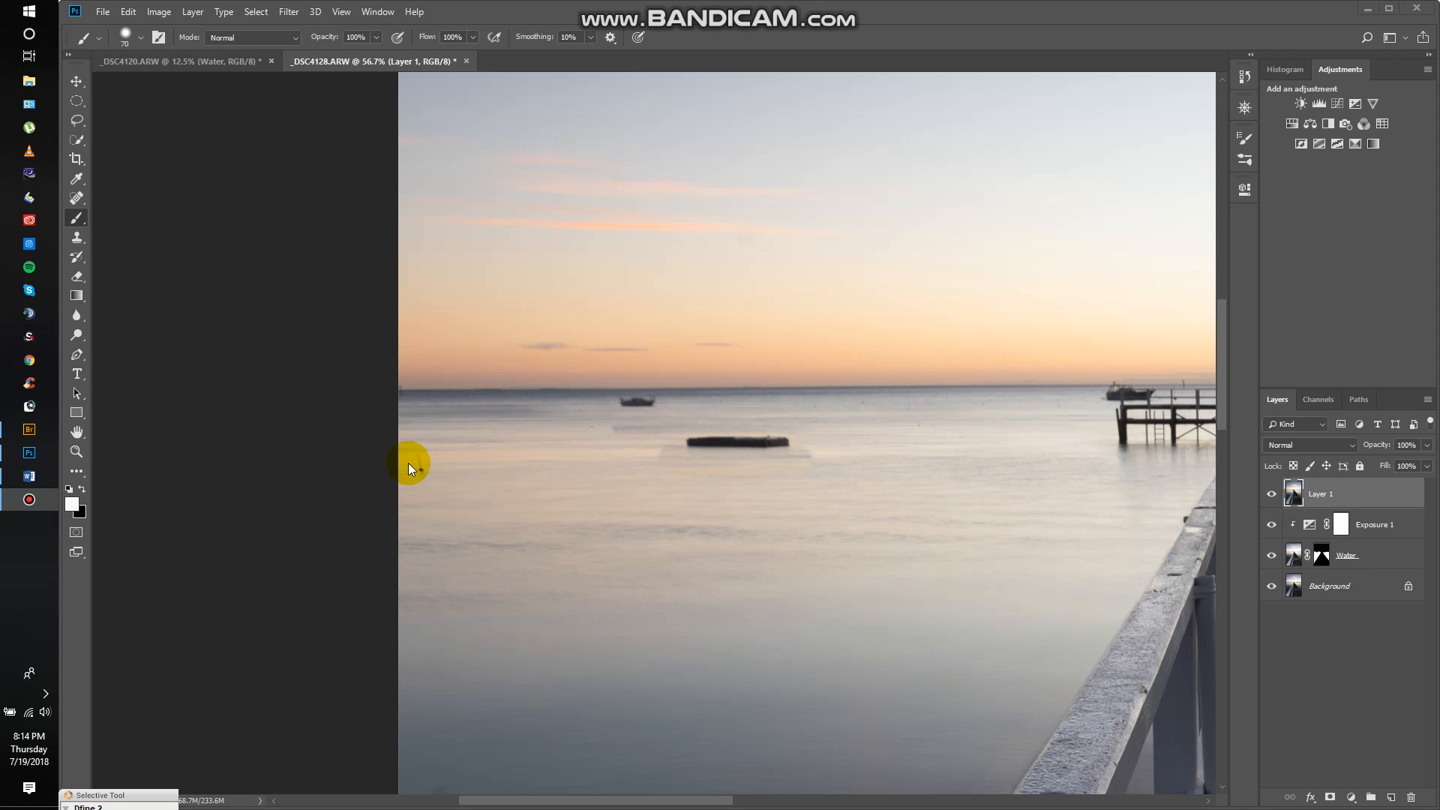
{"action": "mouse_move", "coordinate": [420, 464]}
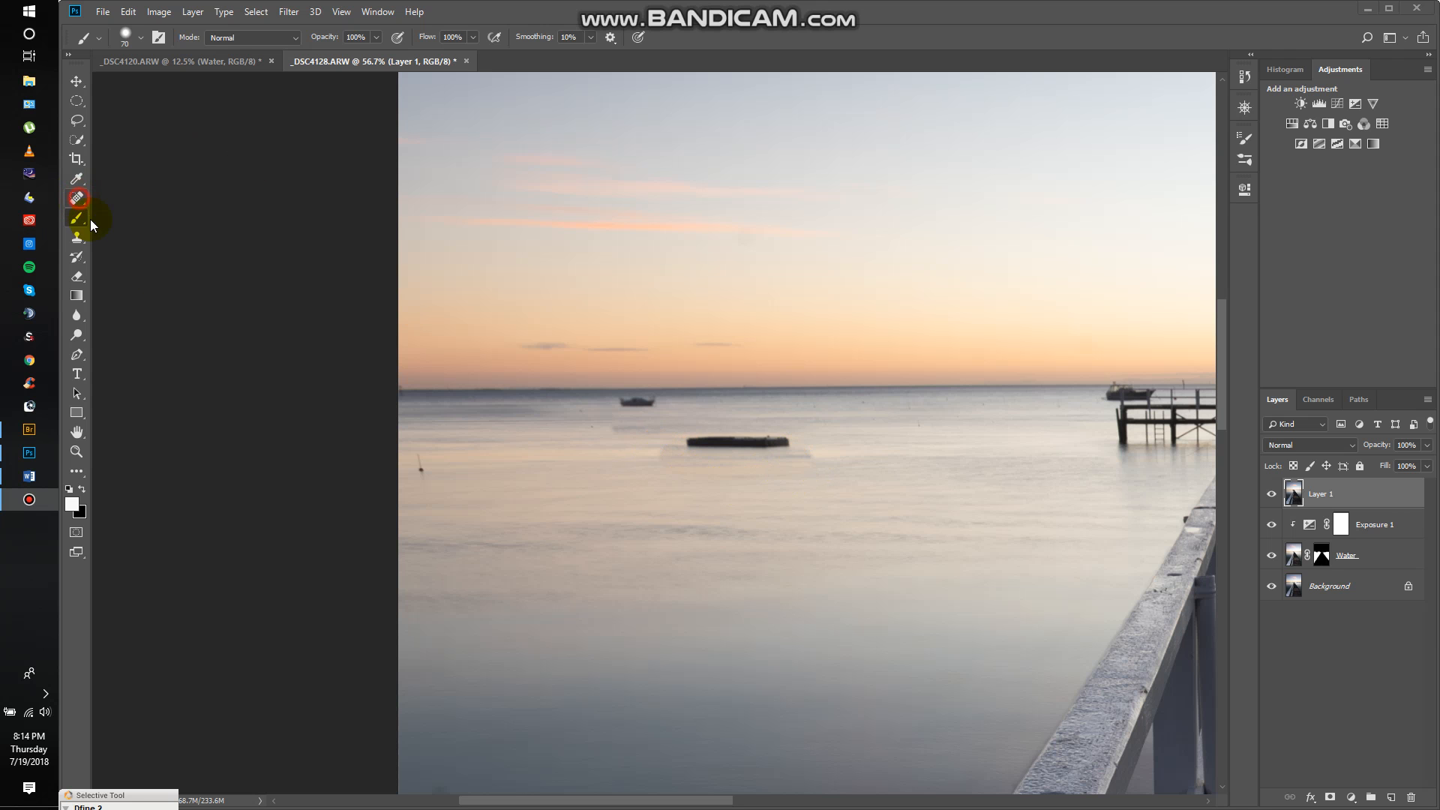
Step: Spot-heal the pale smear in the water beneath the floating platform on Layer 1
{"action": "left_click", "coordinate": [420, 463]}
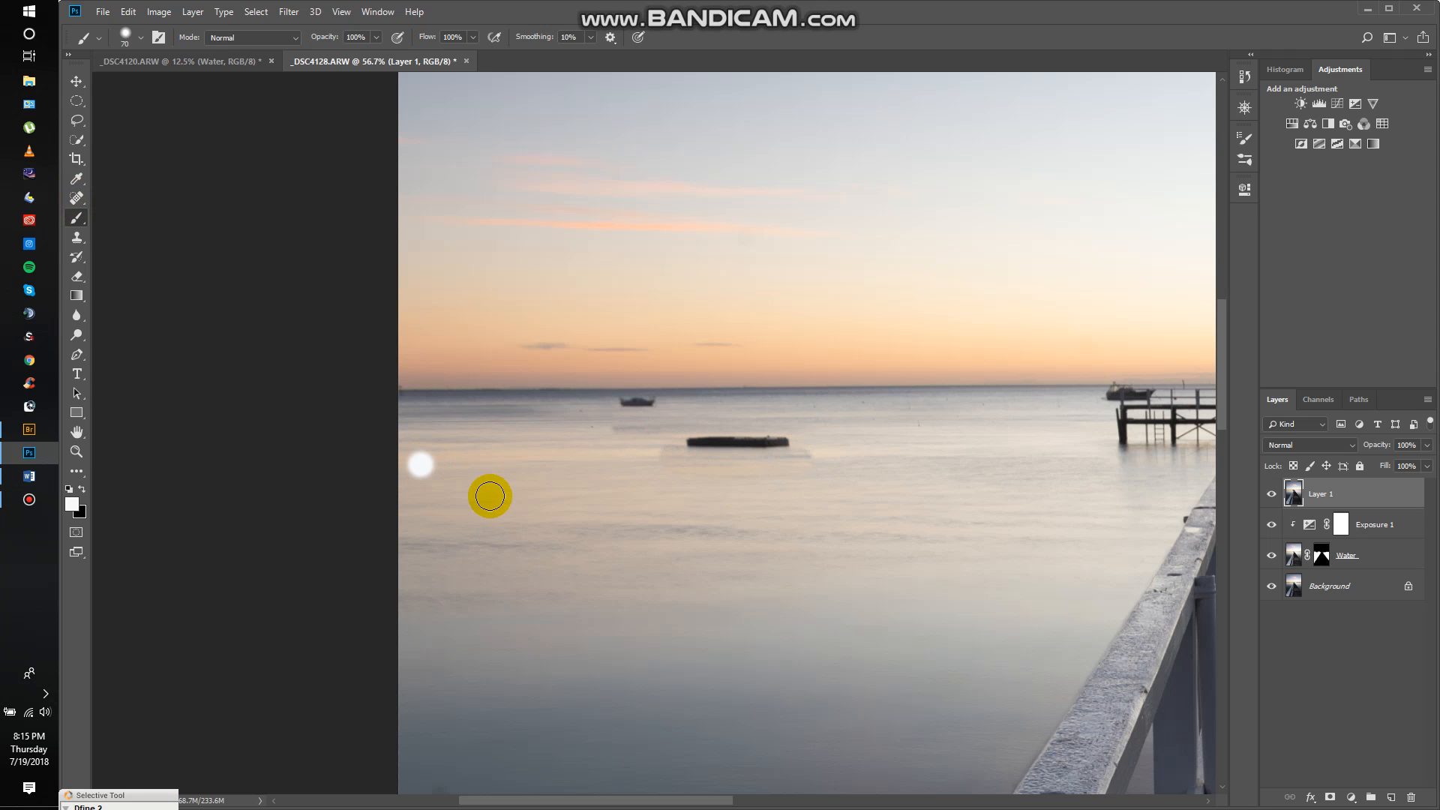
{"action": "left_click", "coordinate": [76, 276]}
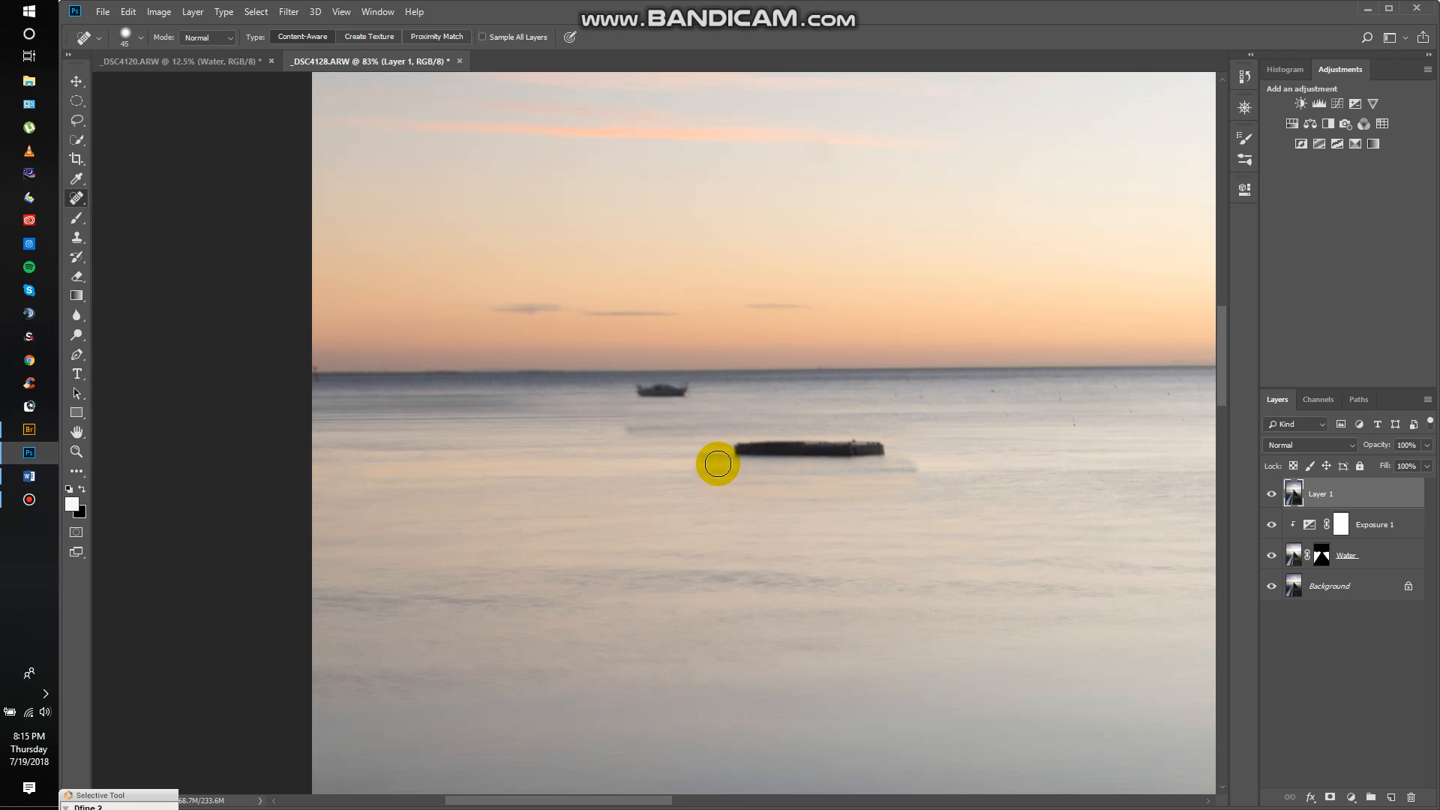
{"action": "left_click_drag", "start_coordinate": [717, 464], "coordinate": [915, 486]}
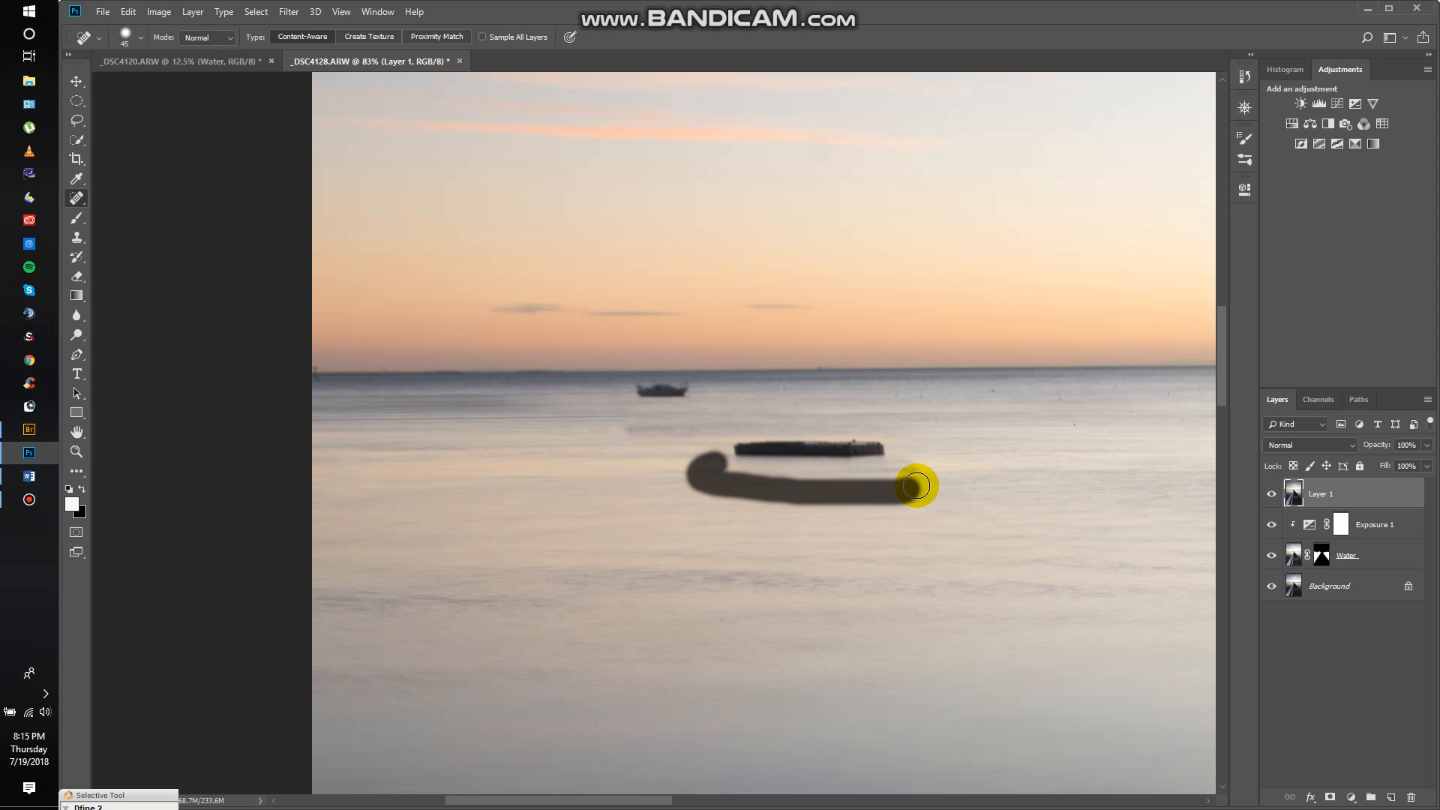
{"action": "left_click_drag", "start_coordinate": [916, 486], "coordinate": [757, 475]}
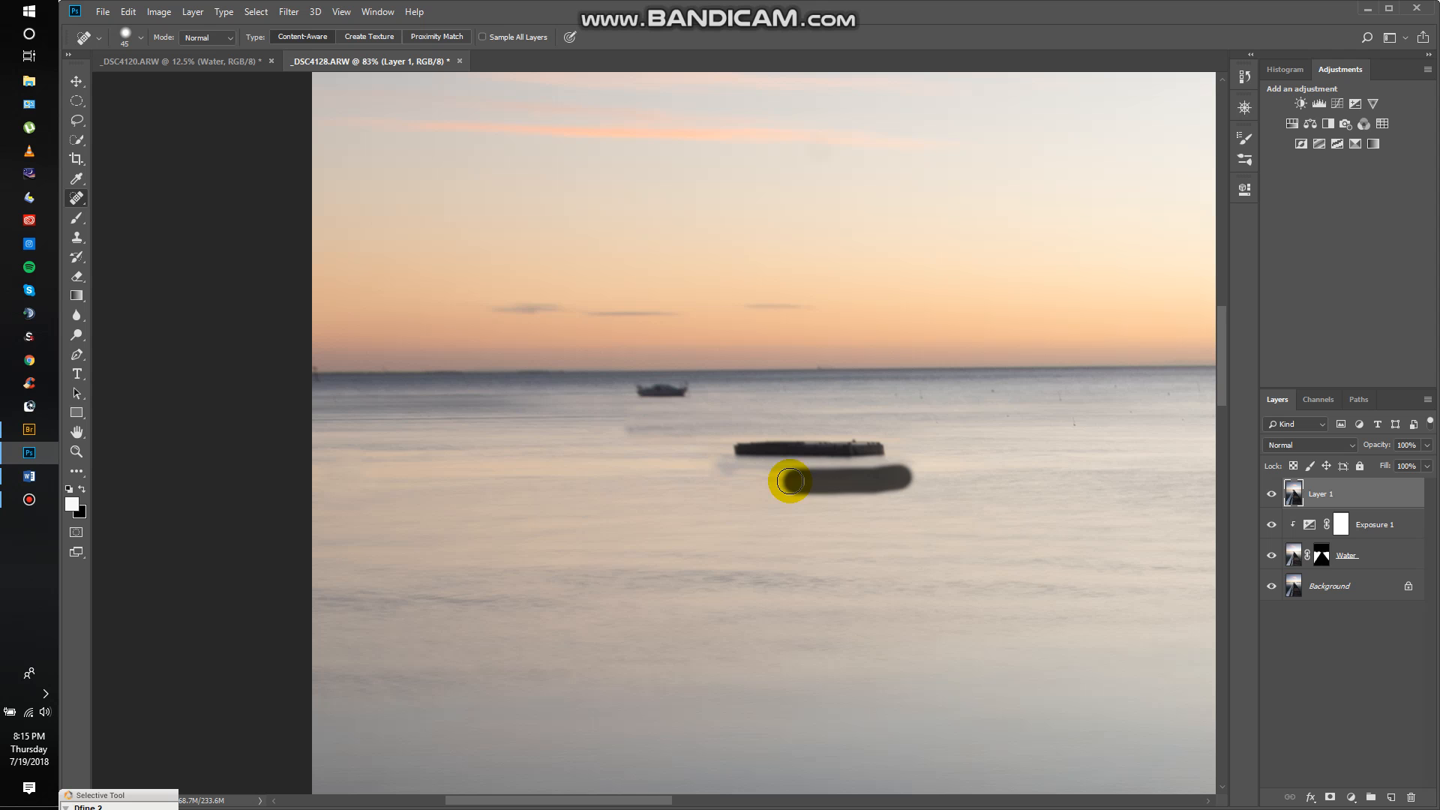
{"action": "left_click_drag", "start_coordinate": [790, 480], "coordinate": [820, 477]}
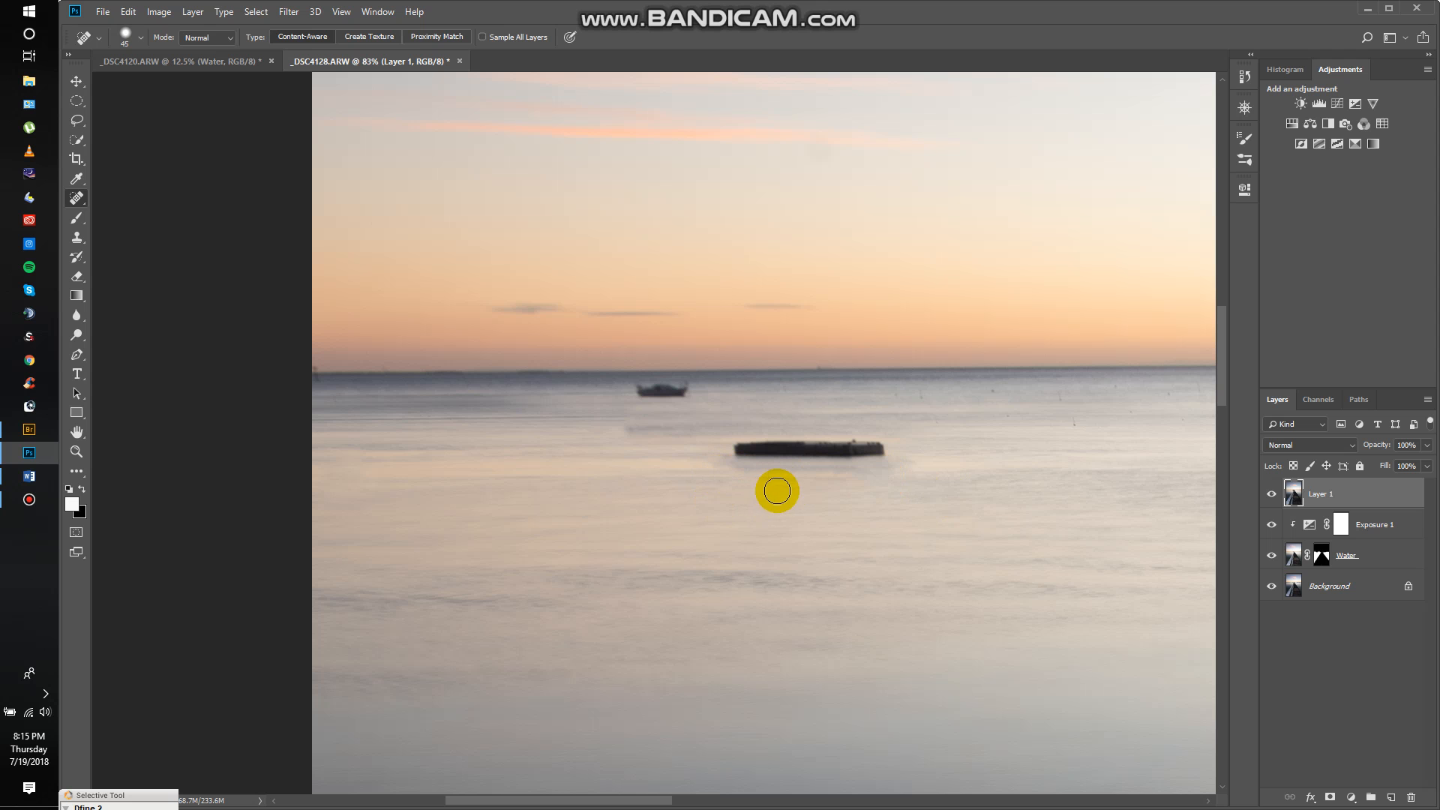
{"action": "left_click_drag", "start_coordinate": [775, 491], "coordinate": [619, 424]}
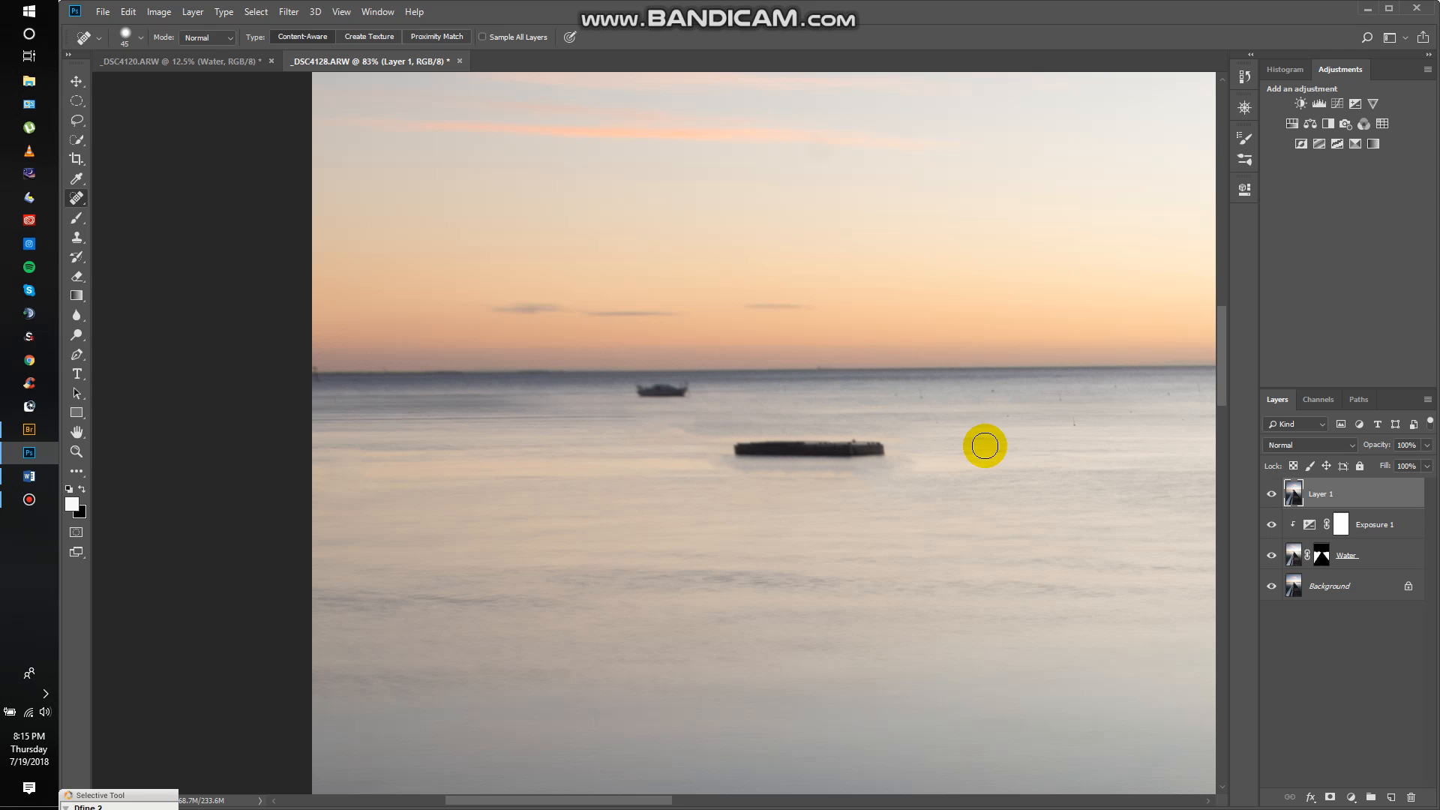
{"action": "mouse_move", "coordinate": [918, 400]}
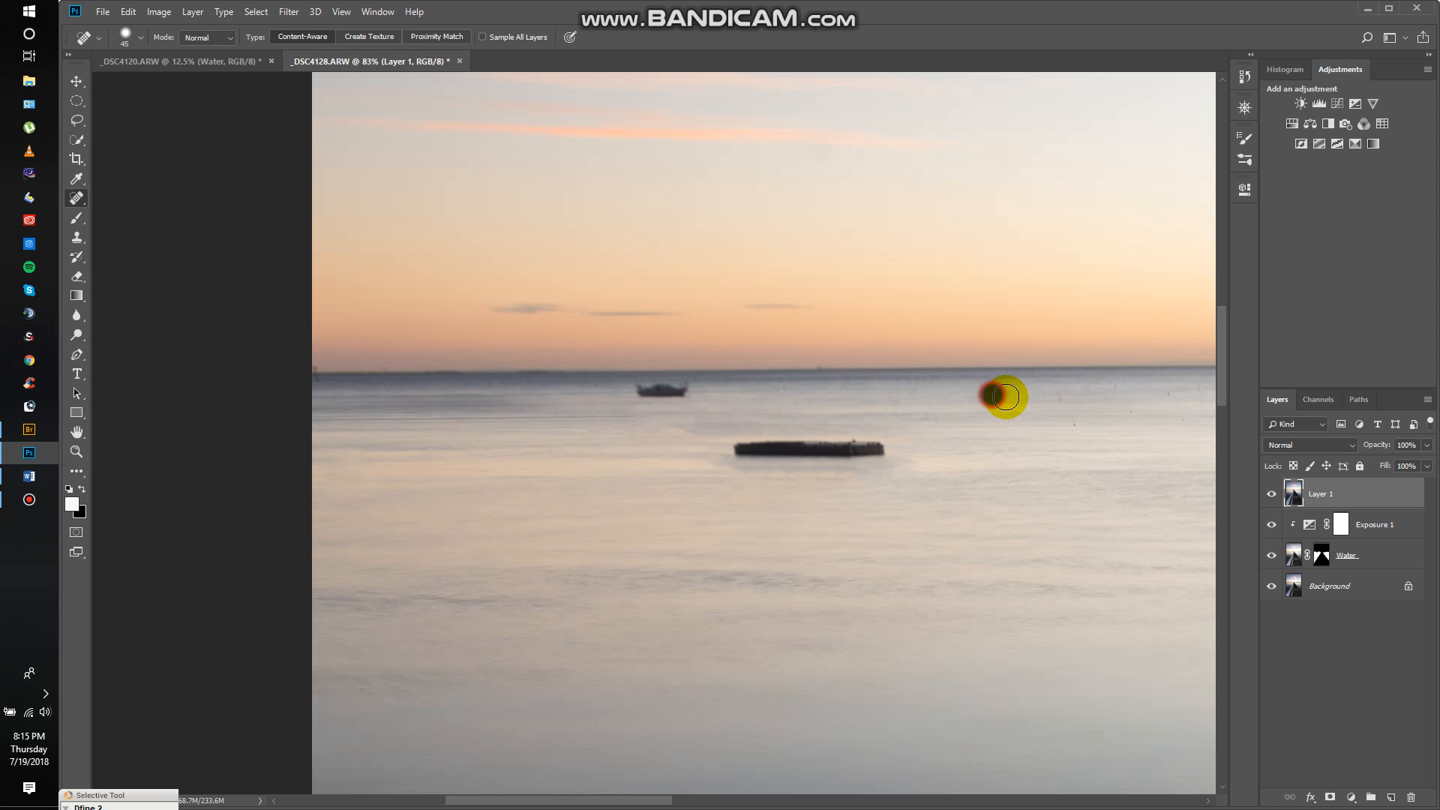
{"action": "mouse_move", "coordinate": [1123, 438]}
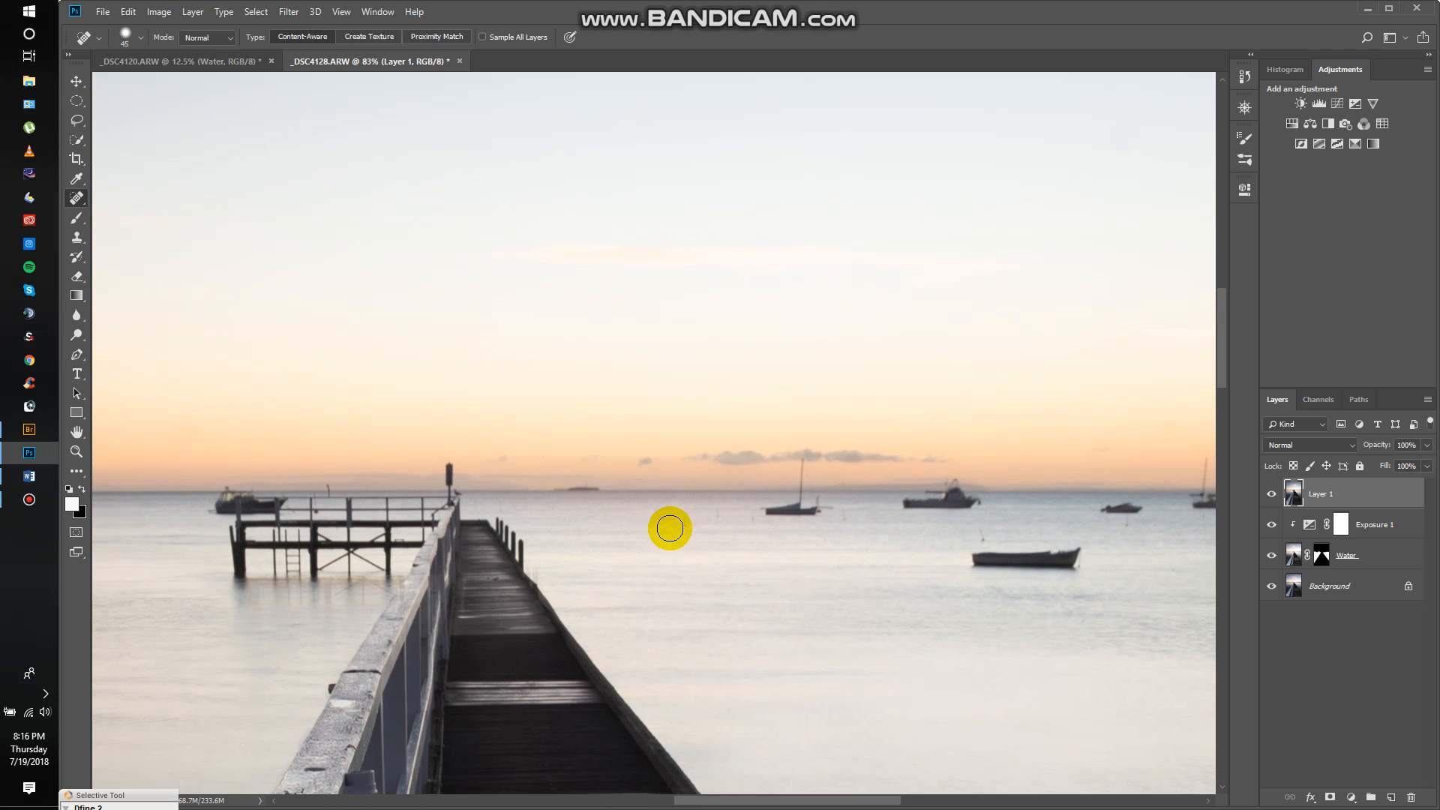
{"action": "mouse_move", "coordinate": [745, 517]}
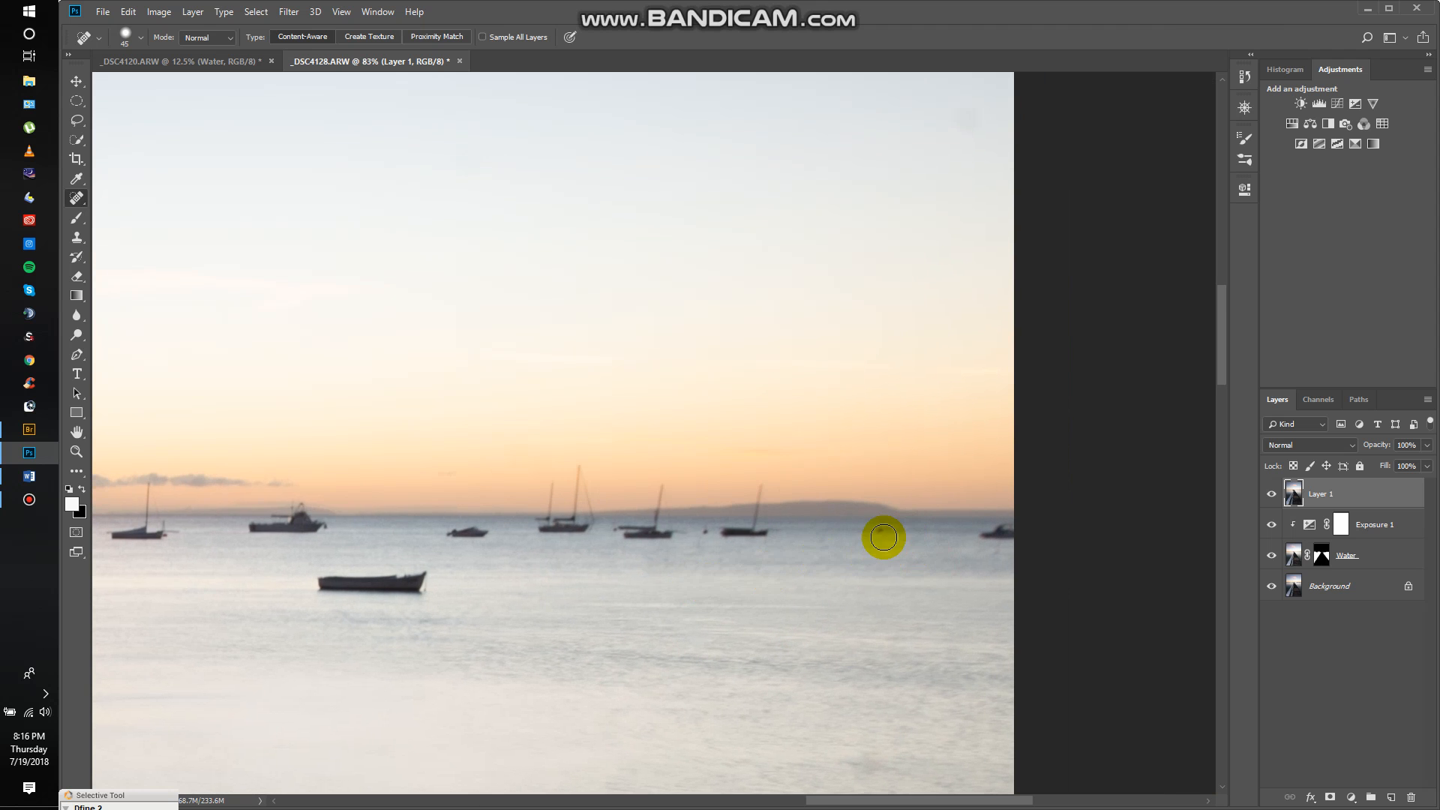
{"action": "mouse_move", "coordinate": [823, 531]}
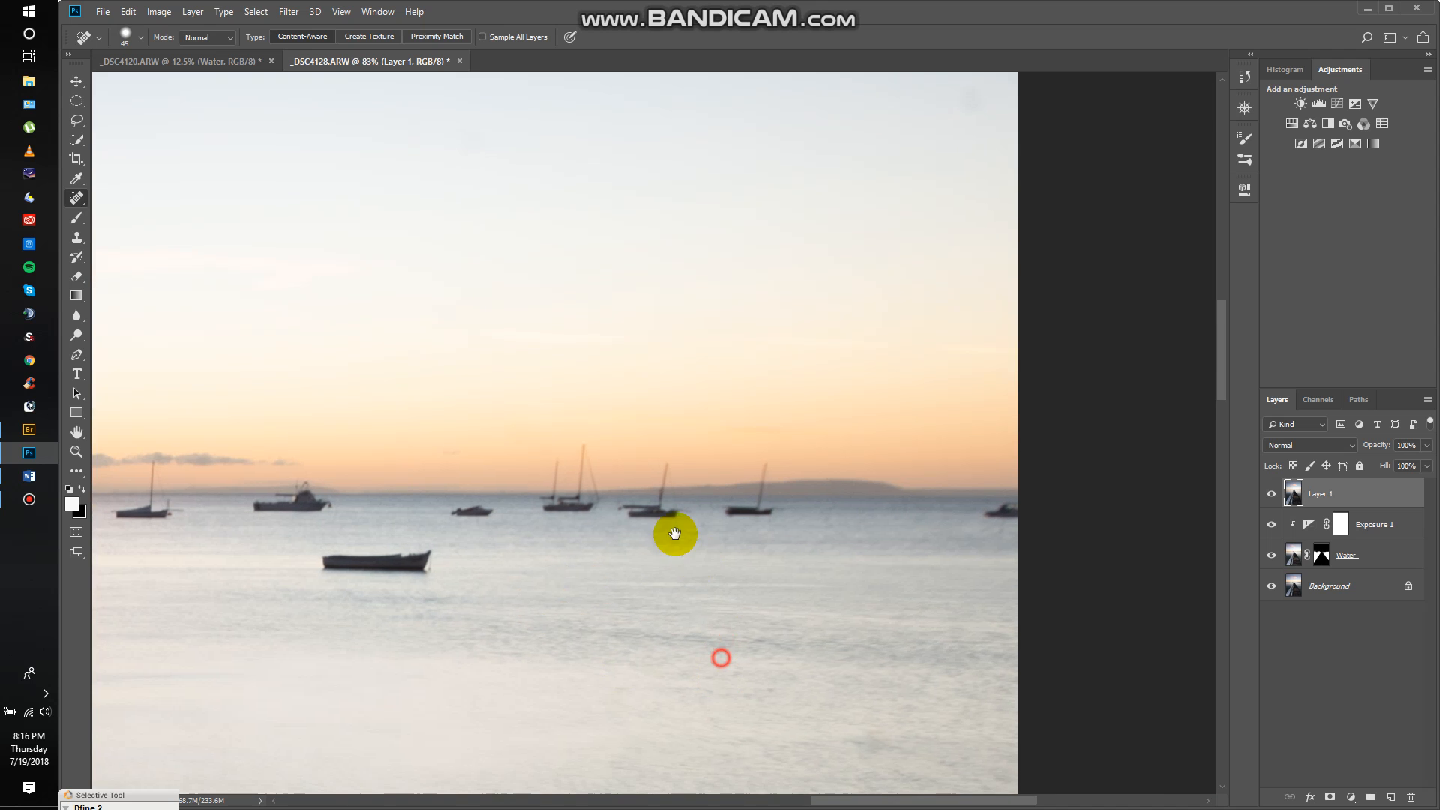
Step: Spot-heal the dark specks in the water below the boats near the horizon
{"action": "left_click_drag", "start_coordinate": [675, 534], "coordinate": [784, 538]}
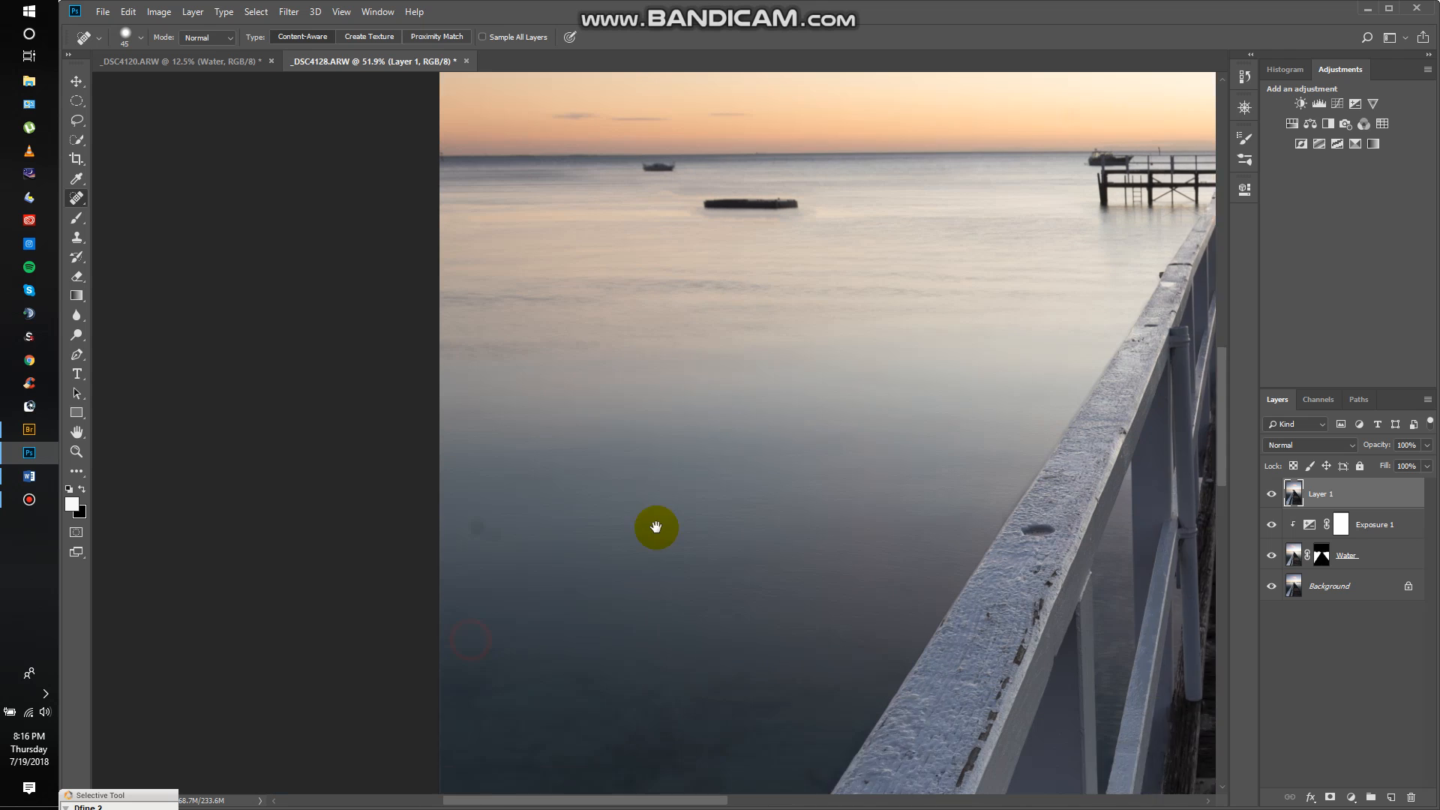
{"action": "left_click_drag", "start_coordinate": [656, 526], "coordinate": [563, 503]}
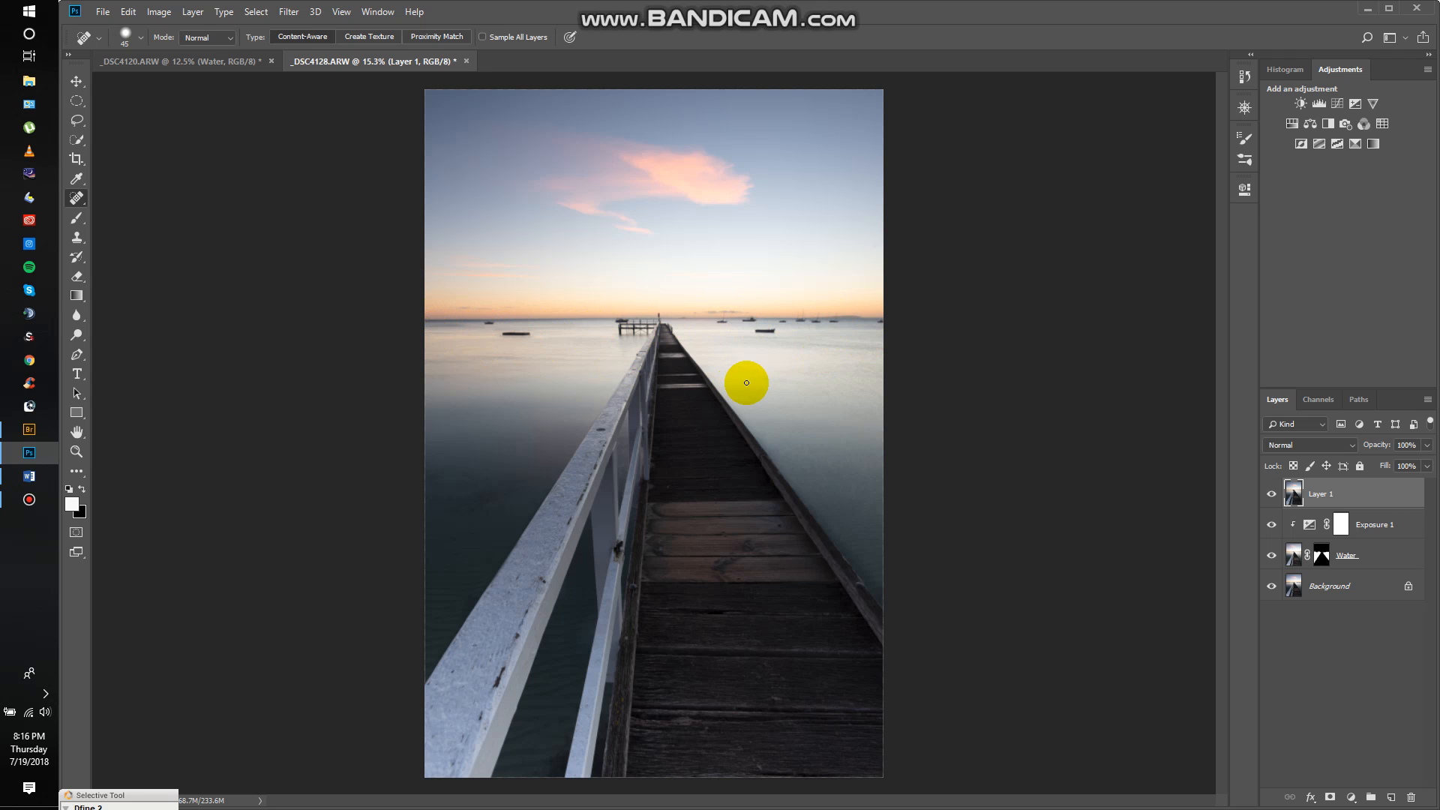
{"action": "mouse_move", "coordinate": [939, 477]}
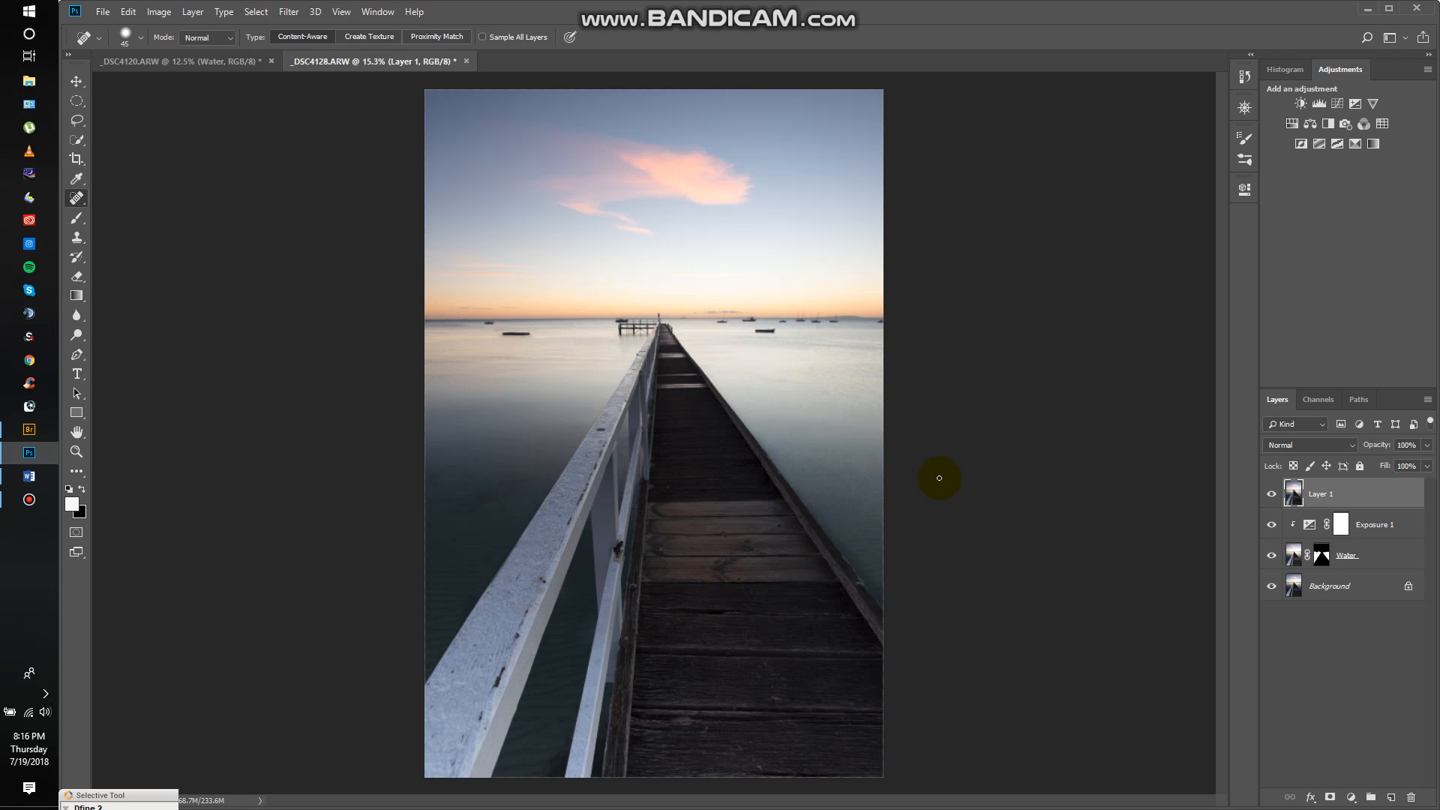
{"action": "mouse_move", "coordinate": [903, 340]}
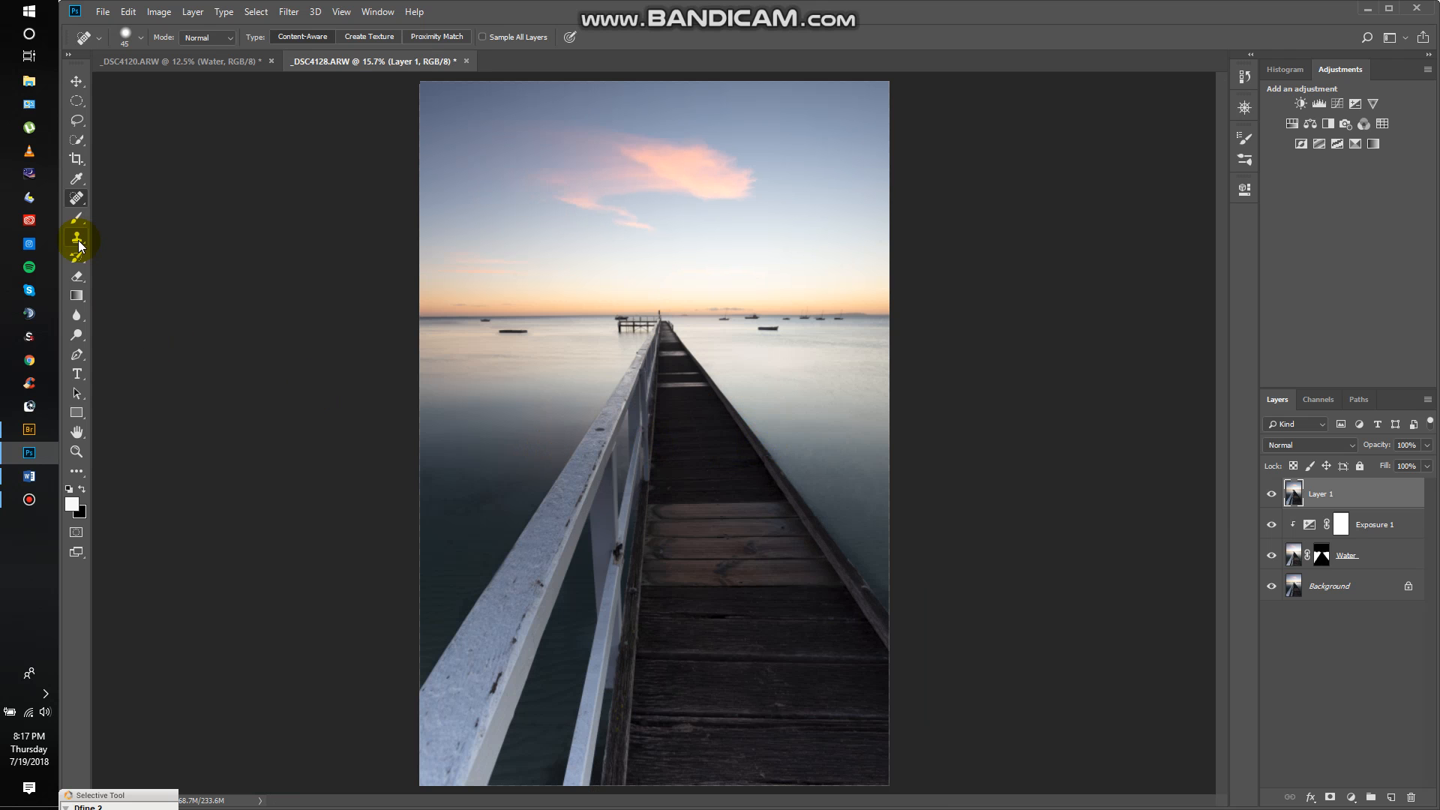
{"action": "mouse_move", "coordinate": [444, 453]}
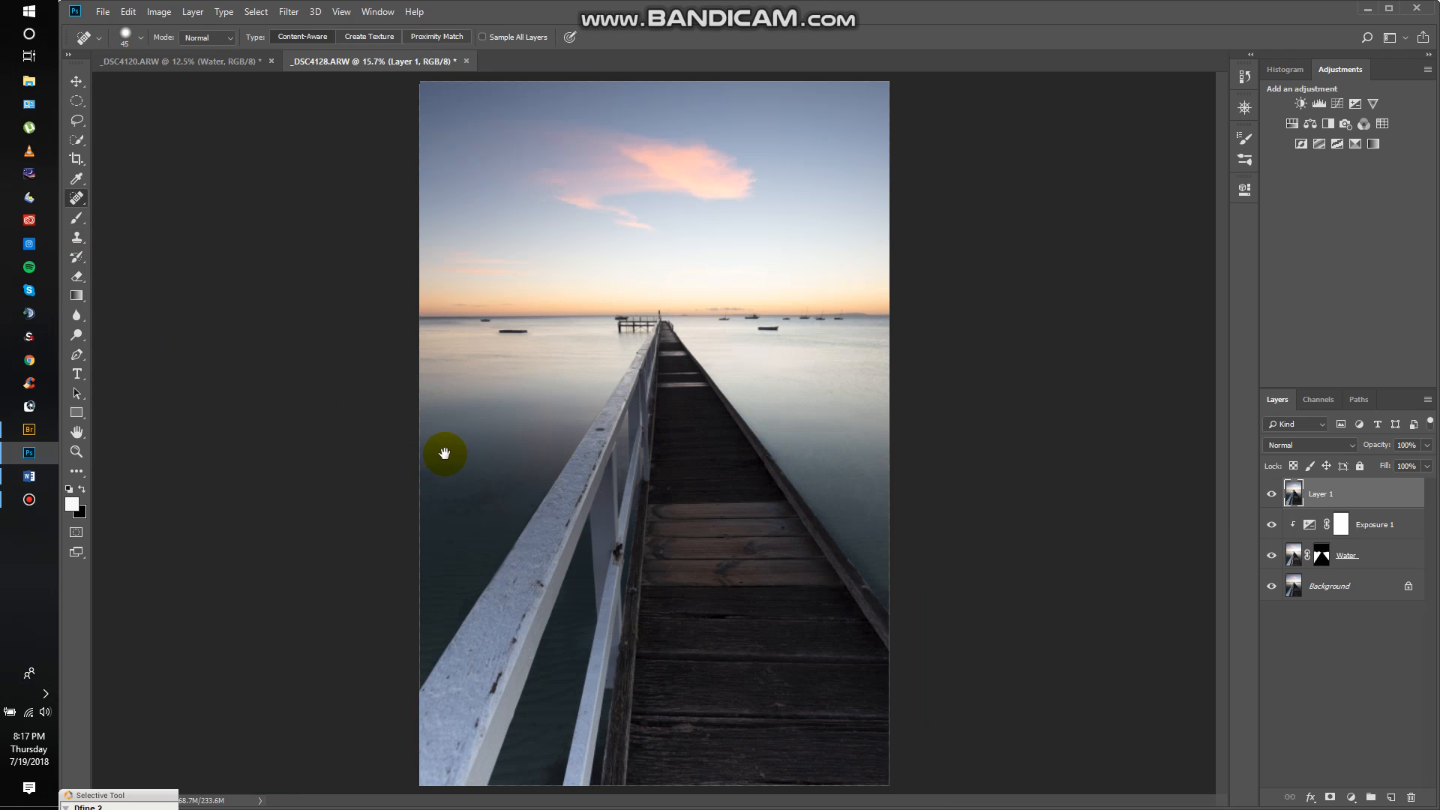
{"action": "mouse_move", "coordinate": [501, 435]}
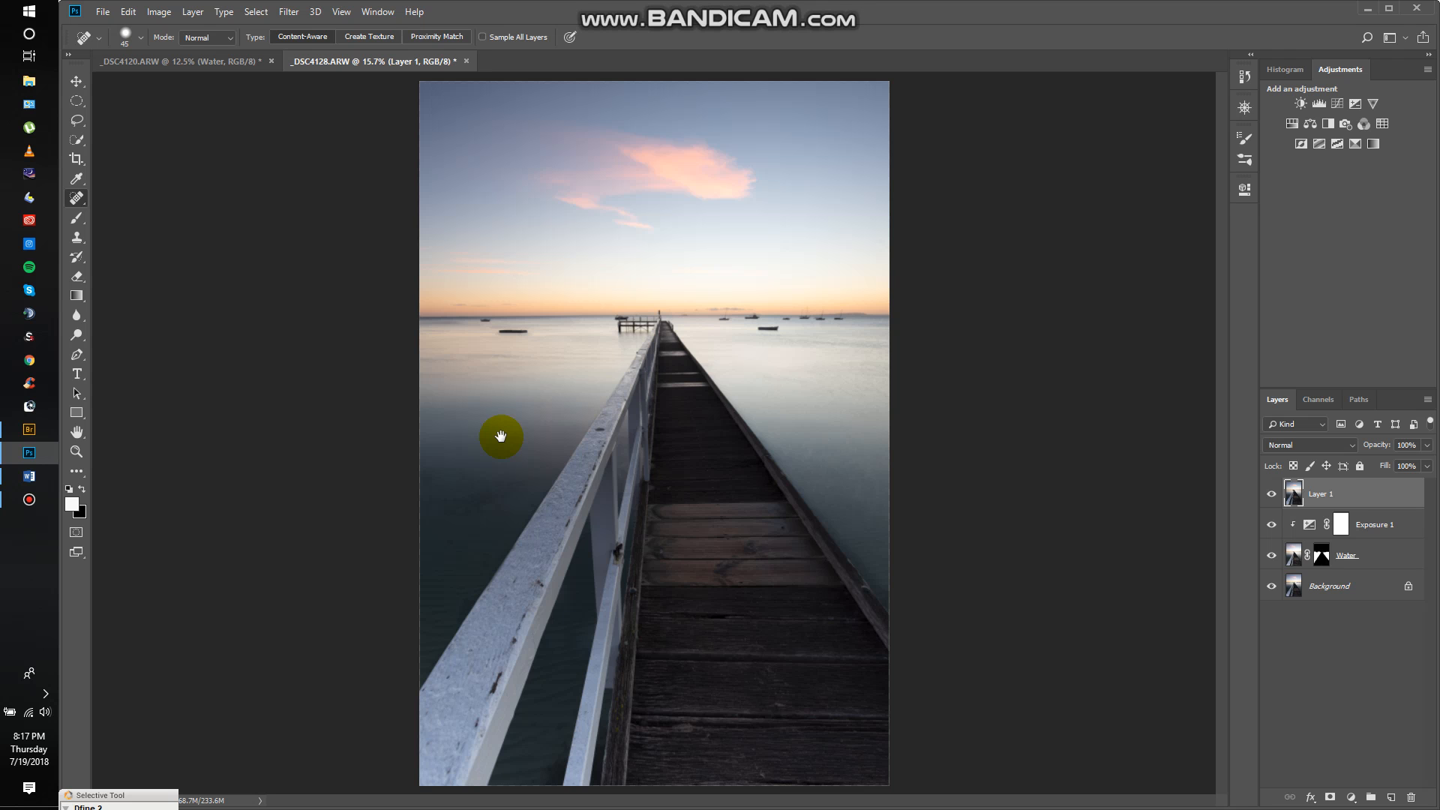
{"action": "mouse_move", "coordinate": [648, 420]}
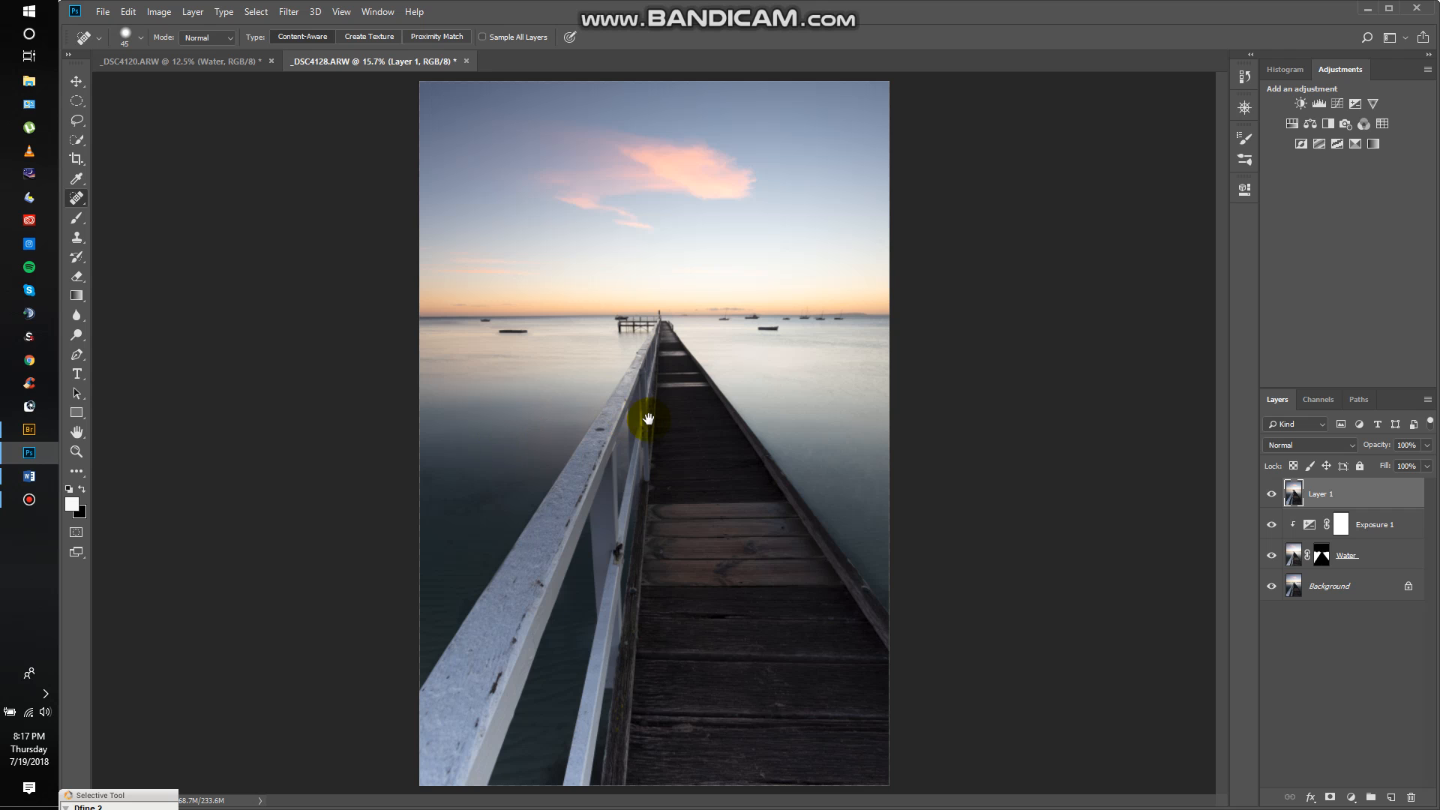
{"action": "mouse_move", "coordinate": [648, 414]}
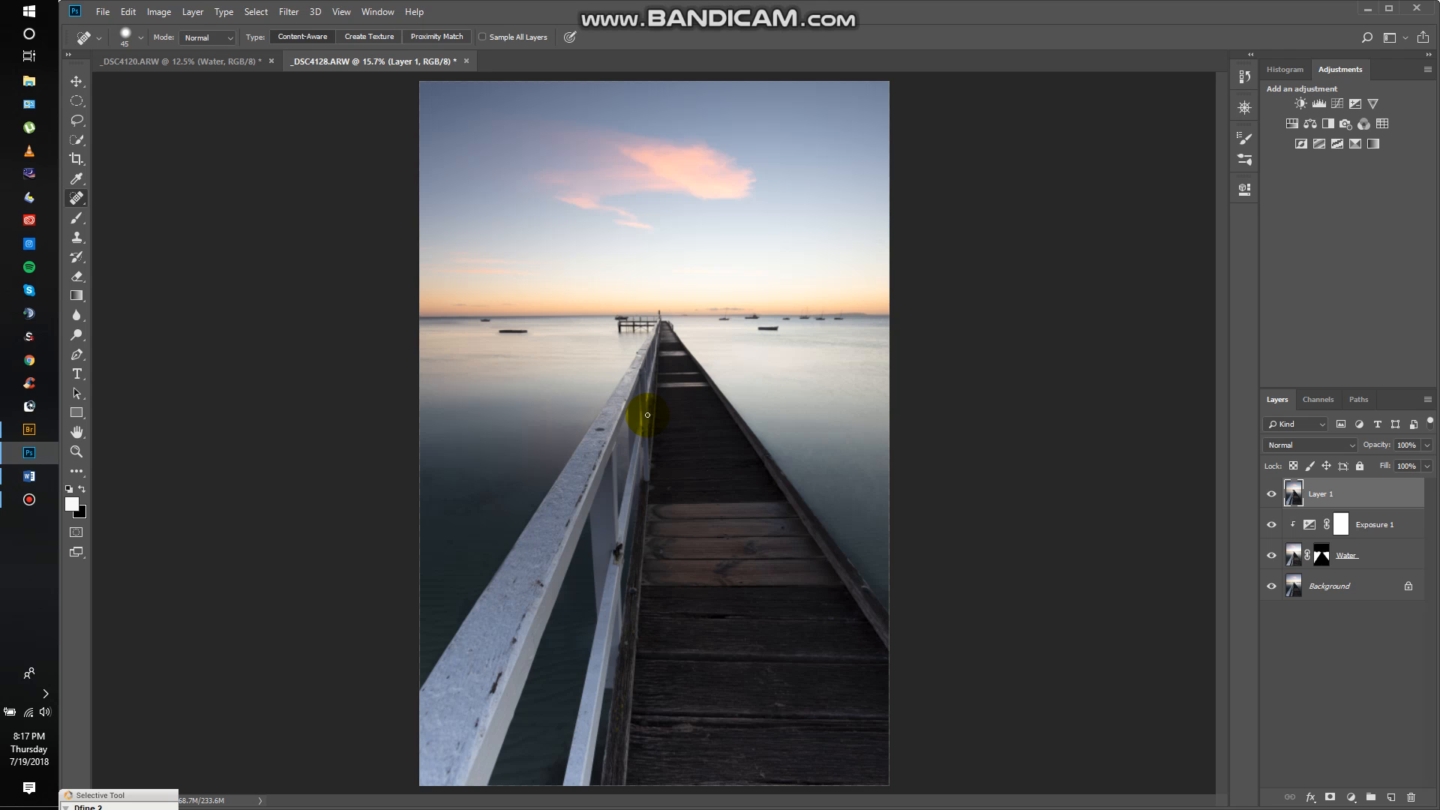
{"action": "mouse_move", "coordinate": [649, 410]}
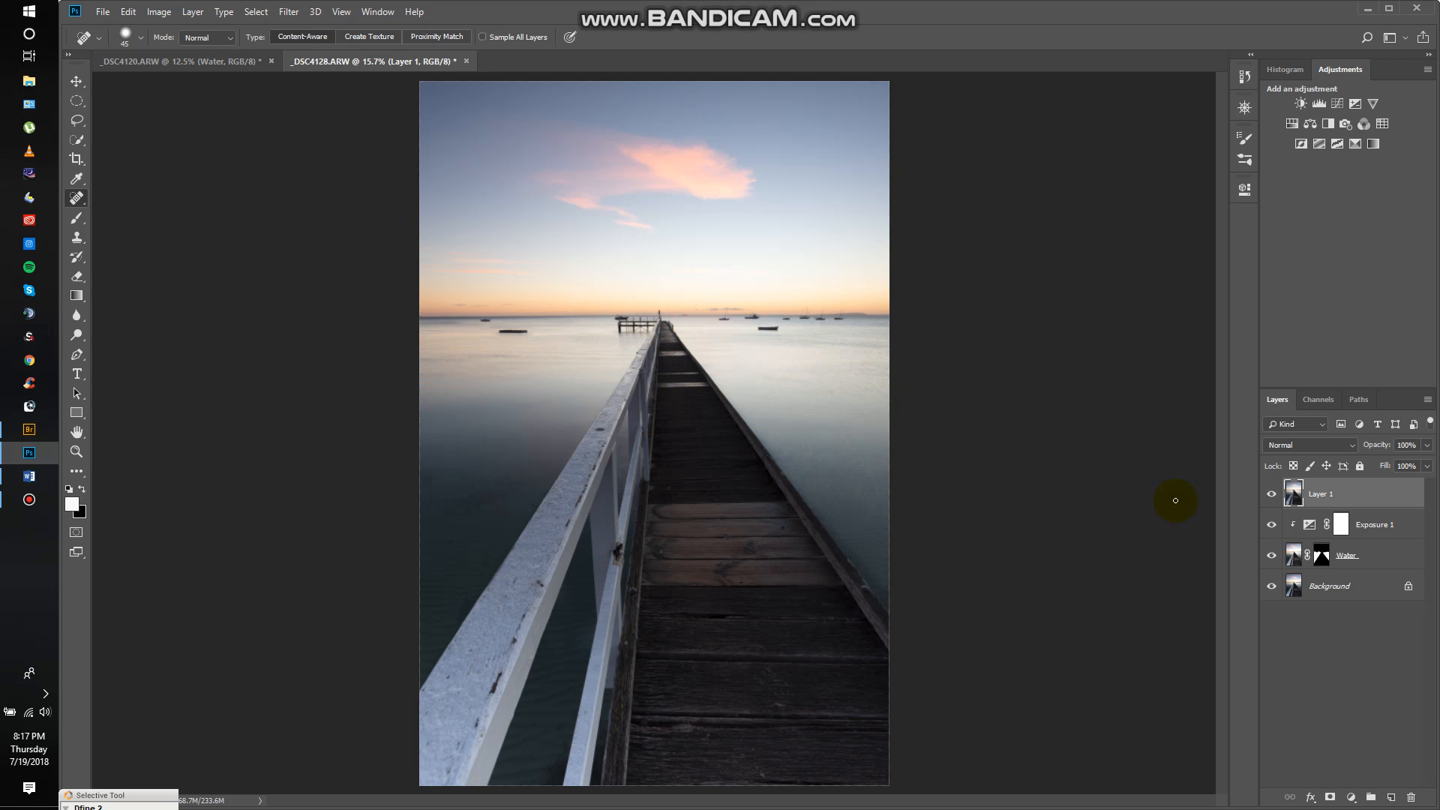
{"action": "mouse_move", "coordinate": [1194, 476]}
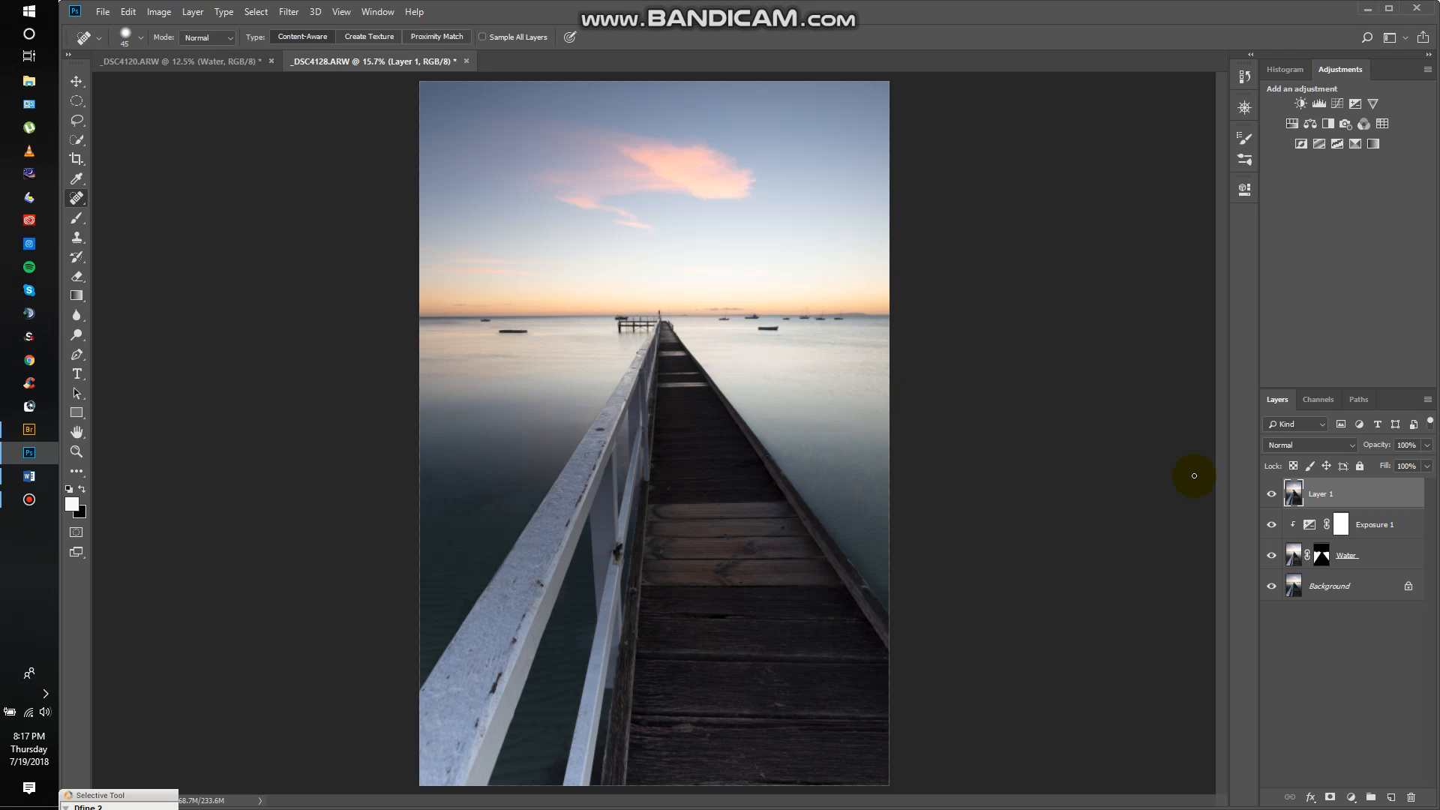
{"action": "mouse_move", "coordinate": [435, 327]}
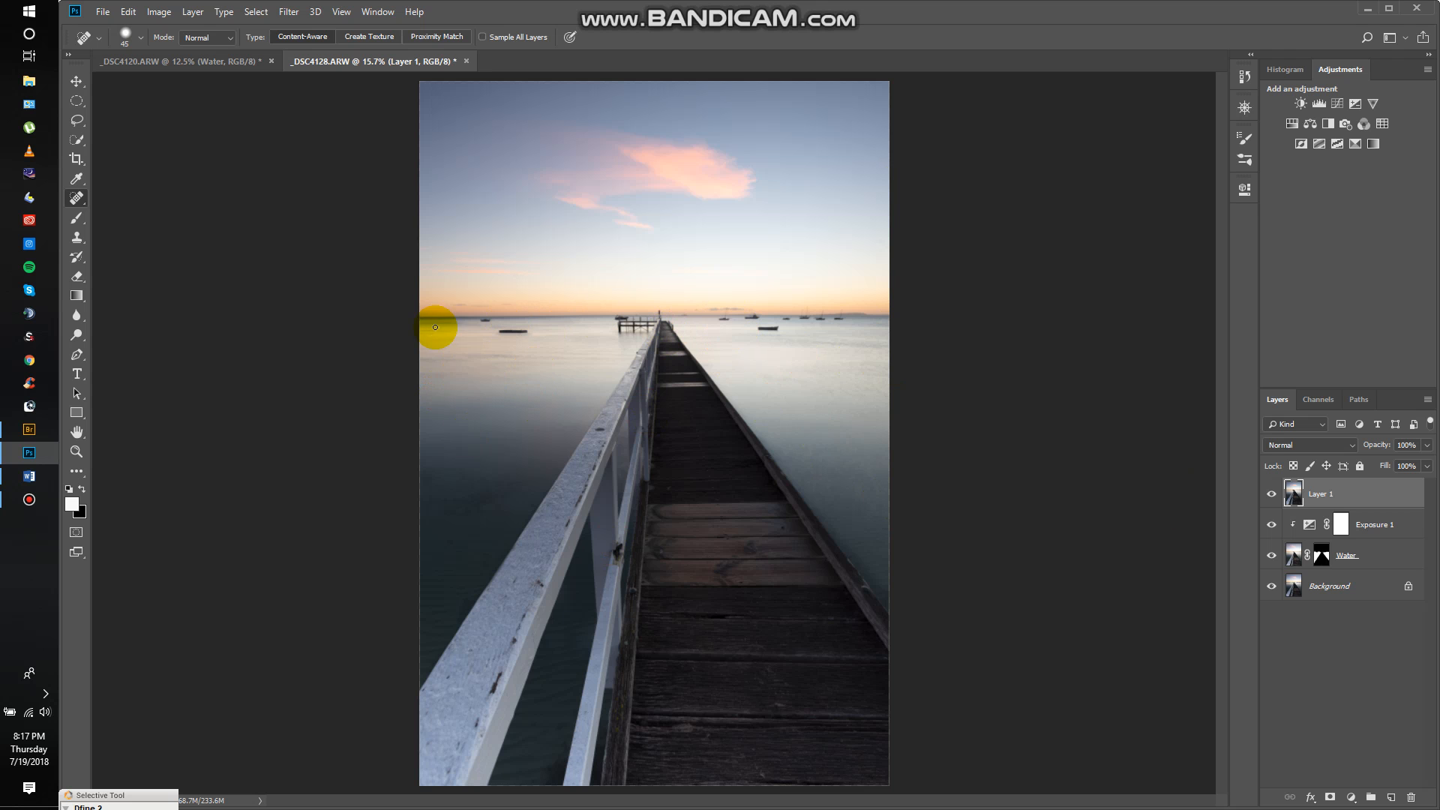
{"action": "mouse_move", "coordinate": [871, 321]}
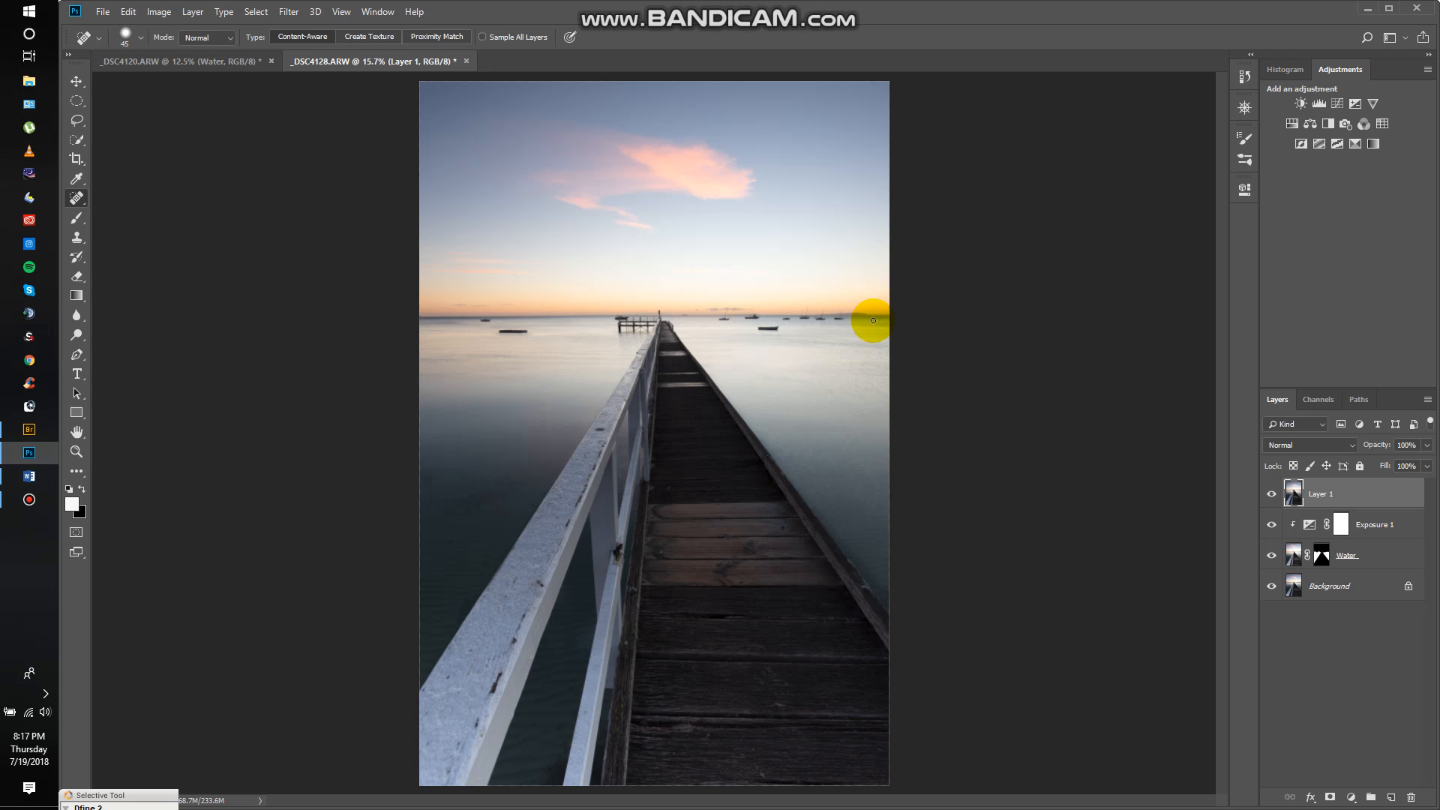
{"action": "mouse_move", "coordinate": [73, 160]}
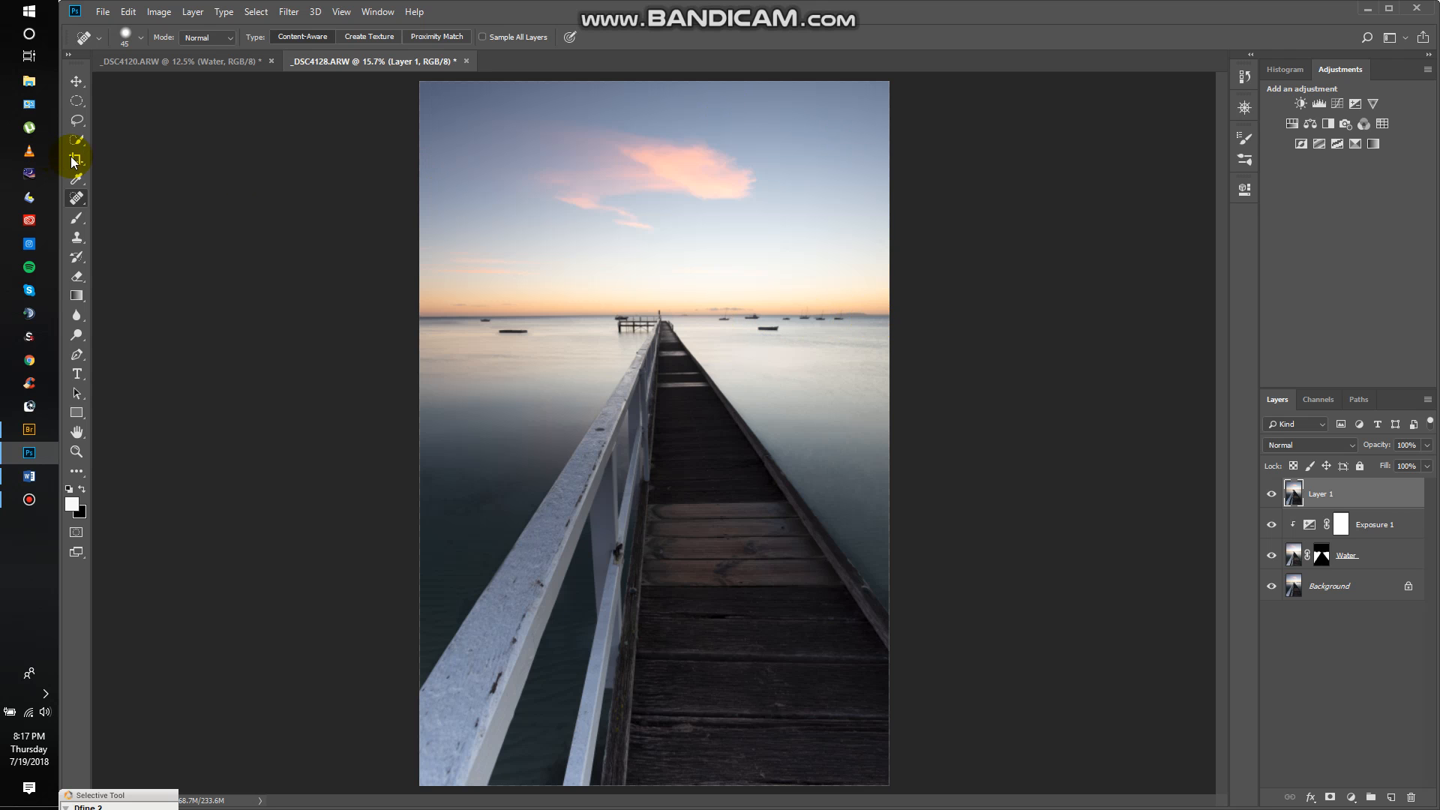
Step: With the Crop tool's Straighten, trace the sea horizon to rotate the image level
{"action": "left_click", "coordinate": [77, 167]}
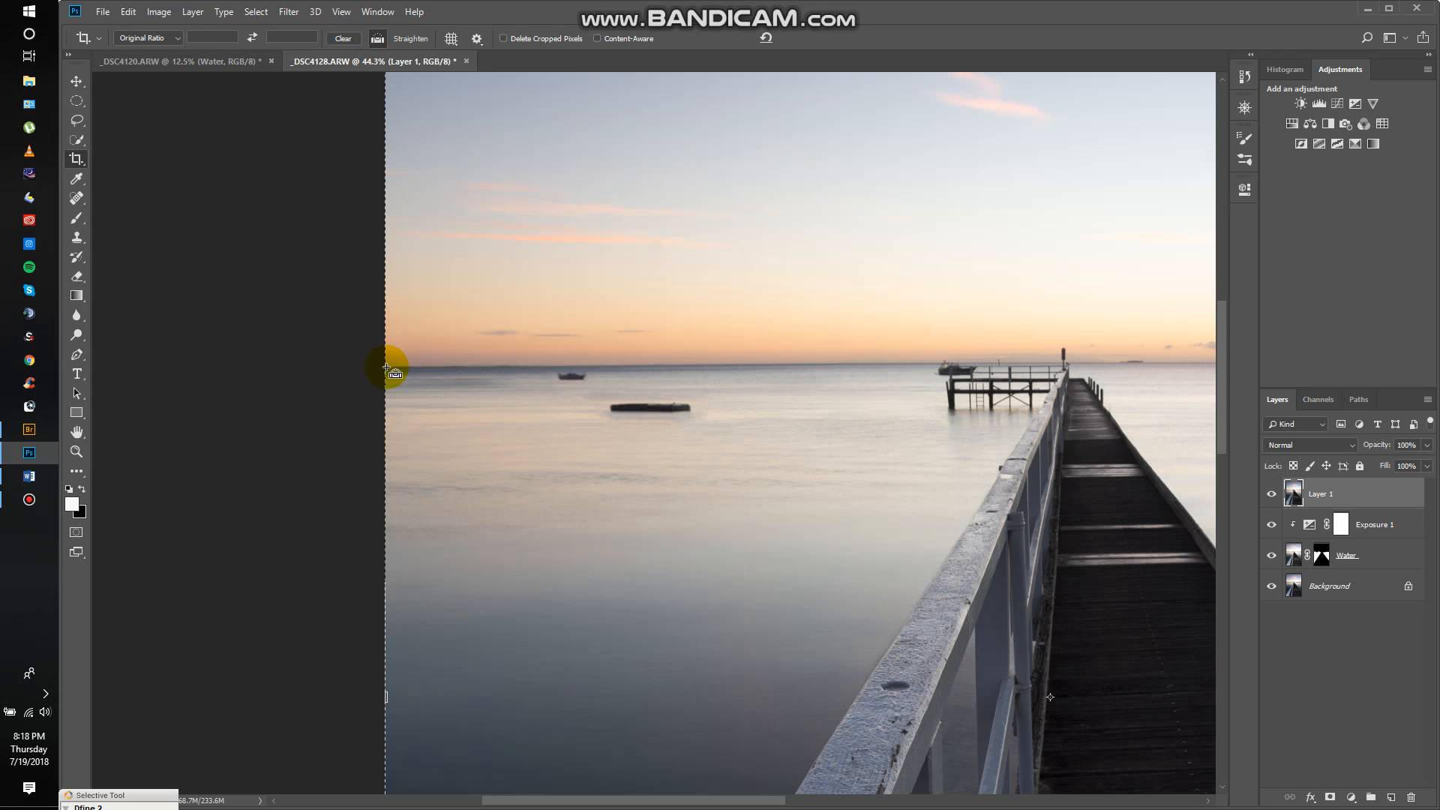
{"action": "left_click_drag", "start_coordinate": [390, 368], "coordinate": [565, 363]}
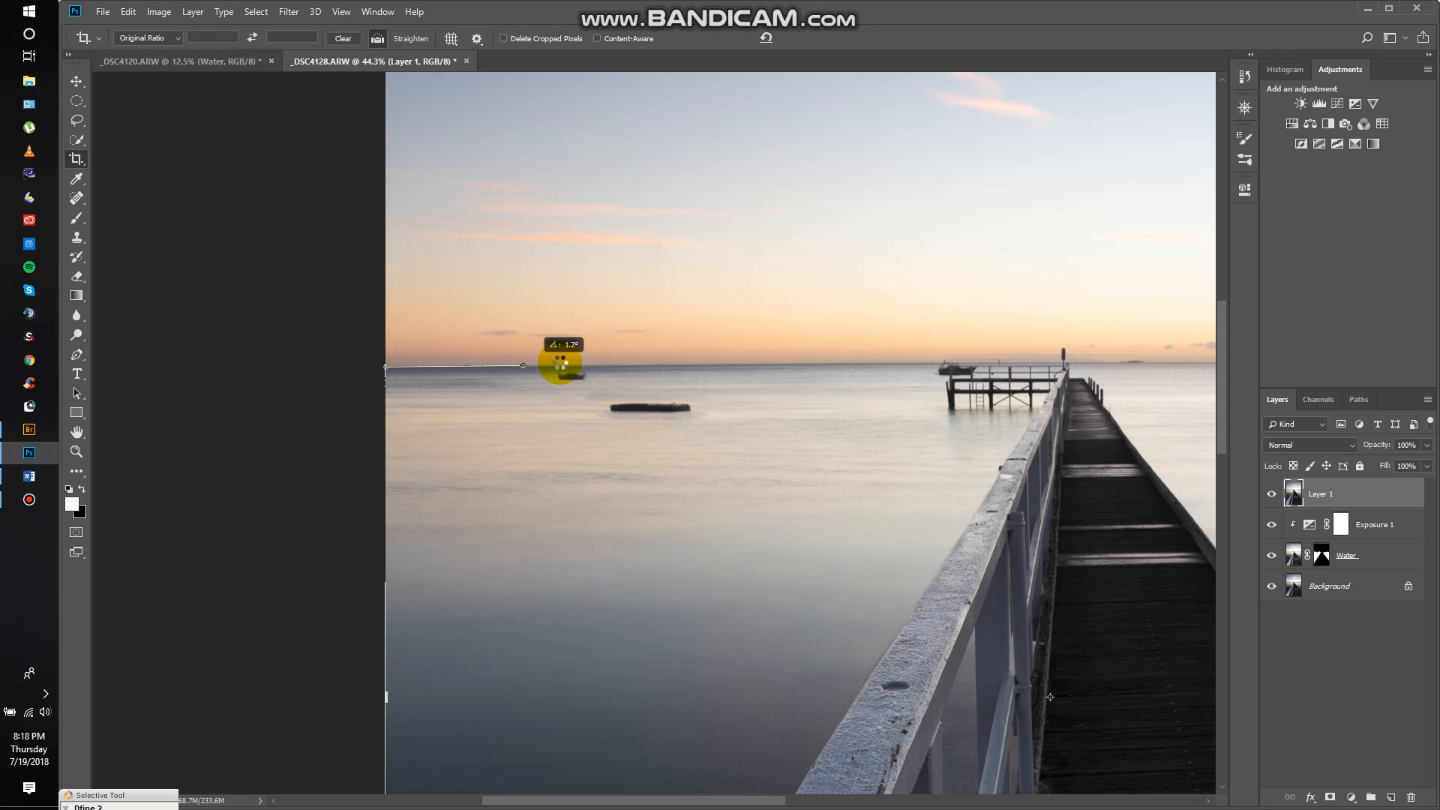
{"action": "left_click_drag", "start_coordinate": [559, 365], "coordinate": [1161, 370]}
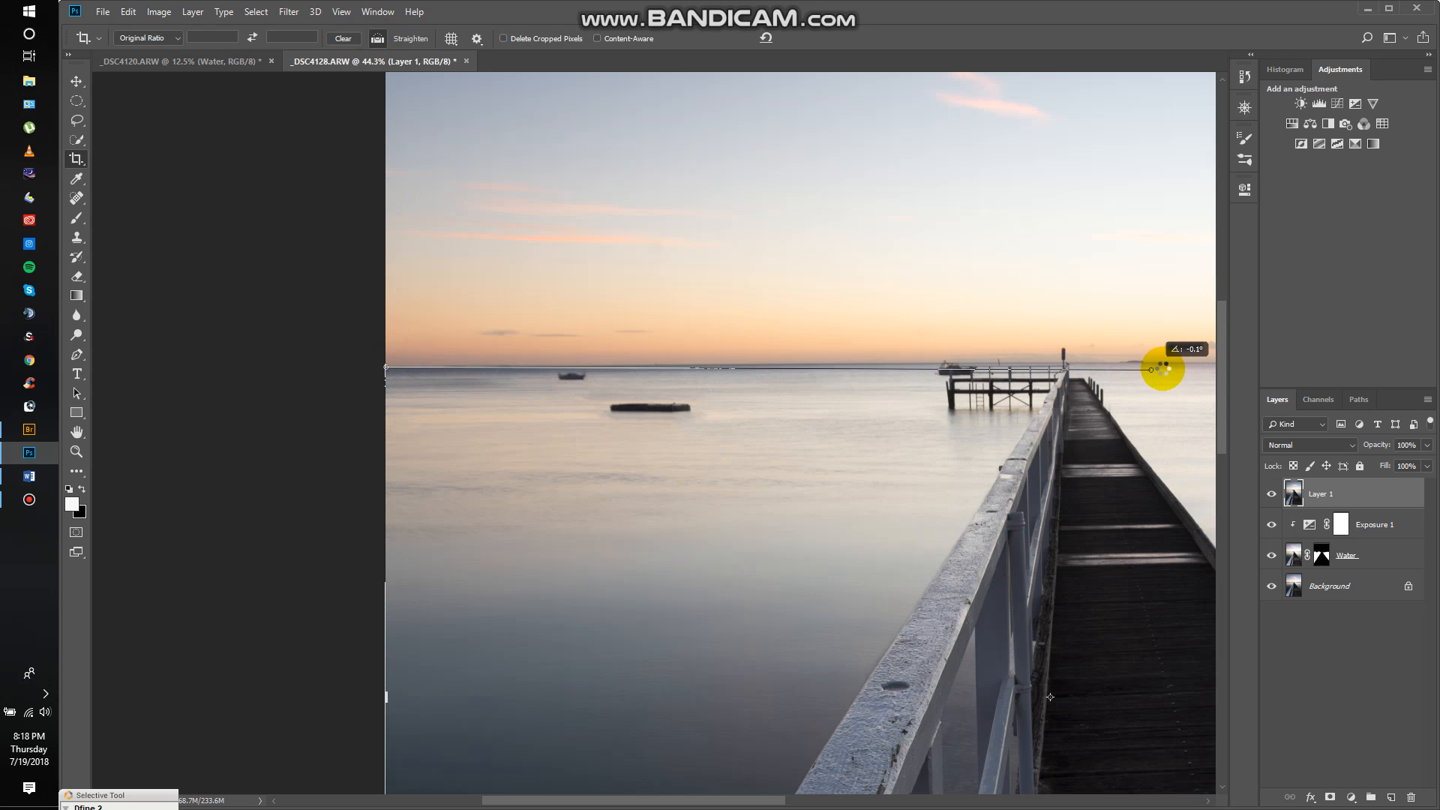
{"action": "left_click_drag", "start_coordinate": [1161, 371], "coordinate": [1179, 361]}
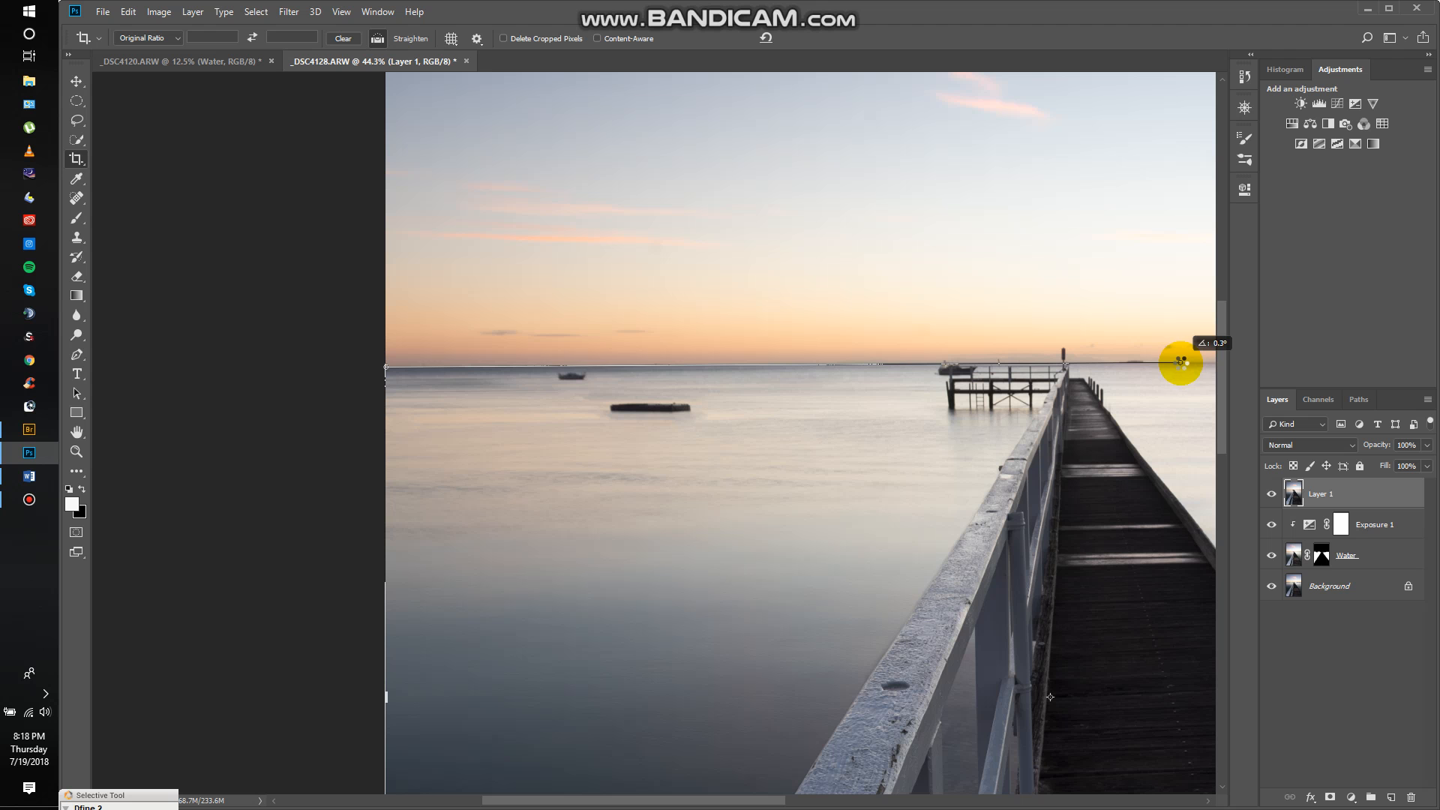
{"action": "left_click_drag", "start_coordinate": [385, 372], "coordinate": [1183, 365]}
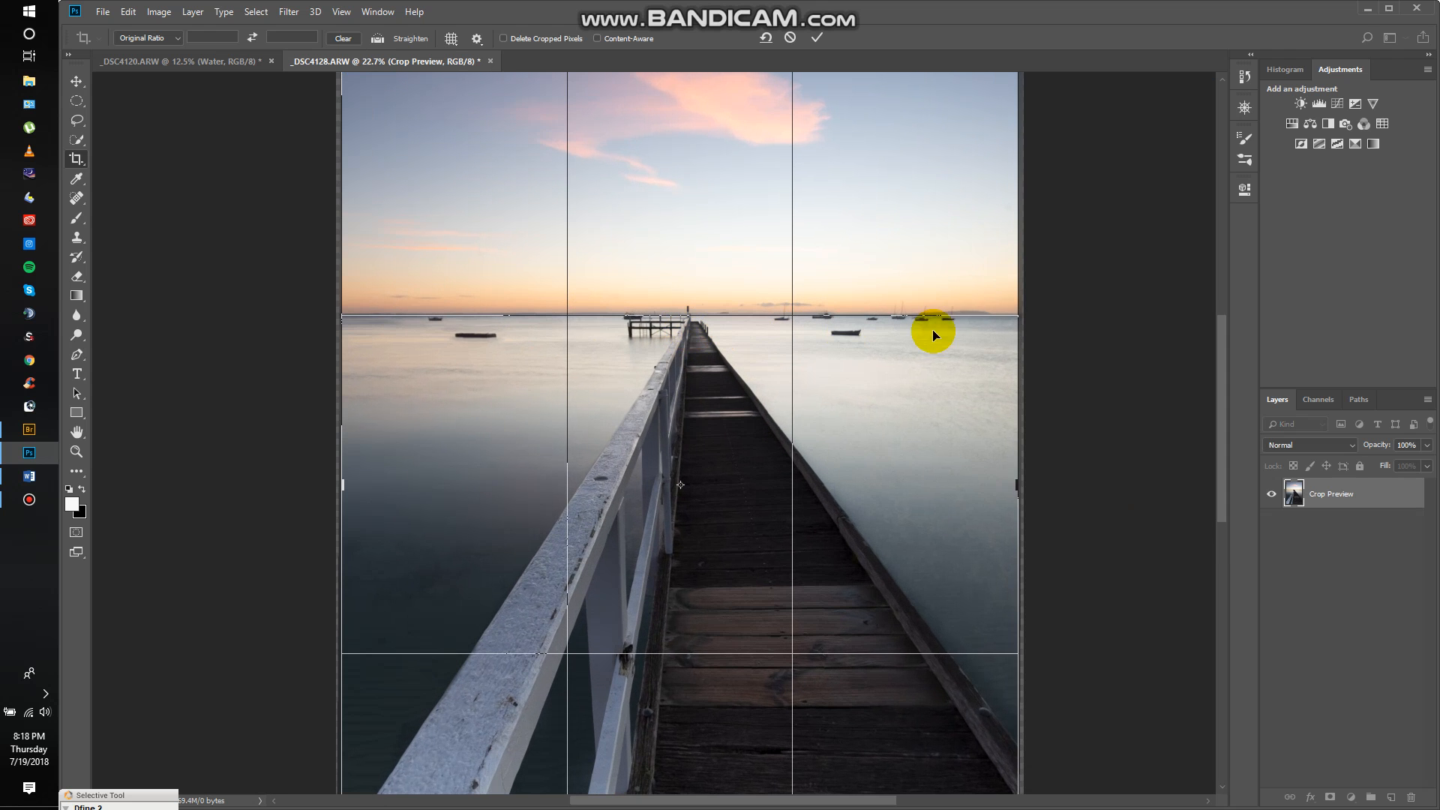
{"action": "mouse_move", "coordinate": [558, 310]}
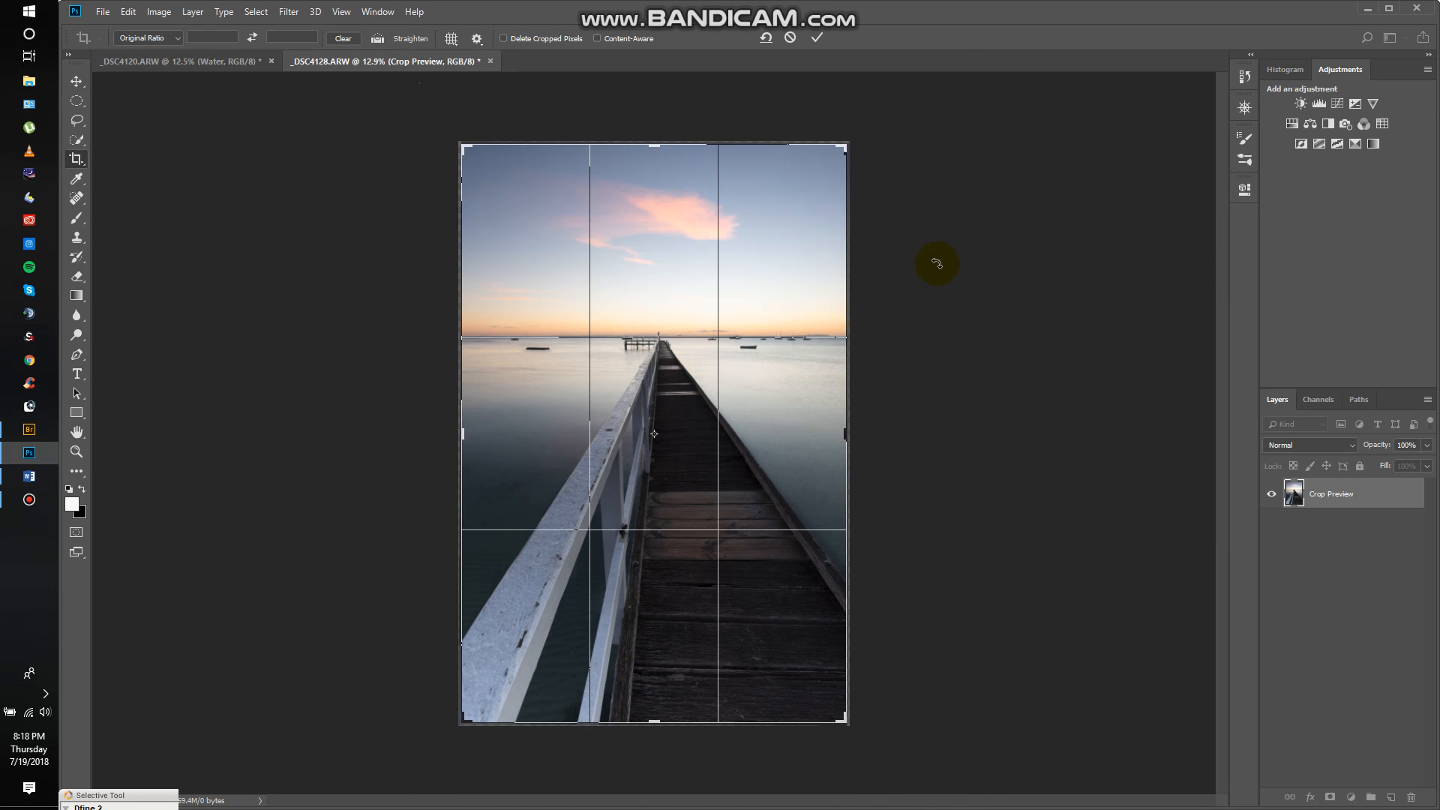
{"action": "mouse_move", "coordinate": [788, 261]}
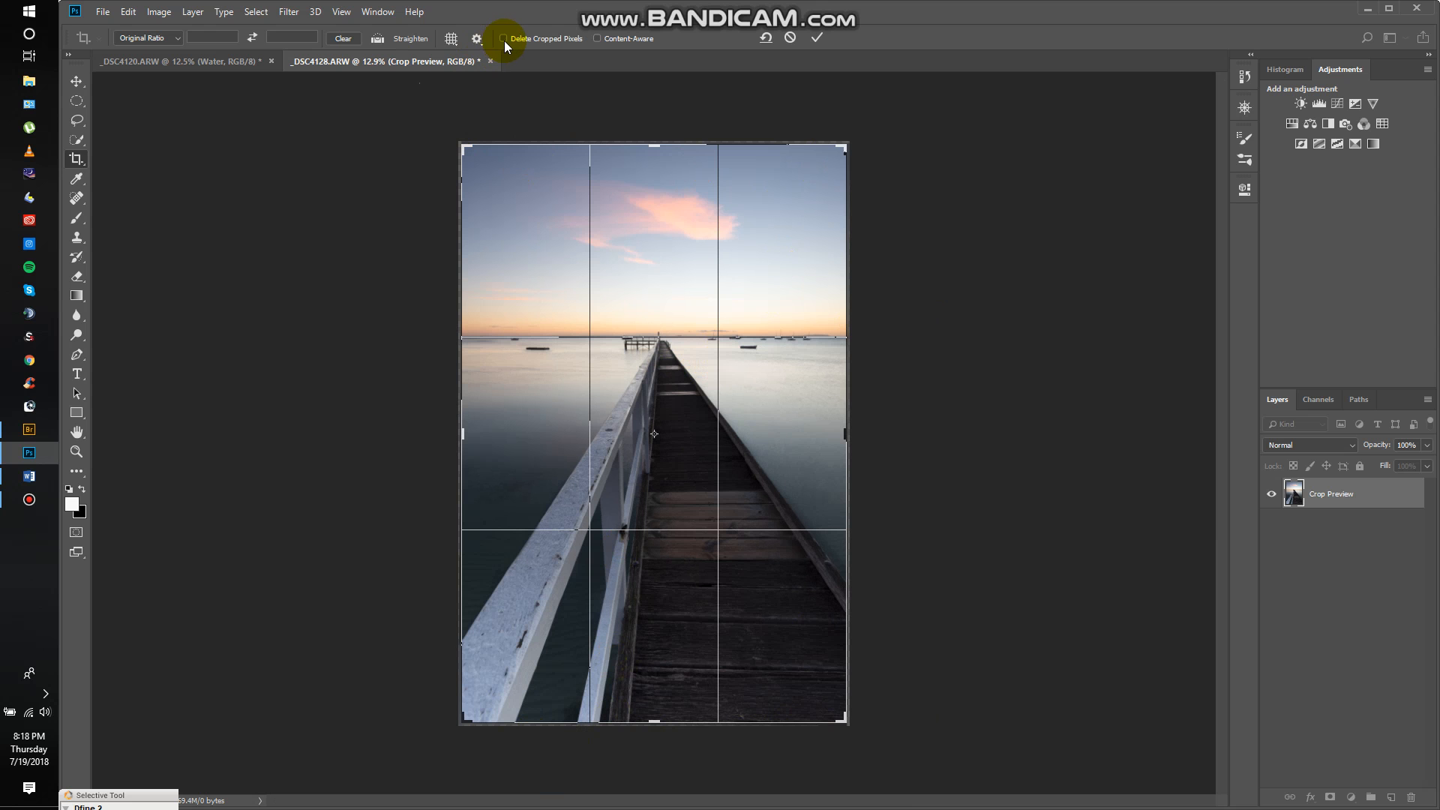
{"action": "mouse_move", "coordinate": [570, 44]}
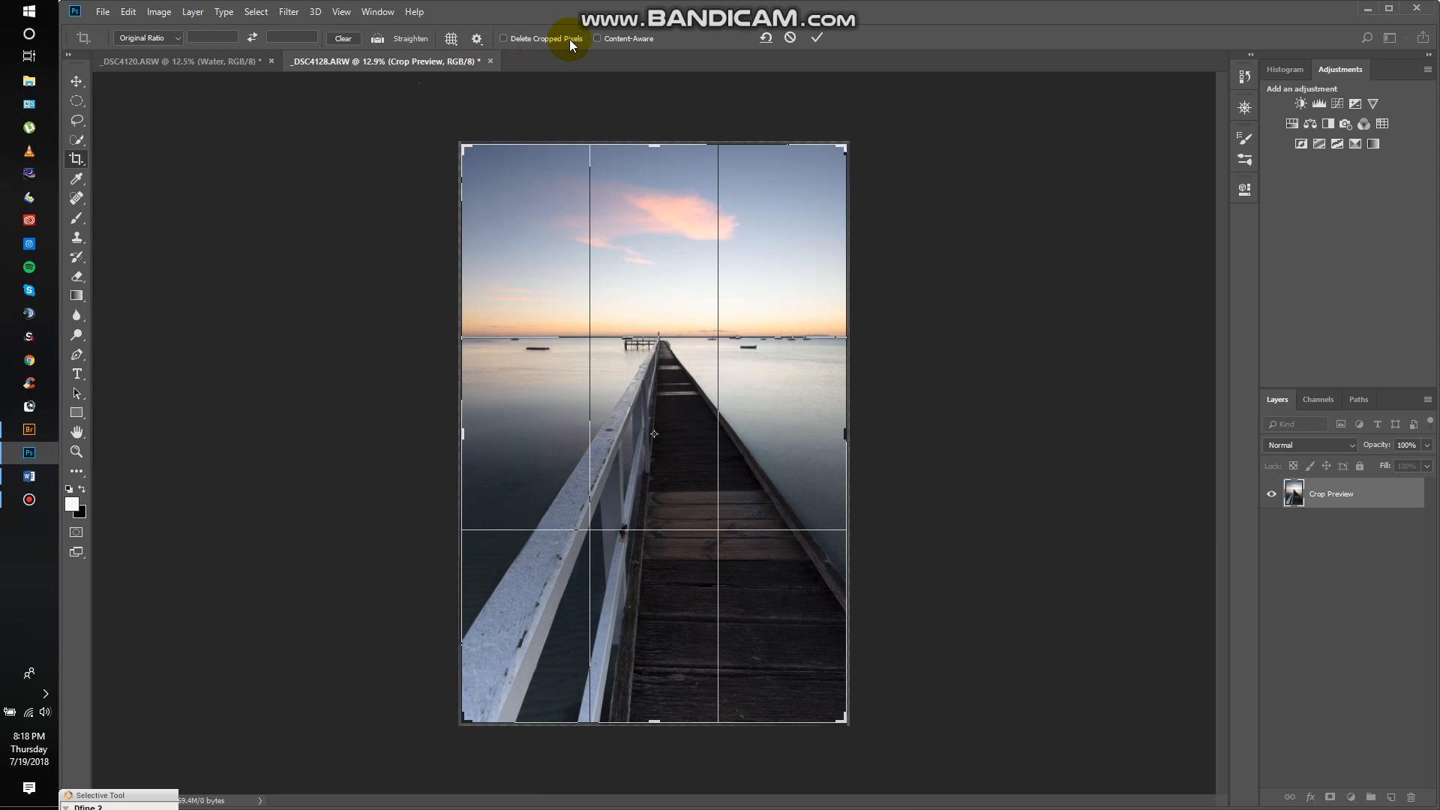
{"action": "mouse_move", "coordinate": [739, 305]}
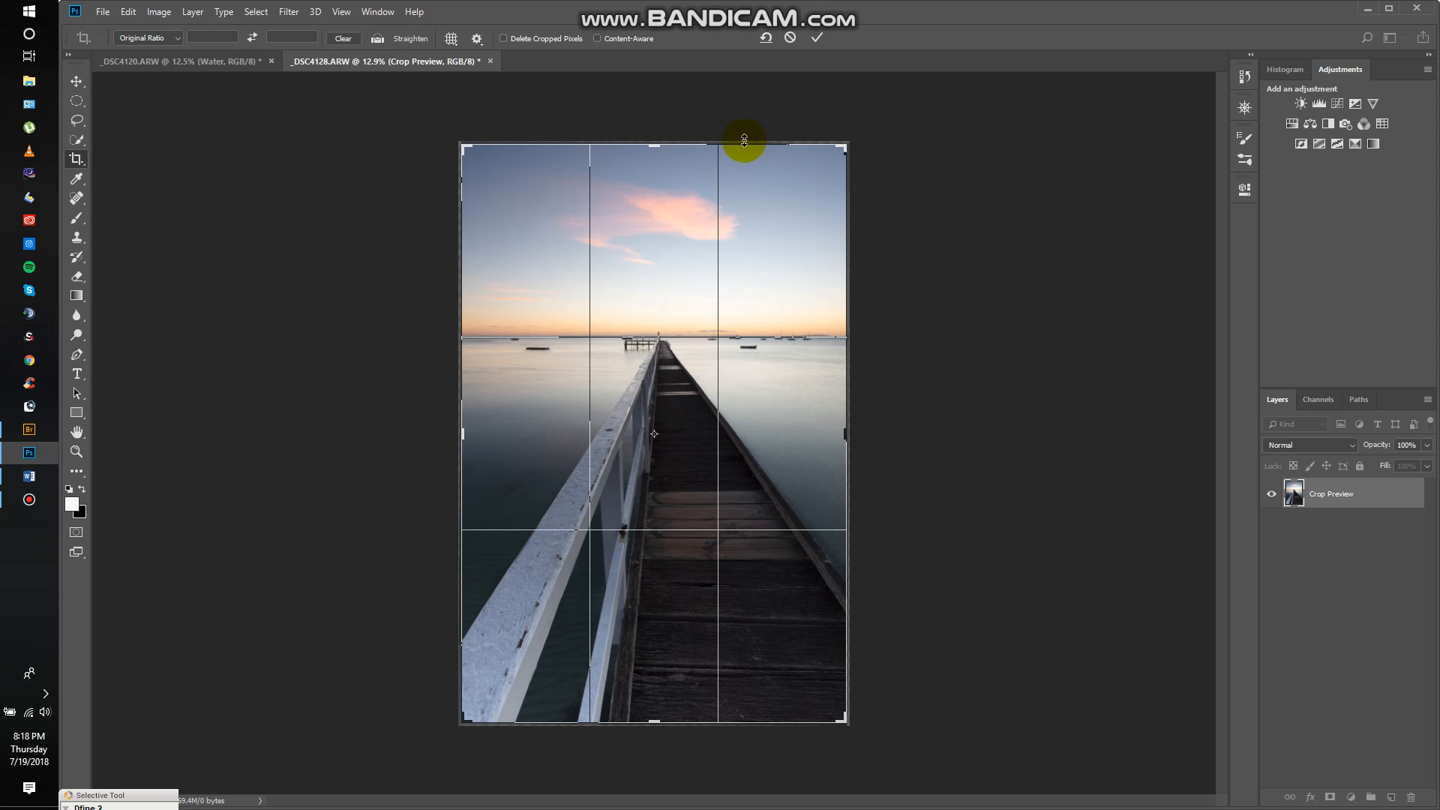
{"action": "mouse_move", "coordinate": [453, 215]}
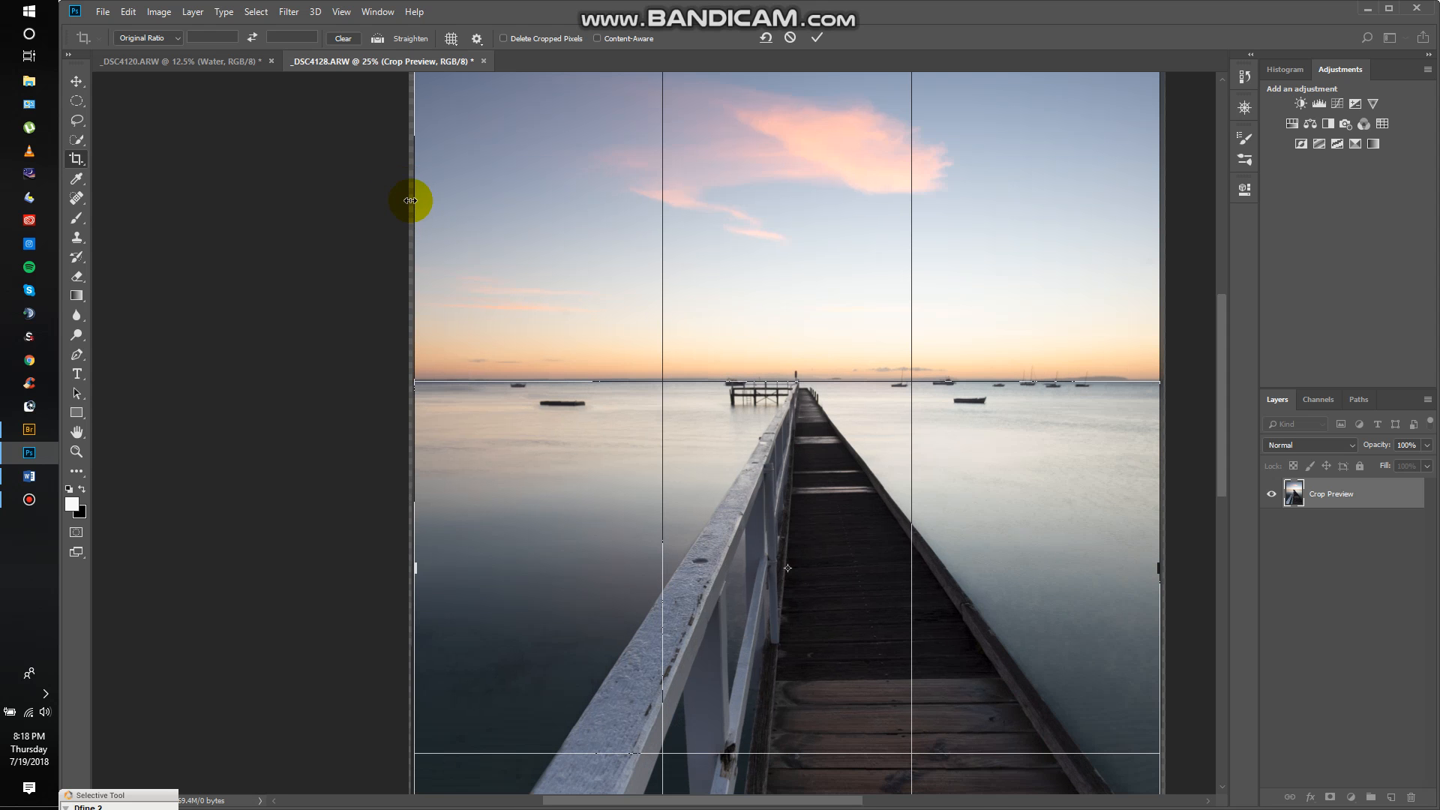
{"action": "mouse_move", "coordinate": [411, 207]}
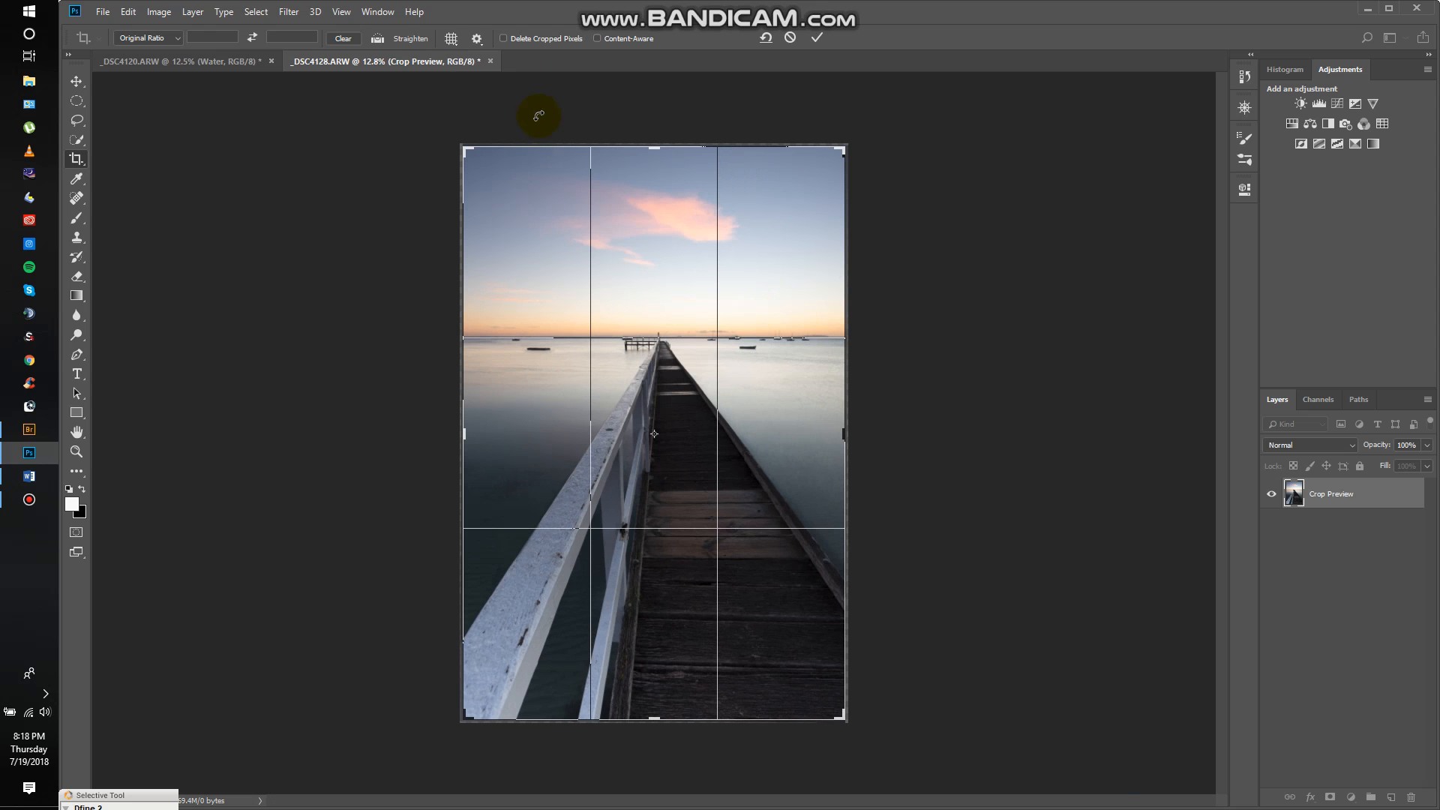
{"action": "mouse_move", "coordinate": [579, 48]}
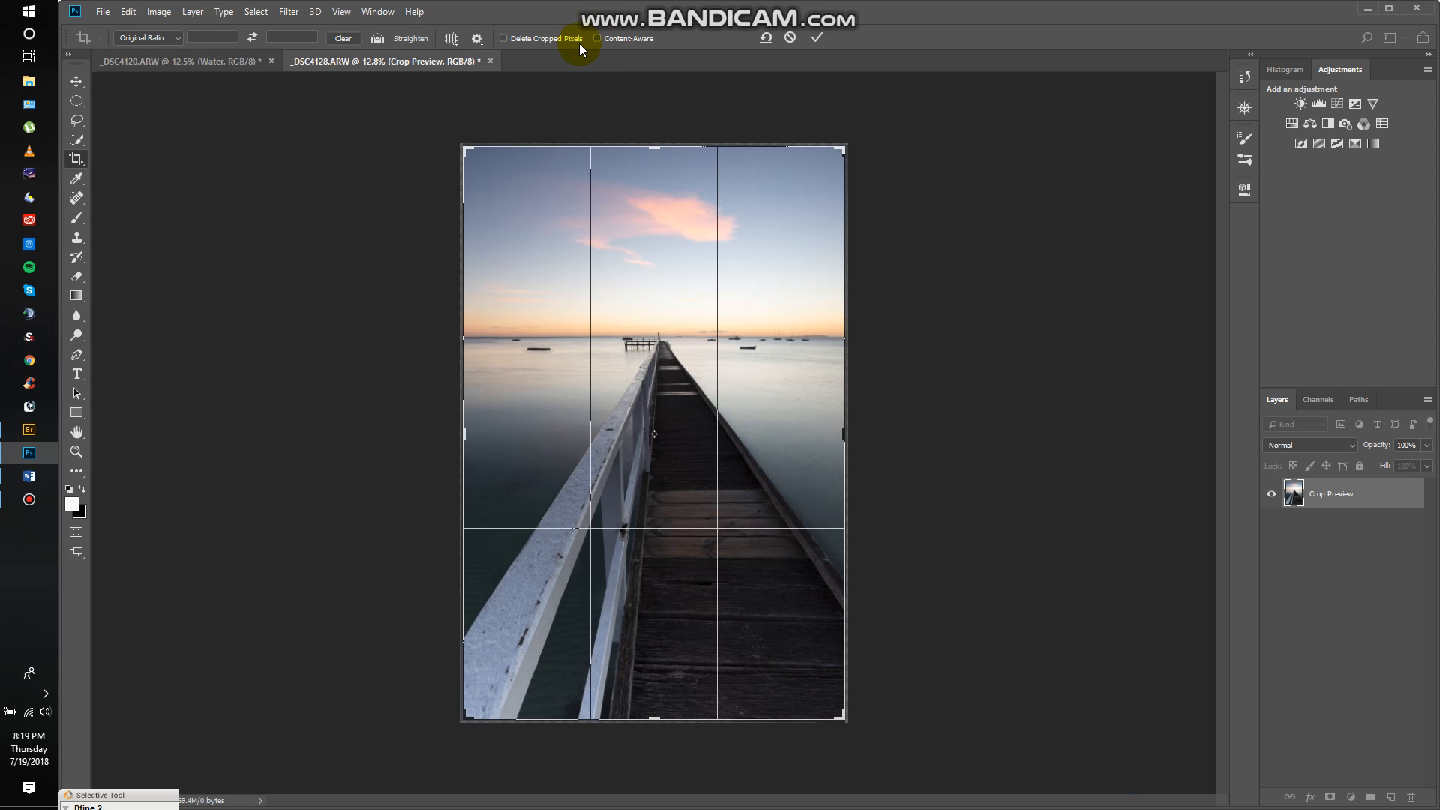
{"action": "mouse_move", "coordinate": [799, 122]}
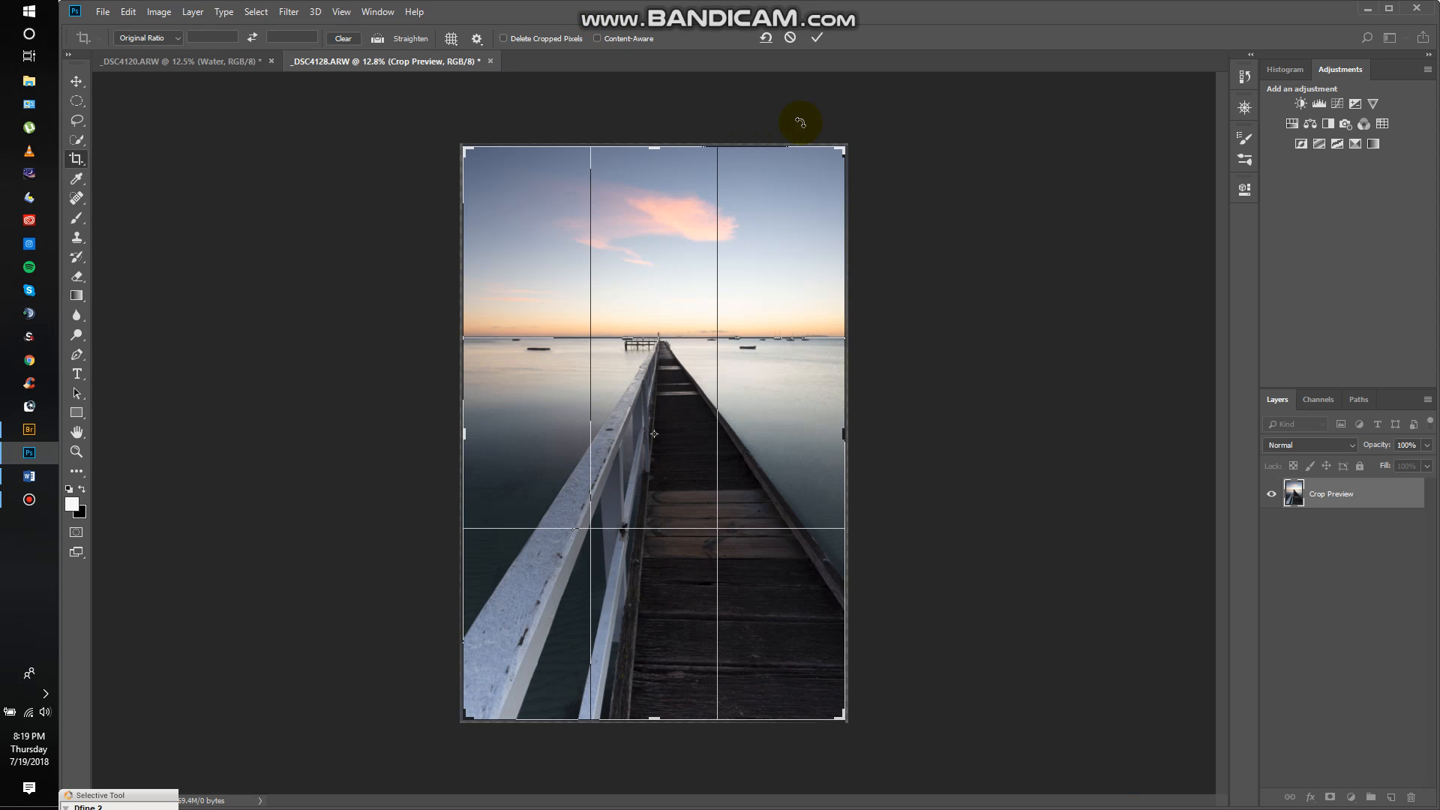
Step: Commit the straightening crop to get the trimmed, level-horizon image
{"action": "left_click", "coordinate": [815, 37]}
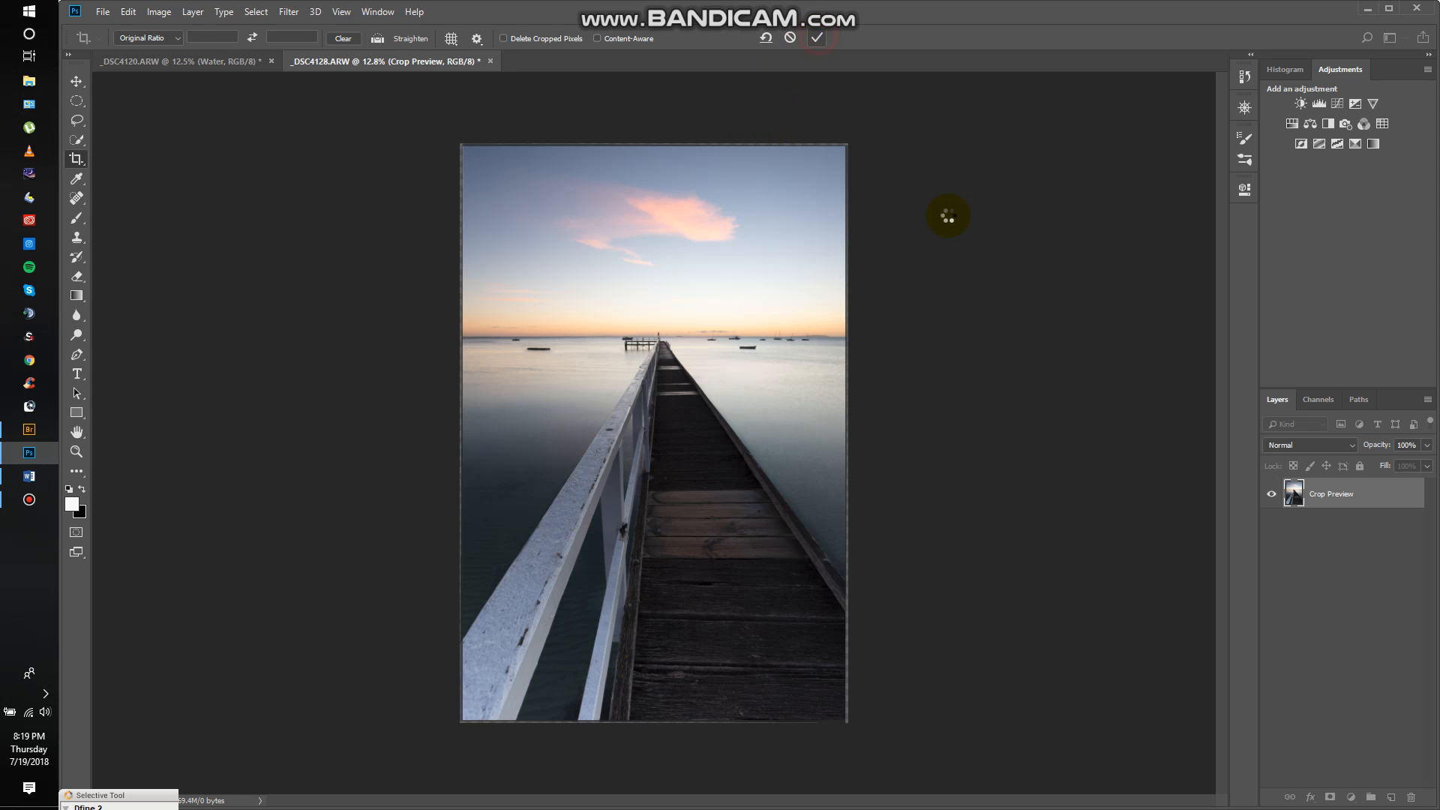
{"action": "left_click", "coordinate": [815, 37]}
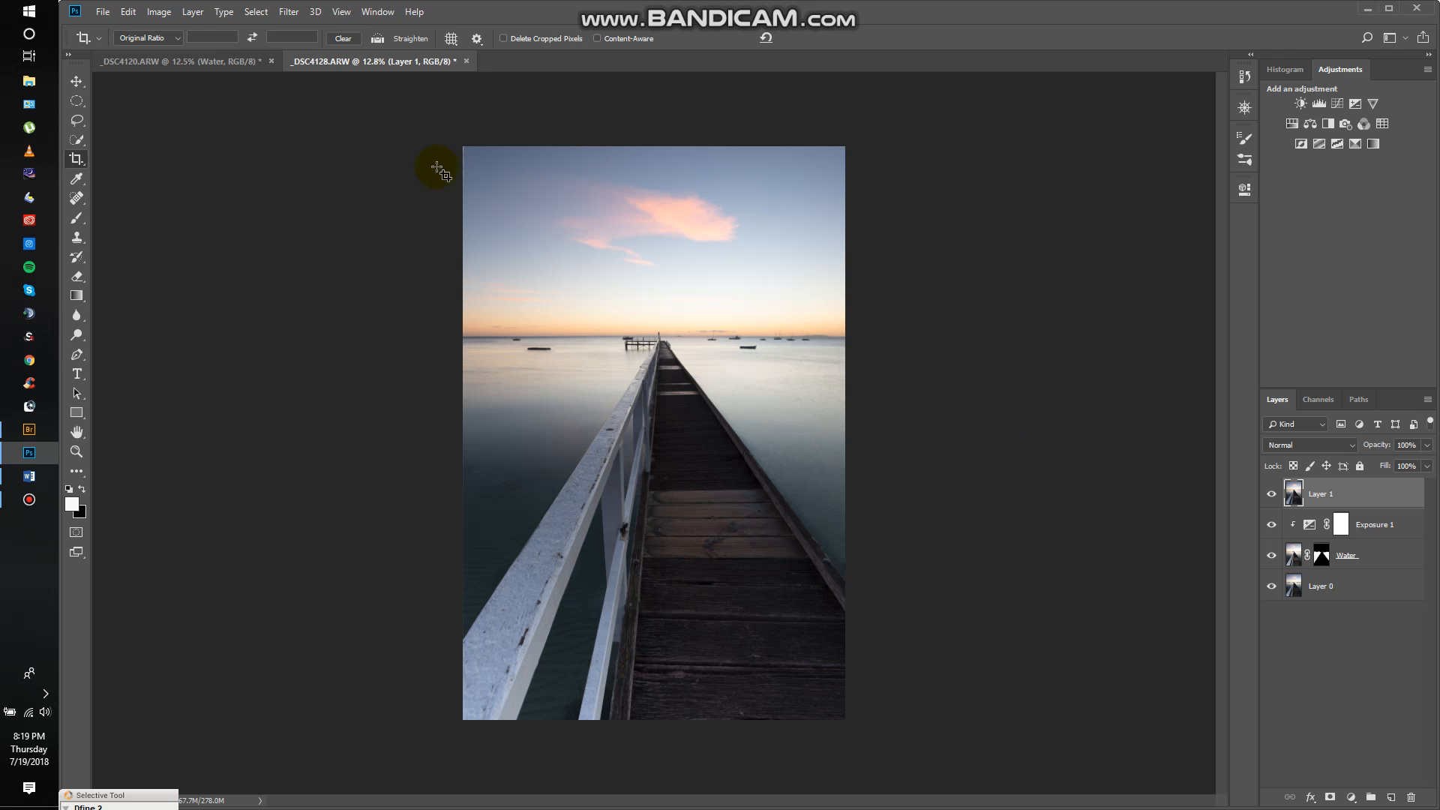
{"action": "mouse_move", "coordinate": [754, 555]}
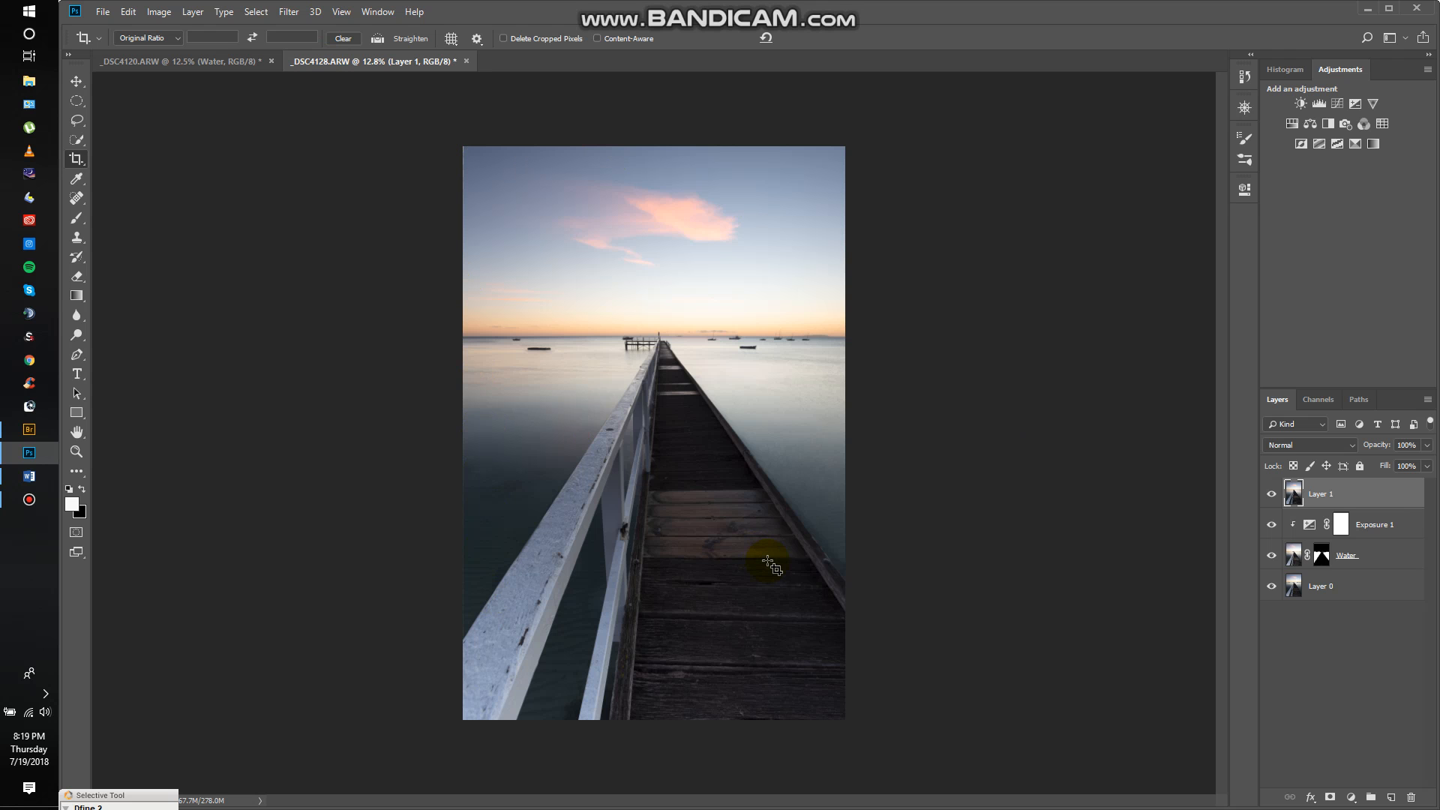
{"action": "mouse_move", "coordinate": [1213, 575]}
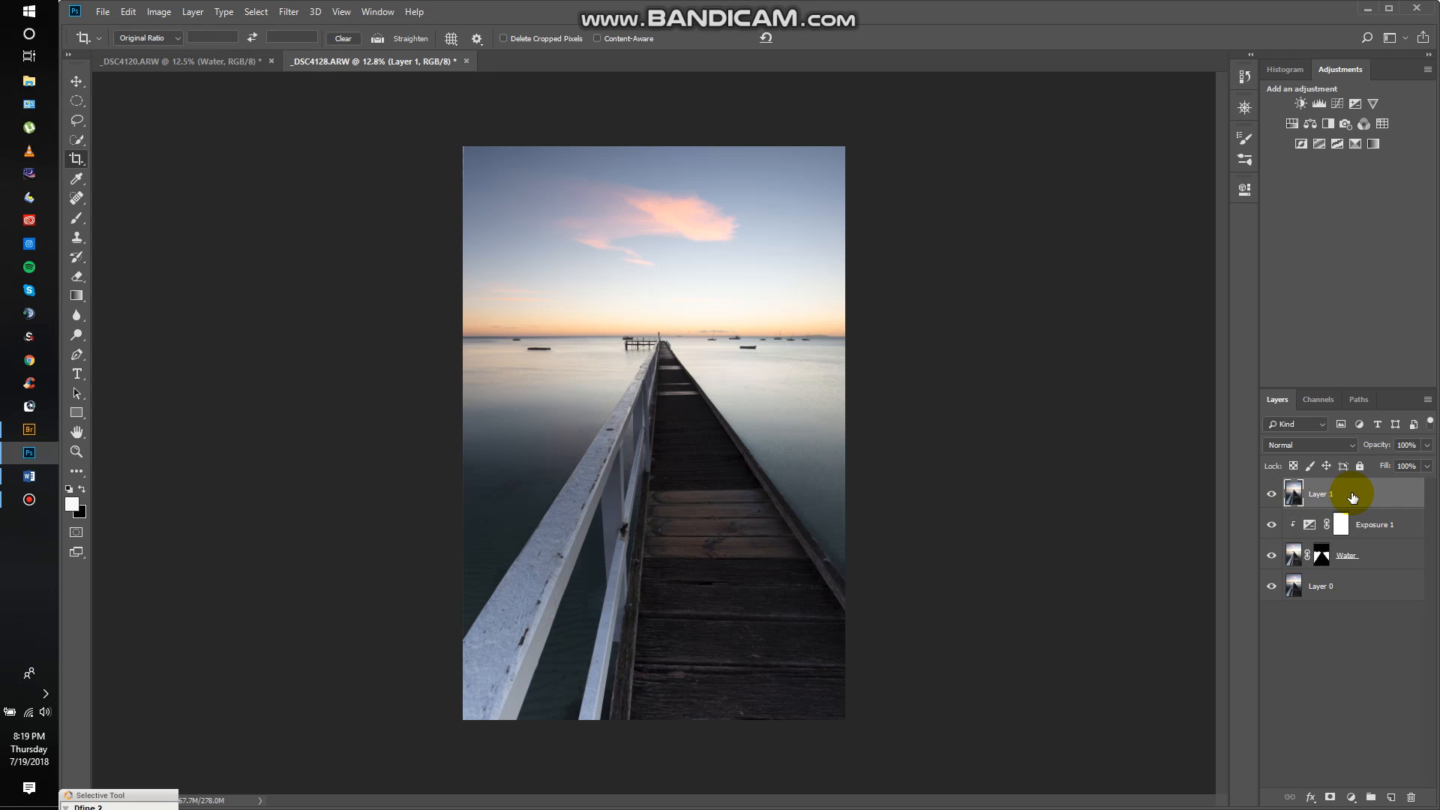
Step: Duplicate Layer 1 as a new layer named Sky
{"action": "right_click", "coordinate": [1320, 494]}
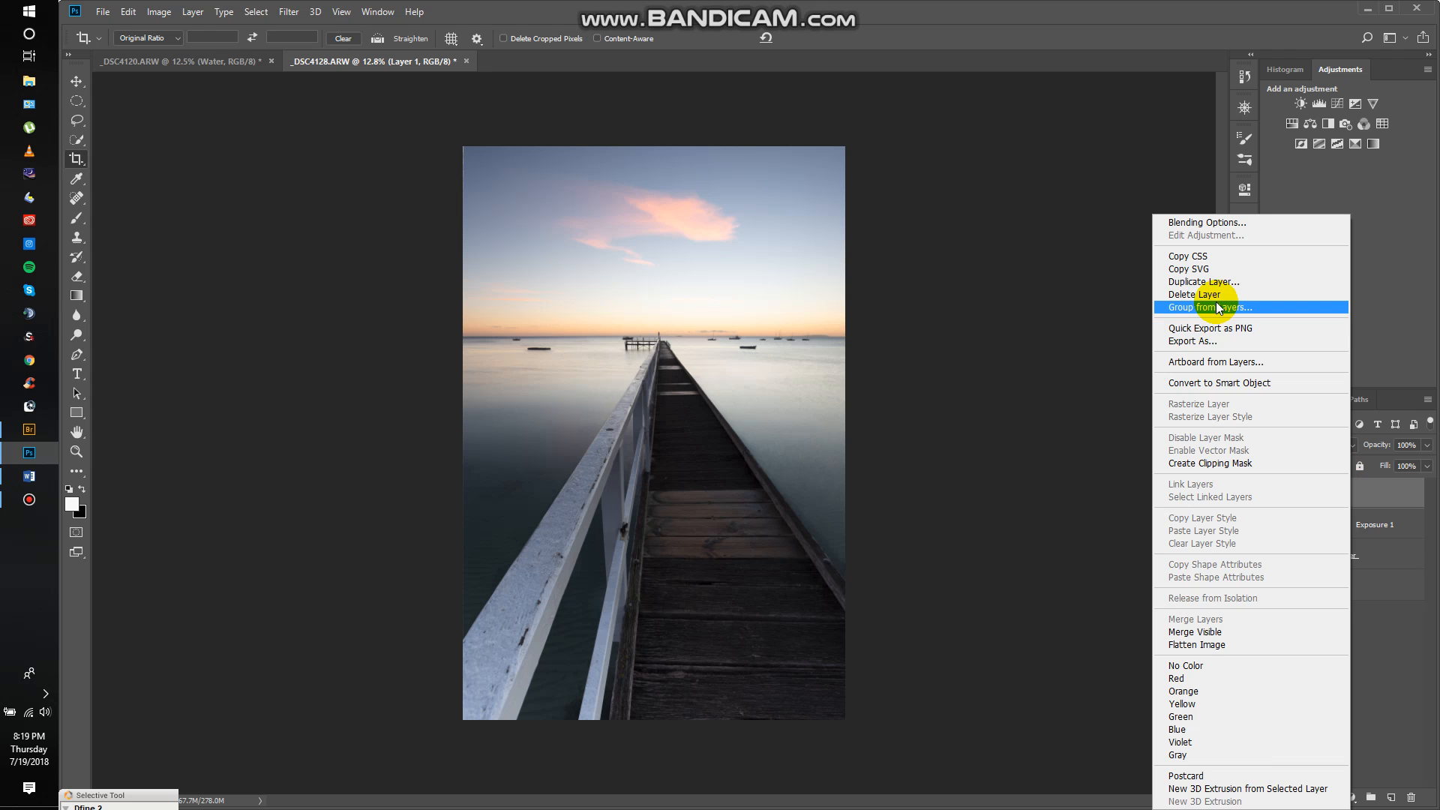
{"action": "mouse_move", "coordinate": [1202, 282]}
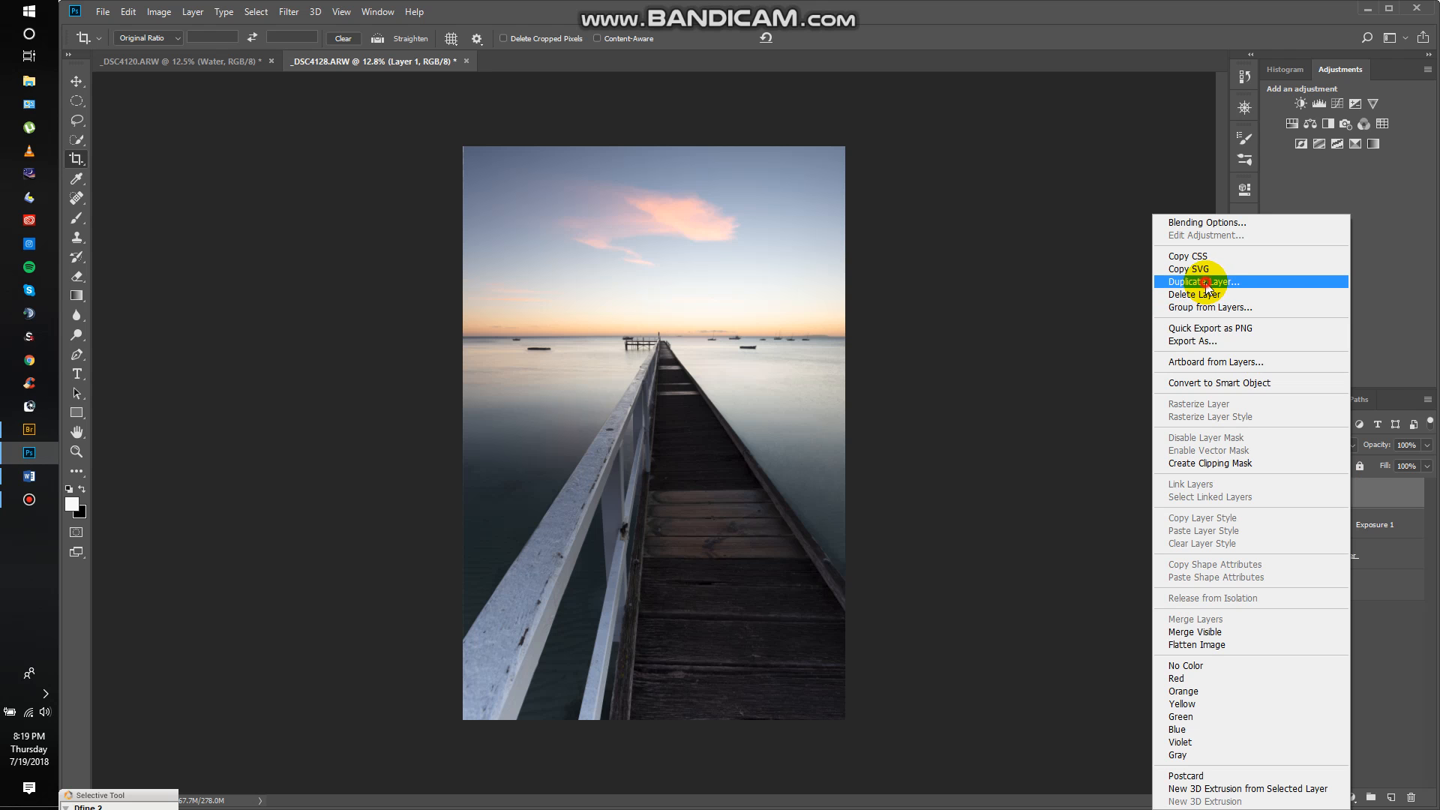
{"action": "left_click", "coordinate": [1204, 282]}
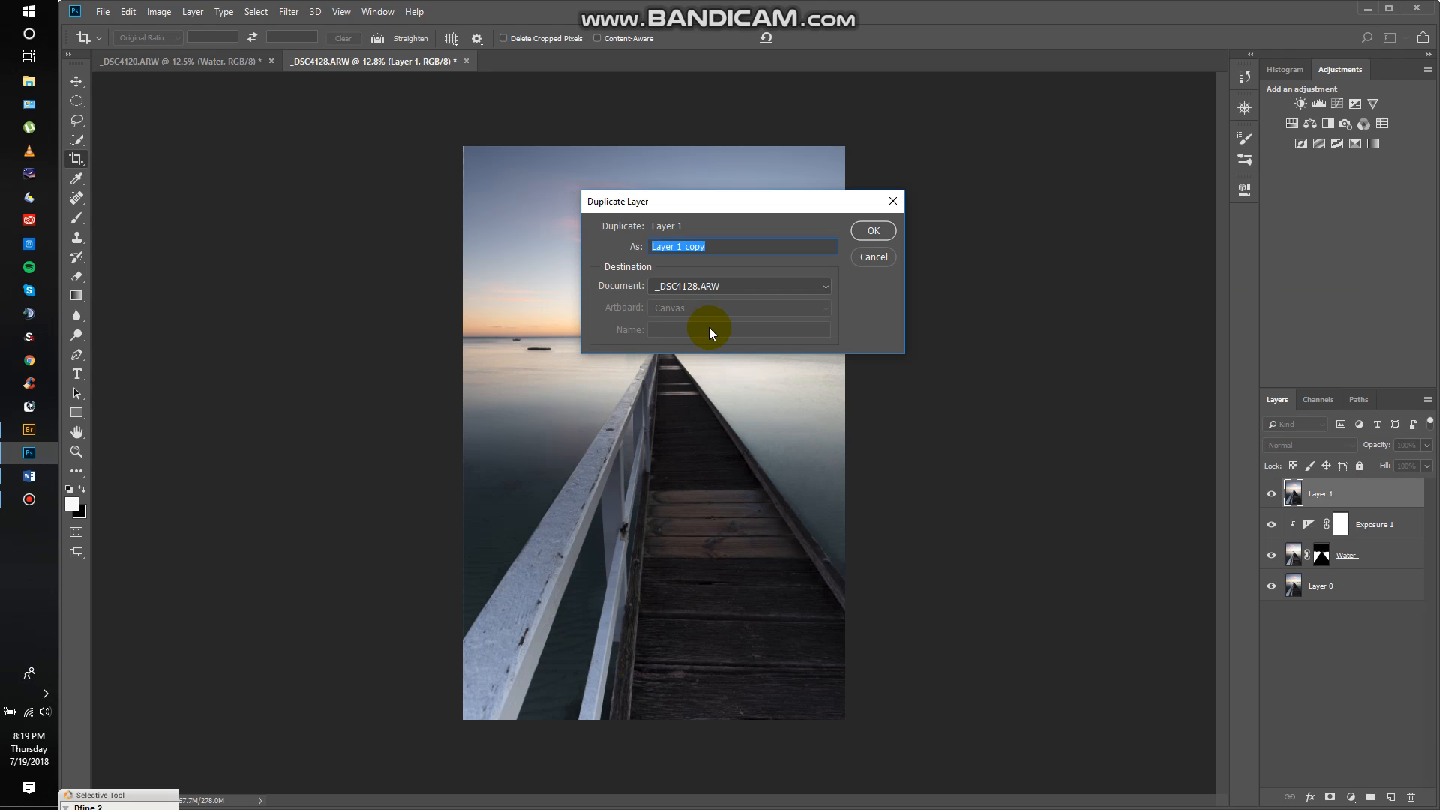
{"action": "type", "text": "Sky"}
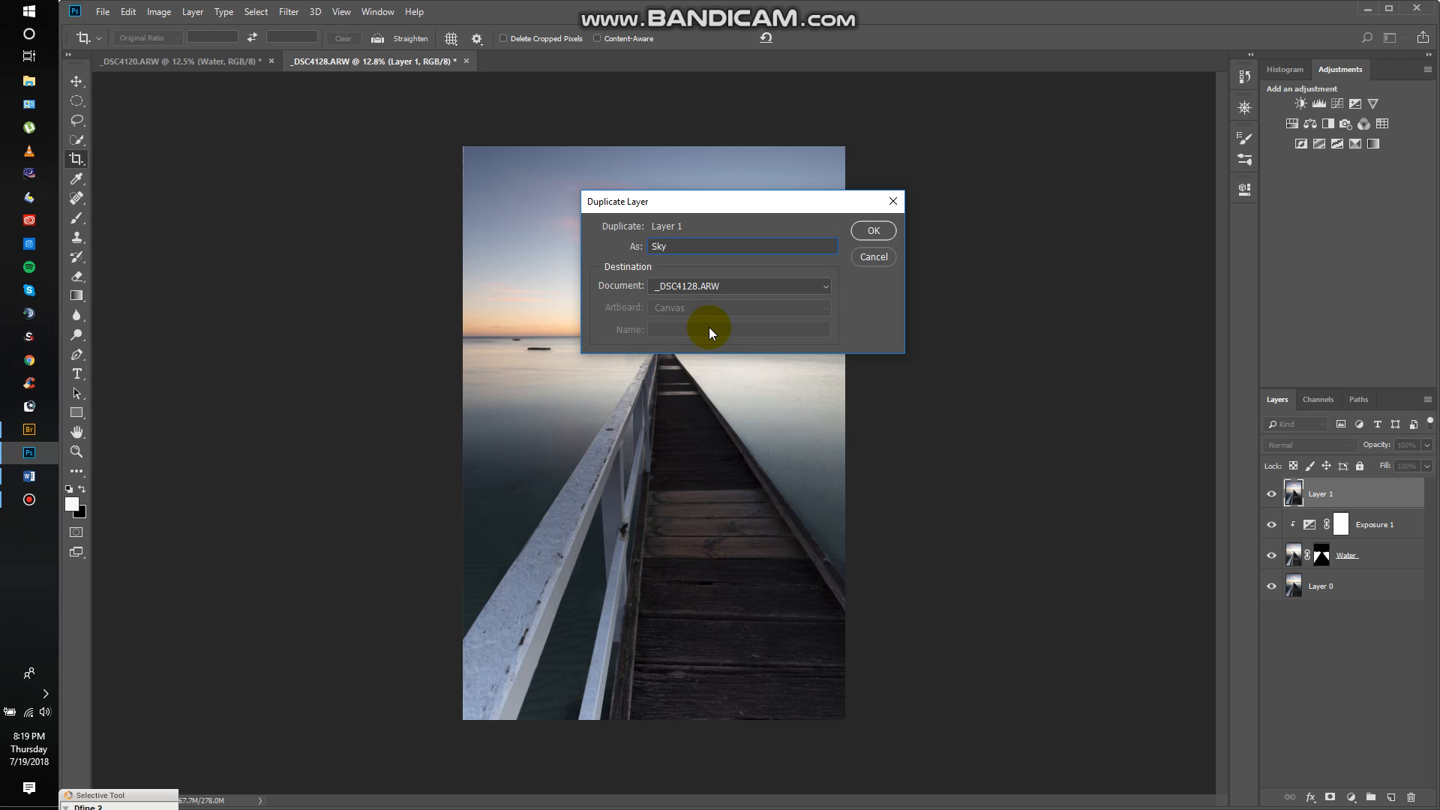
{"action": "left_click", "coordinate": [871, 229]}
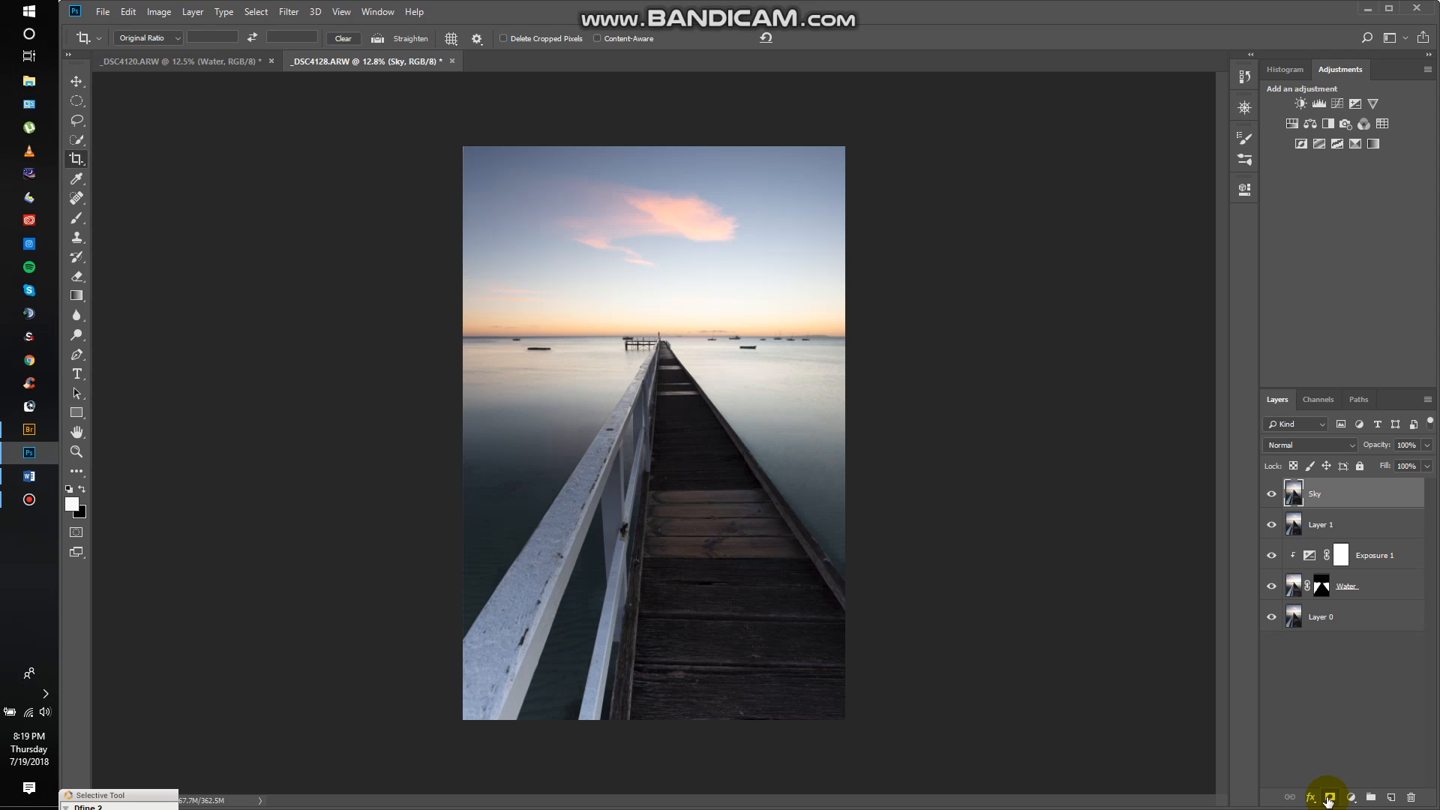
Step: Add a mask to the Sky layer and paint out the water and jetty below the horizon
{"action": "left_click", "coordinate": [1327, 797]}
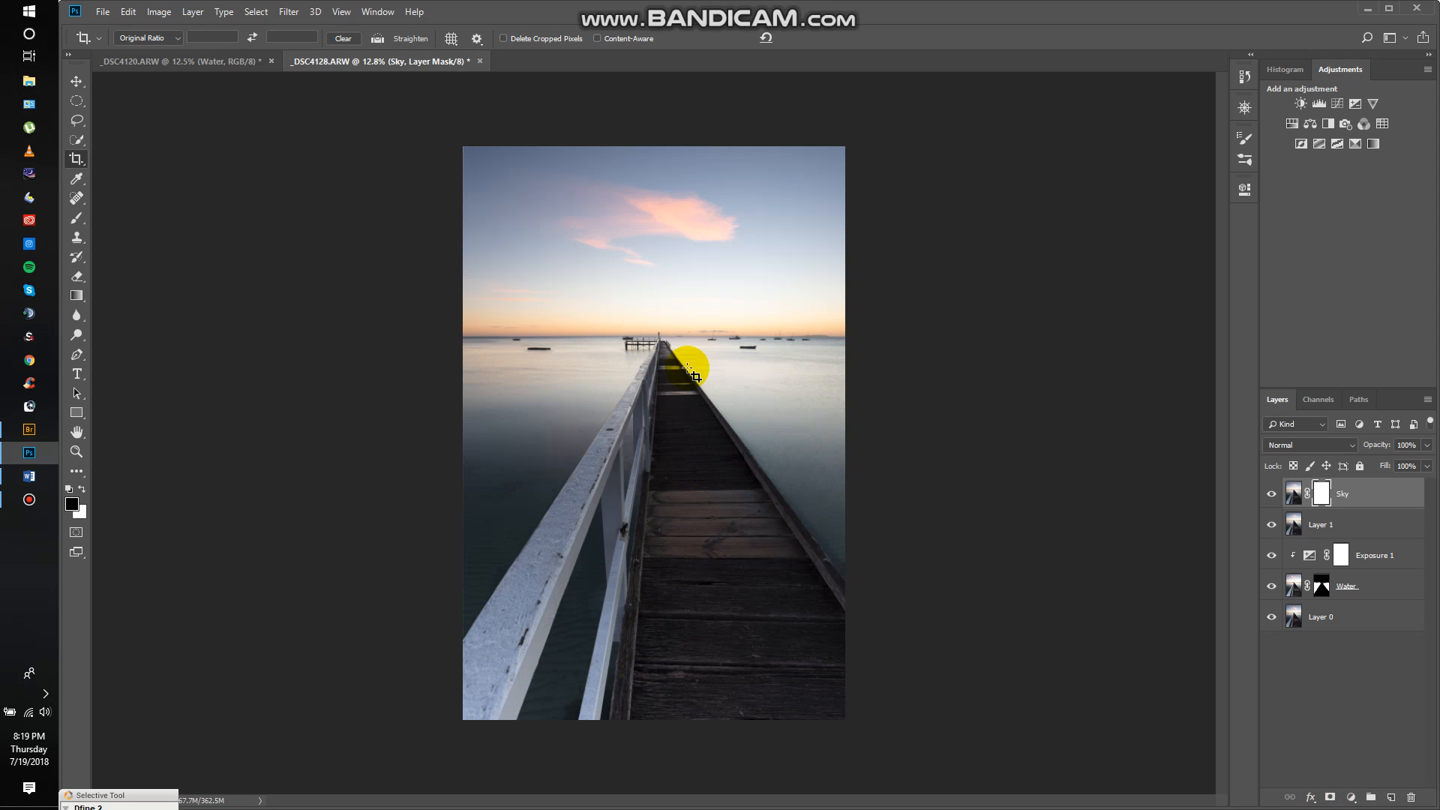
{"action": "mouse_move", "coordinate": [96, 218]}
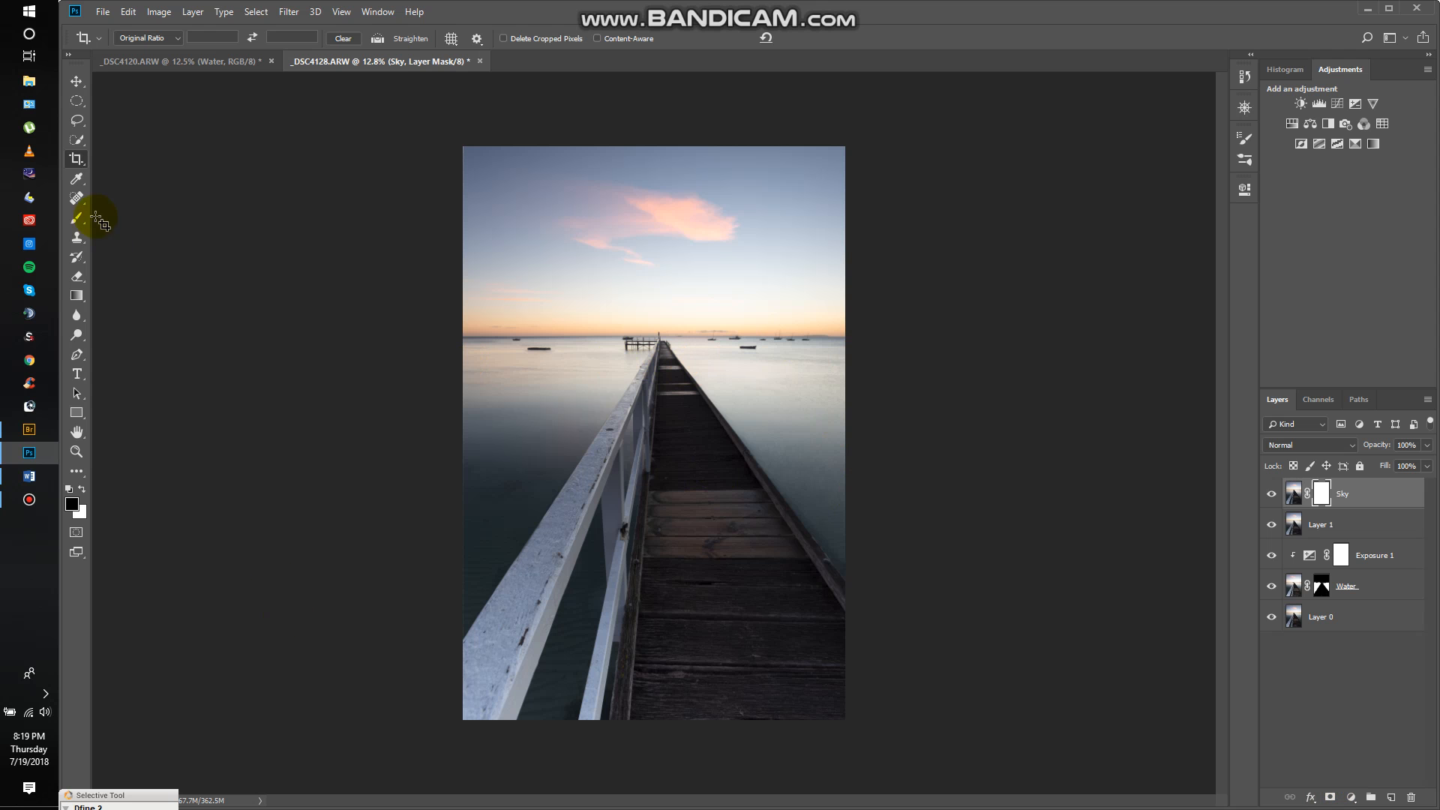
{"action": "left_click", "coordinate": [76, 219]}
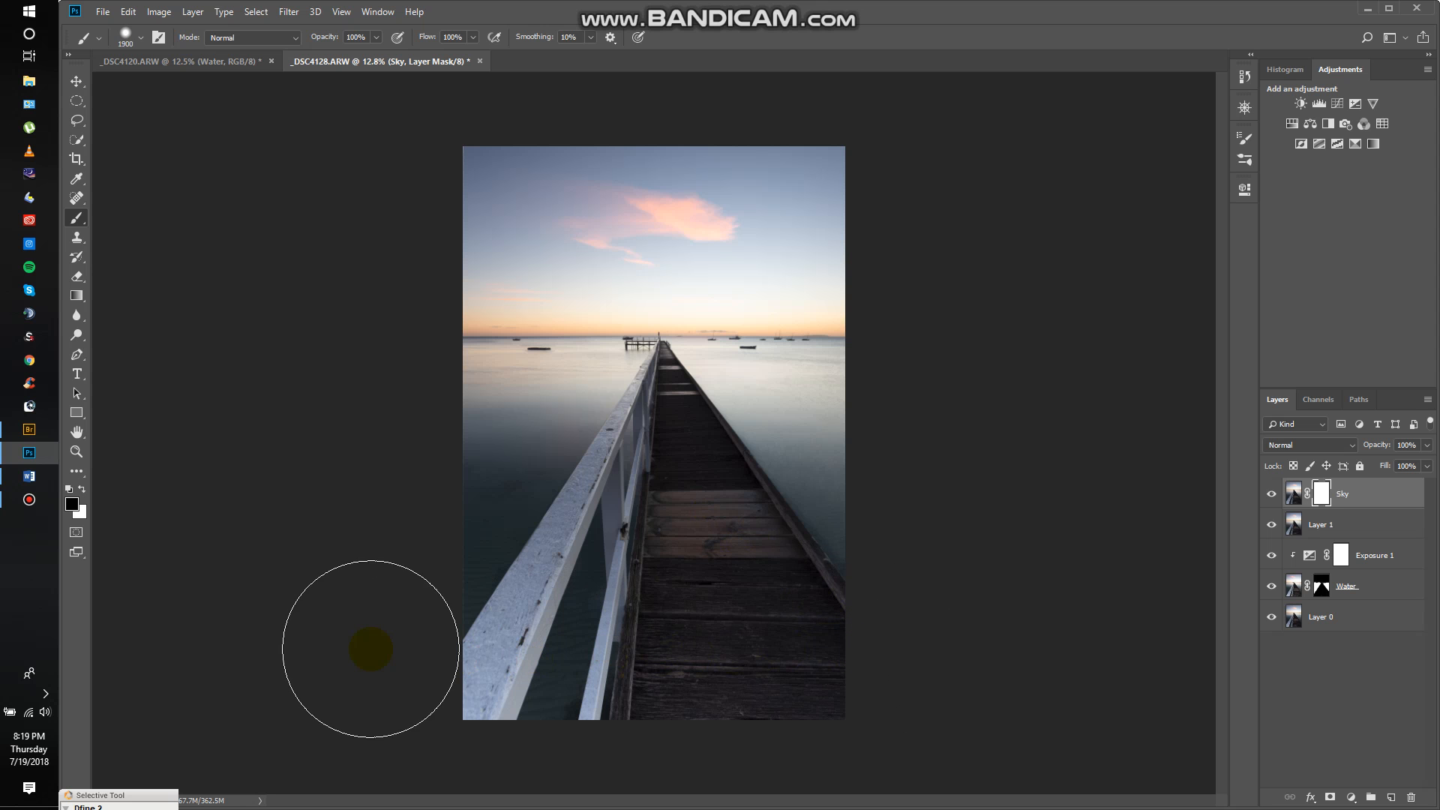
{"action": "mouse_move", "coordinate": [361, 518]}
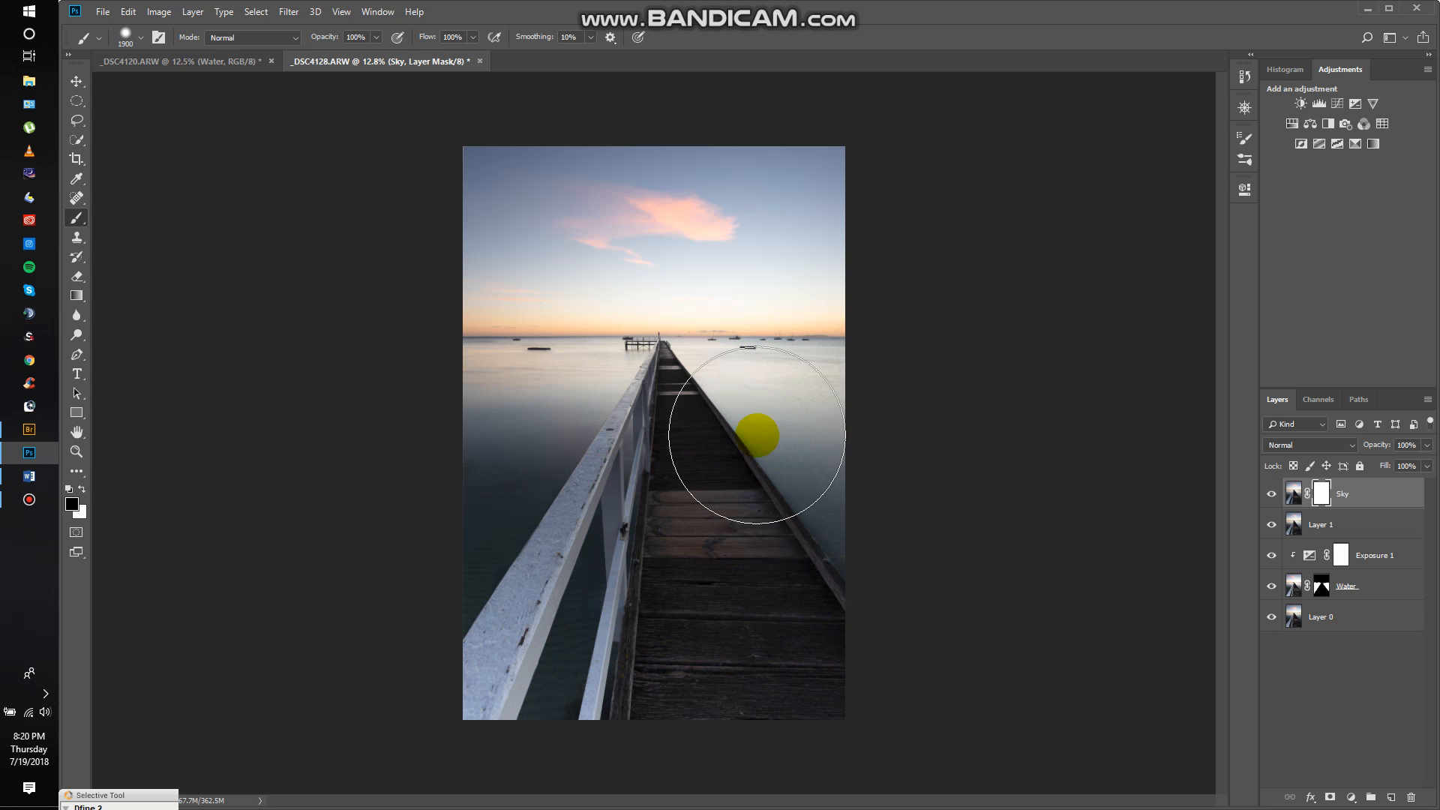
{"action": "mouse_move", "coordinate": [446, 432]}
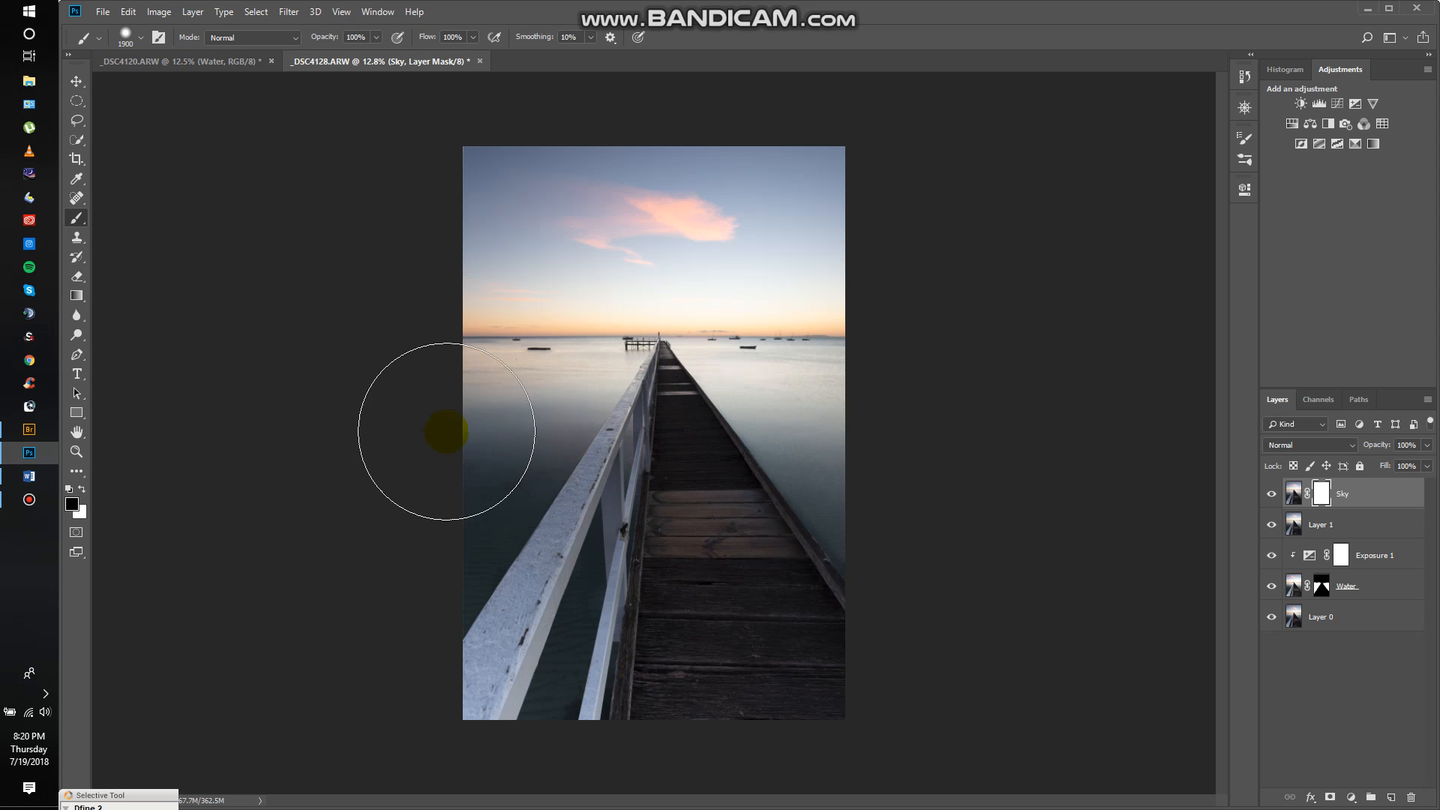
{"action": "left_click_drag", "start_coordinate": [445, 432], "coordinate": [653, 546]}
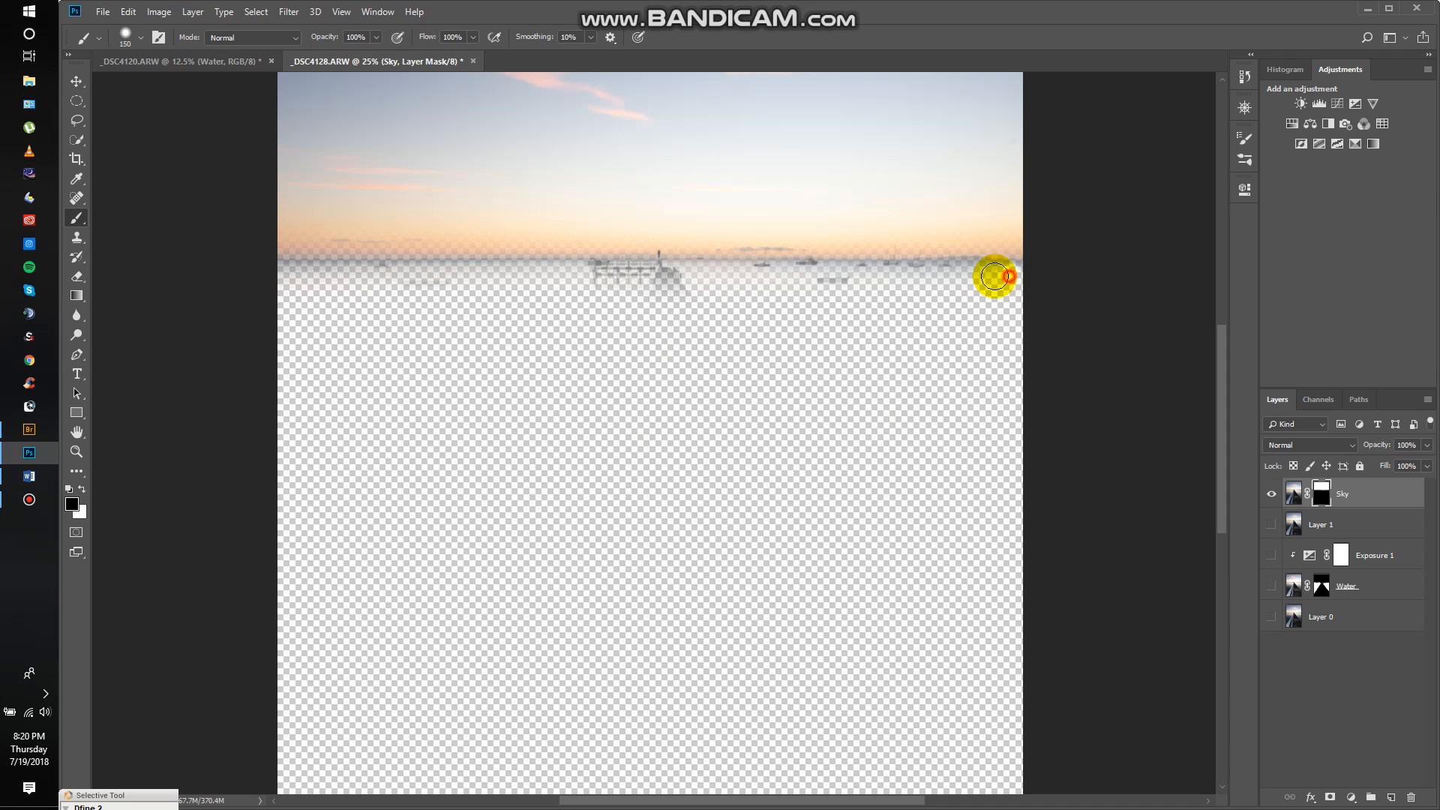
Step: Feather the Sky mask along the horizon with a smaller, softer brush
{"action": "left_click_drag", "start_coordinate": [994, 276], "coordinate": [779, 276]}
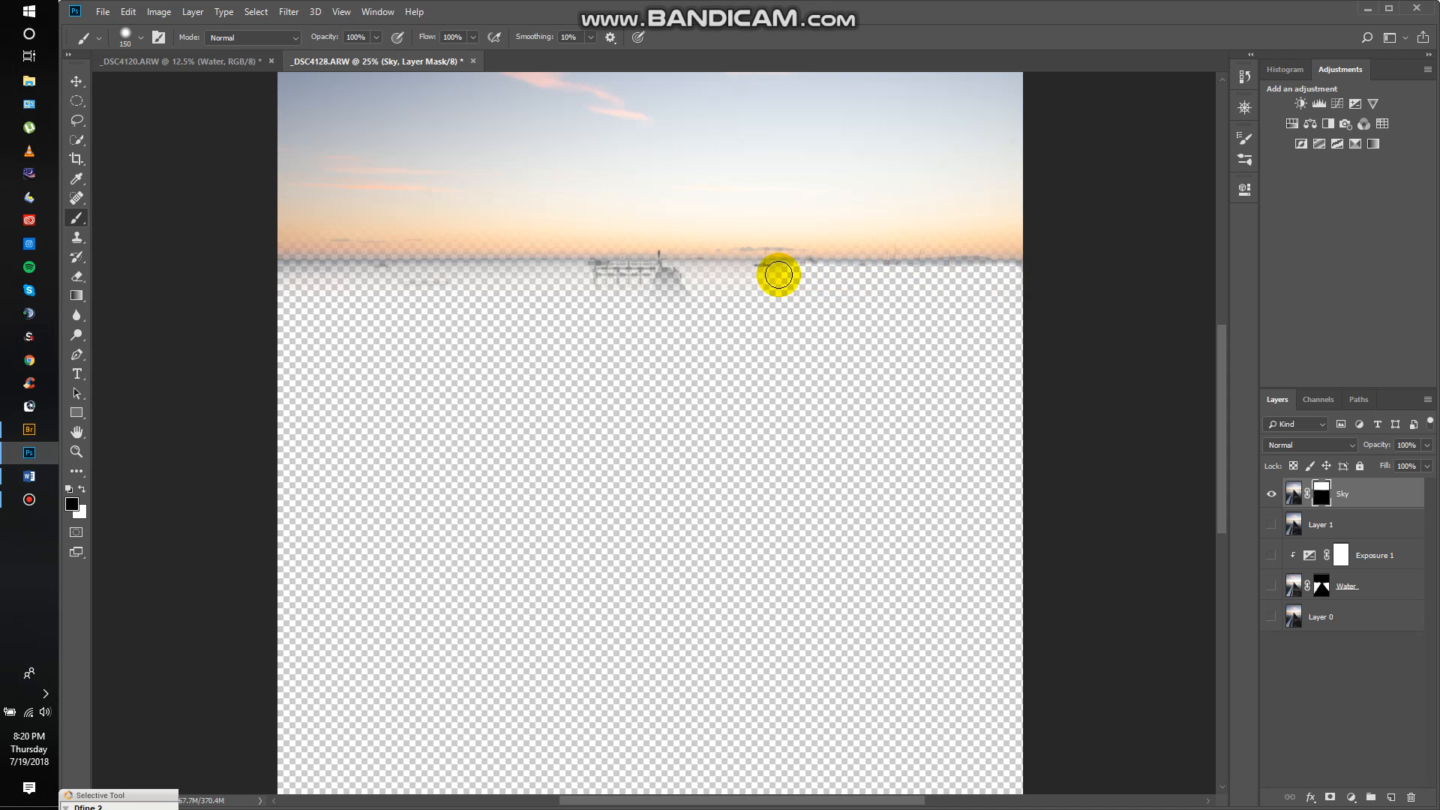
{"action": "left_click_drag", "start_coordinate": [778, 273], "coordinate": [513, 267]}
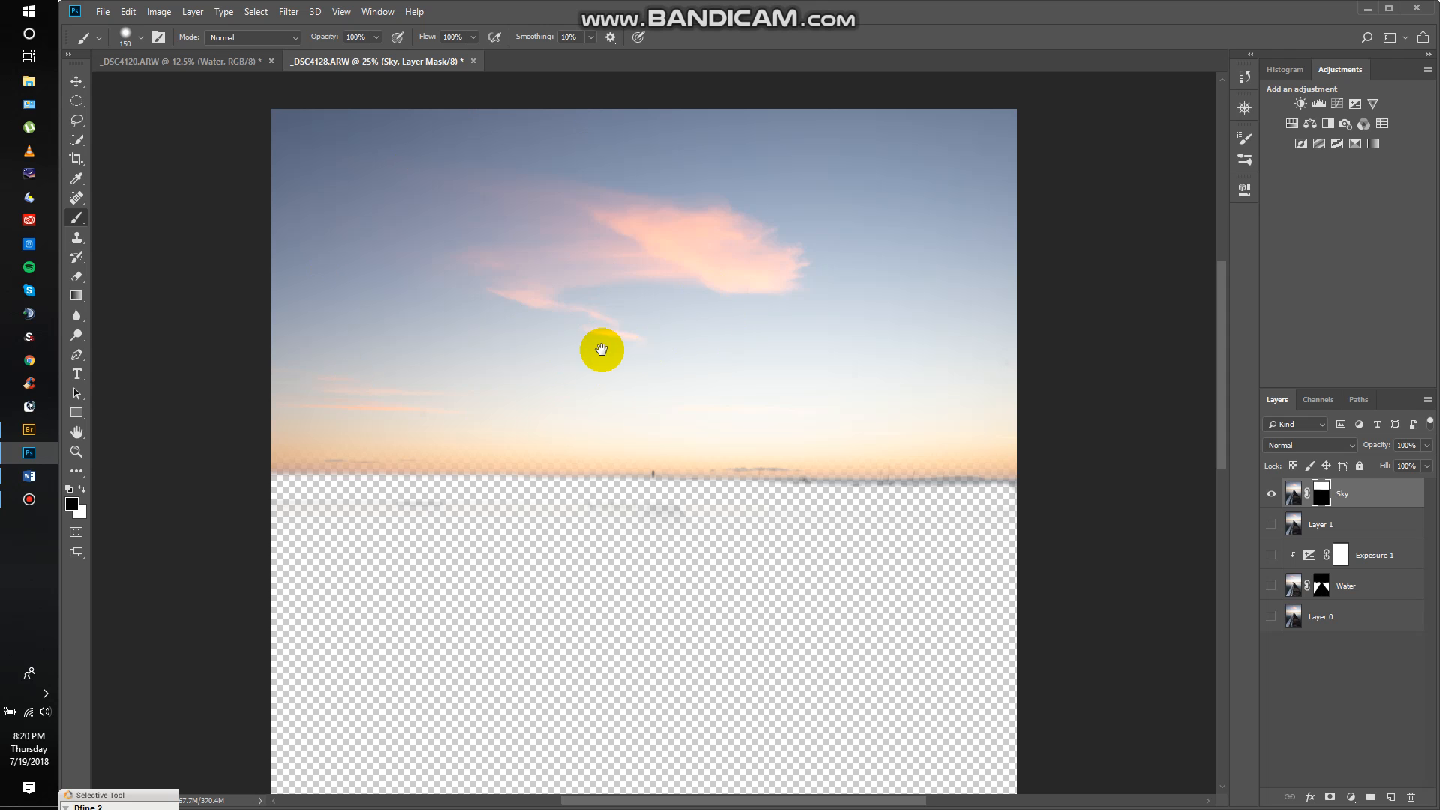
{"action": "mouse_move", "coordinate": [593, 264]}
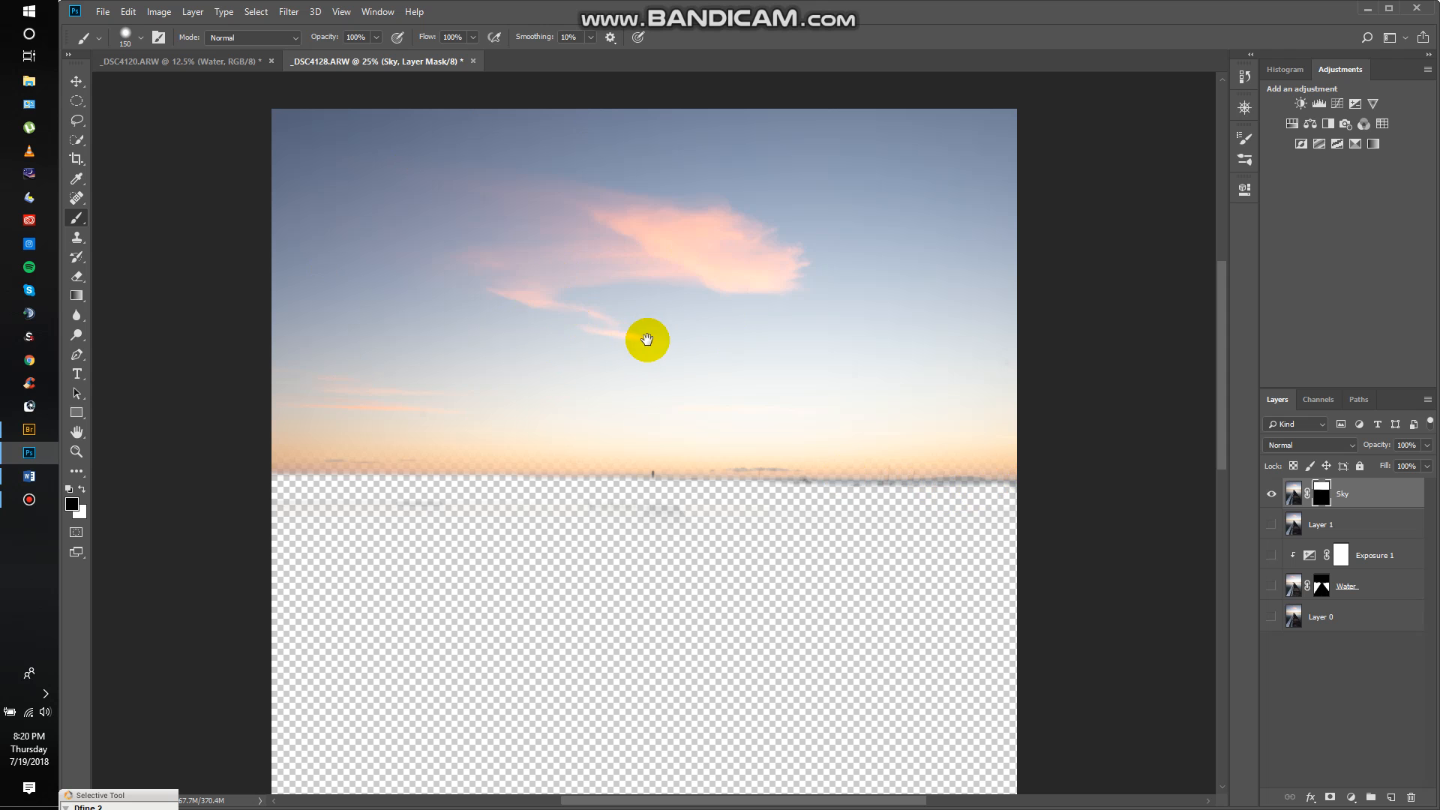
{"action": "mouse_move", "coordinate": [636, 379]}
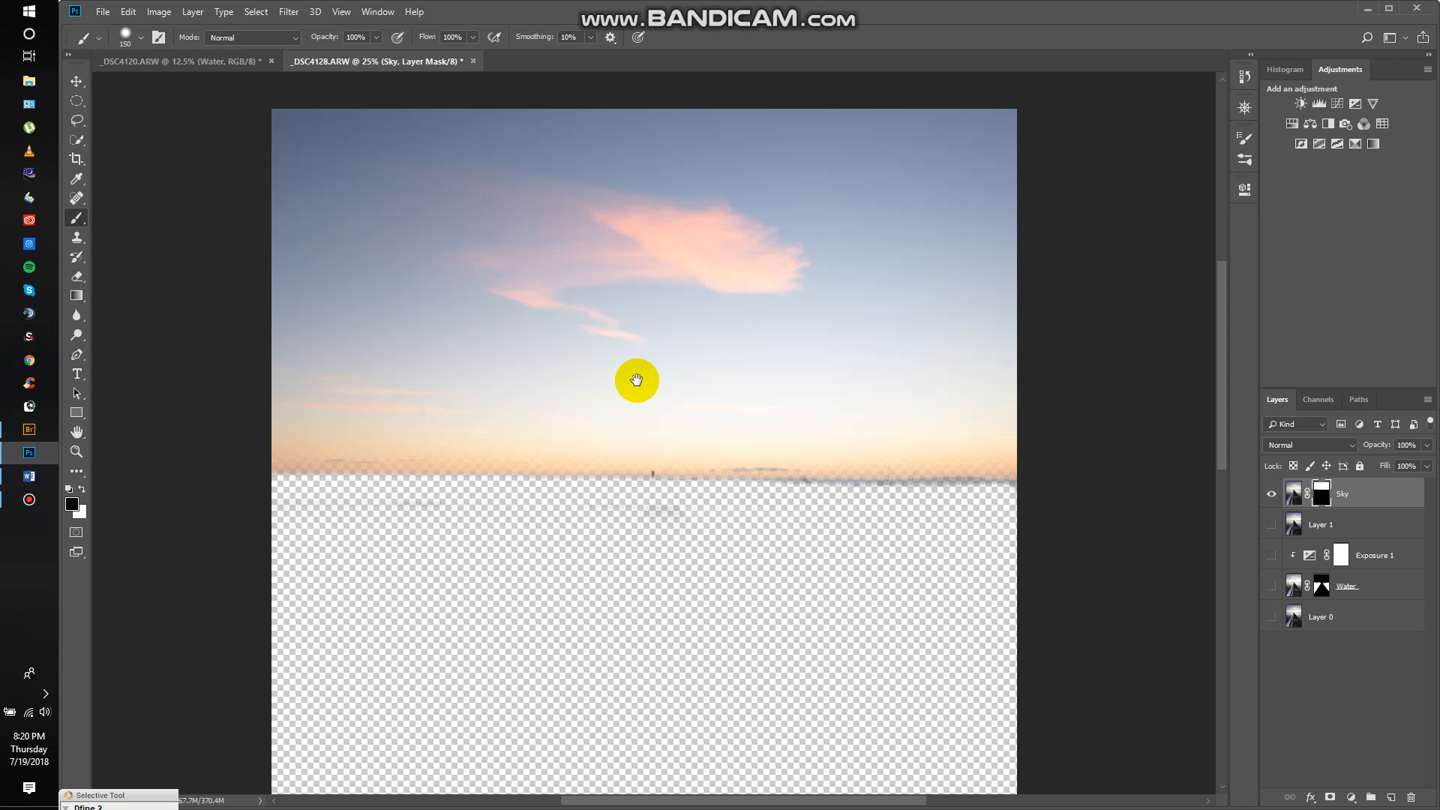
{"action": "mouse_move", "coordinate": [935, 486]}
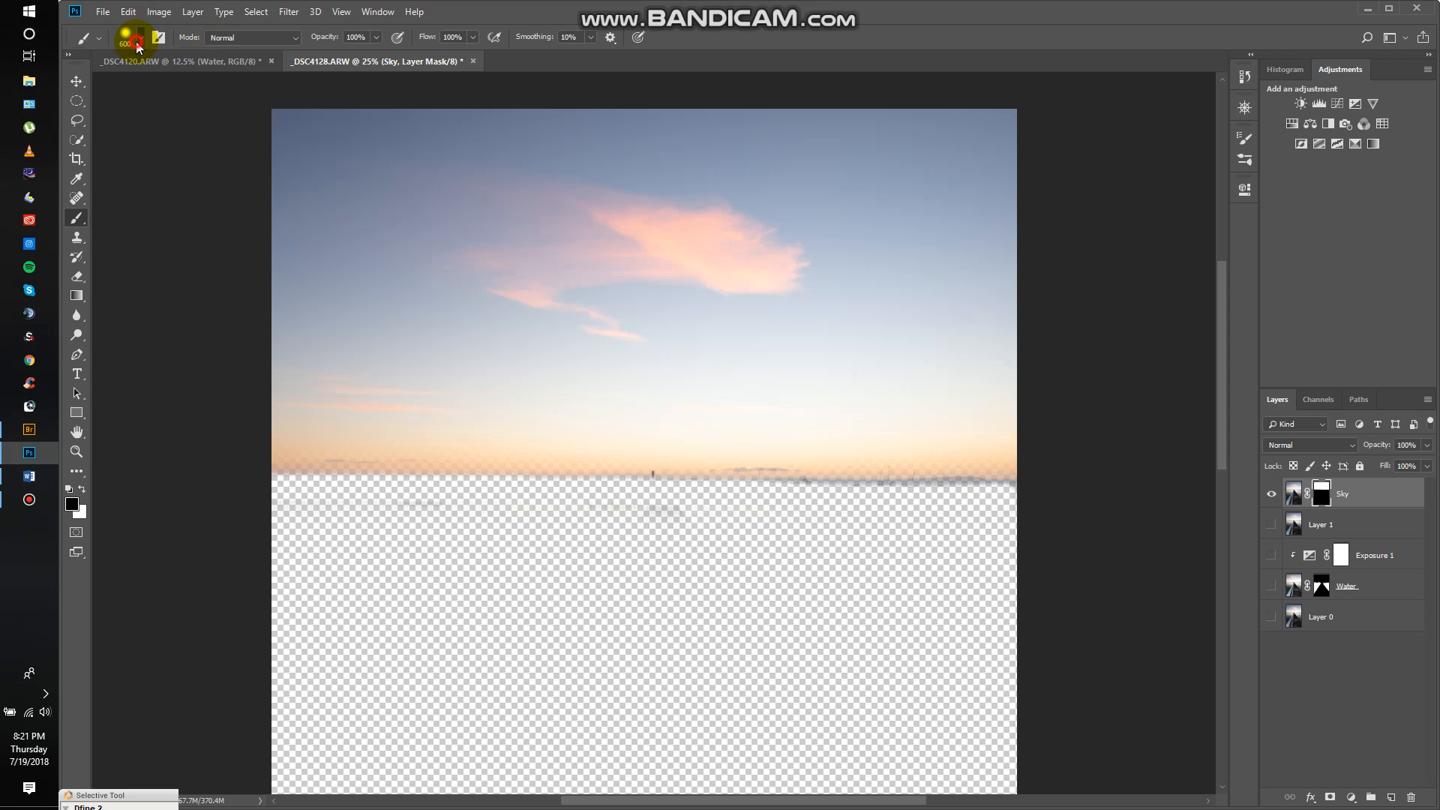
{"action": "left_click", "coordinate": [140, 38]}
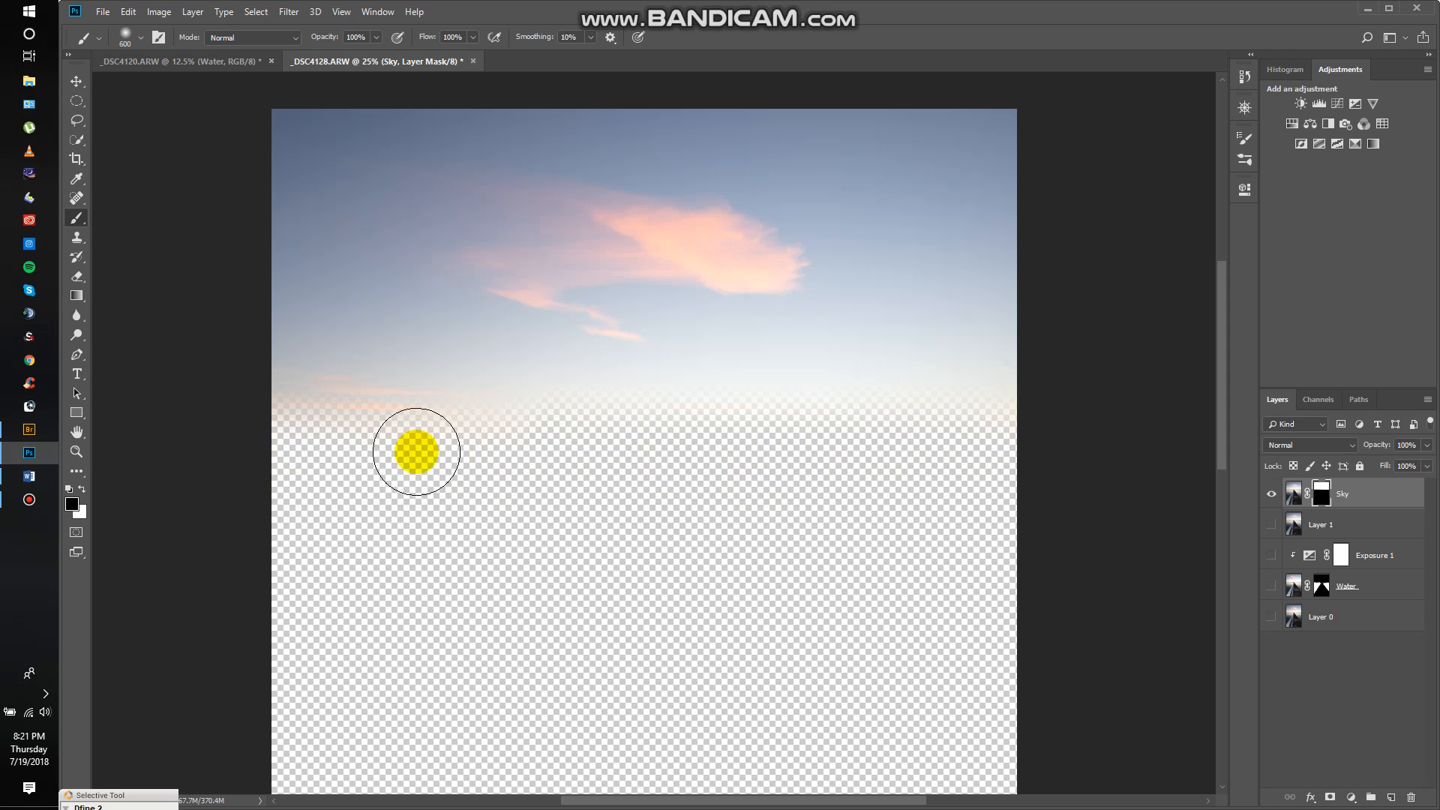
{"action": "left_click_drag", "start_coordinate": [416, 452], "coordinate": [958, 433]}
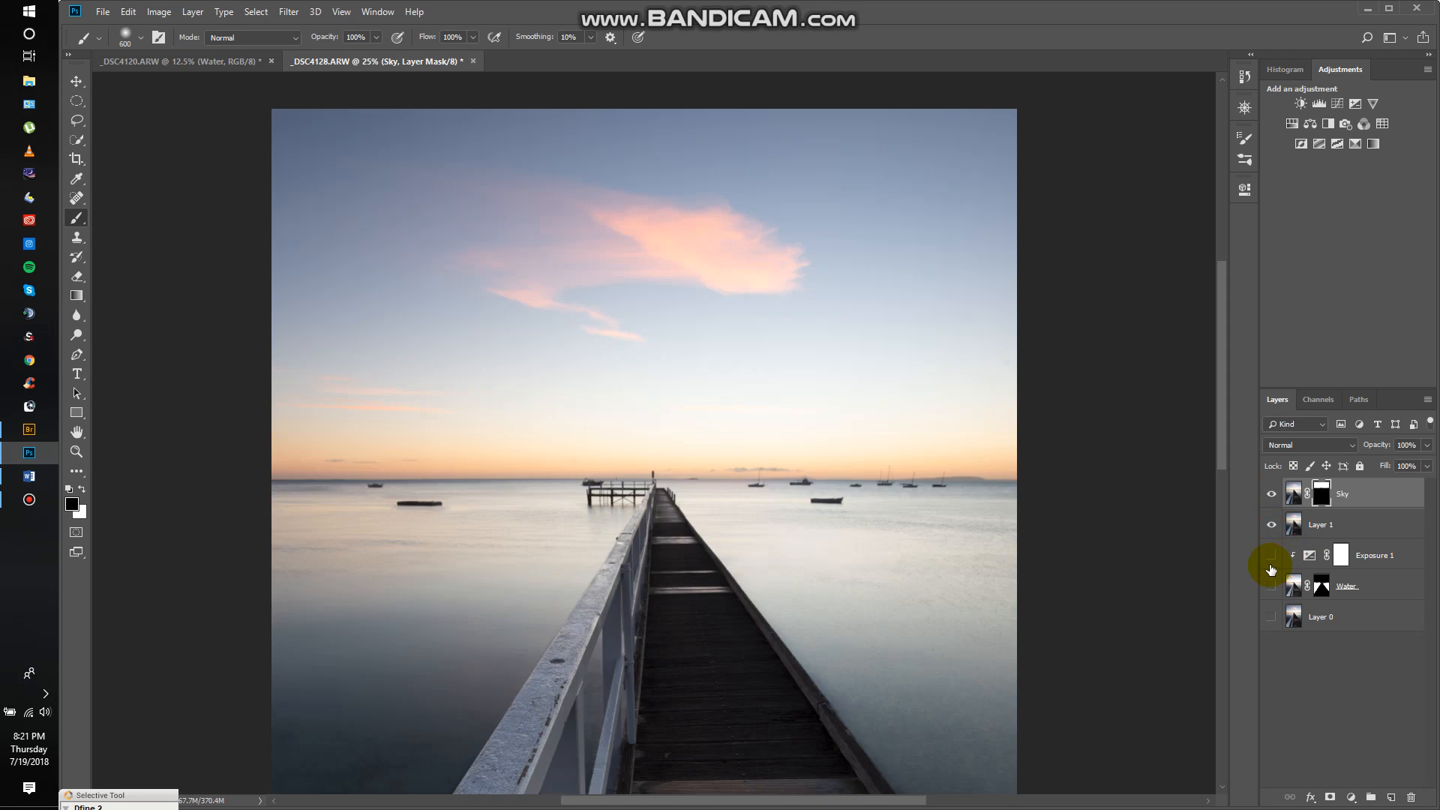
Step: Show Layer 1 again and target the Sky layer's pixels rather than its mask
{"action": "left_click", "coordinate": [1320, 493]}
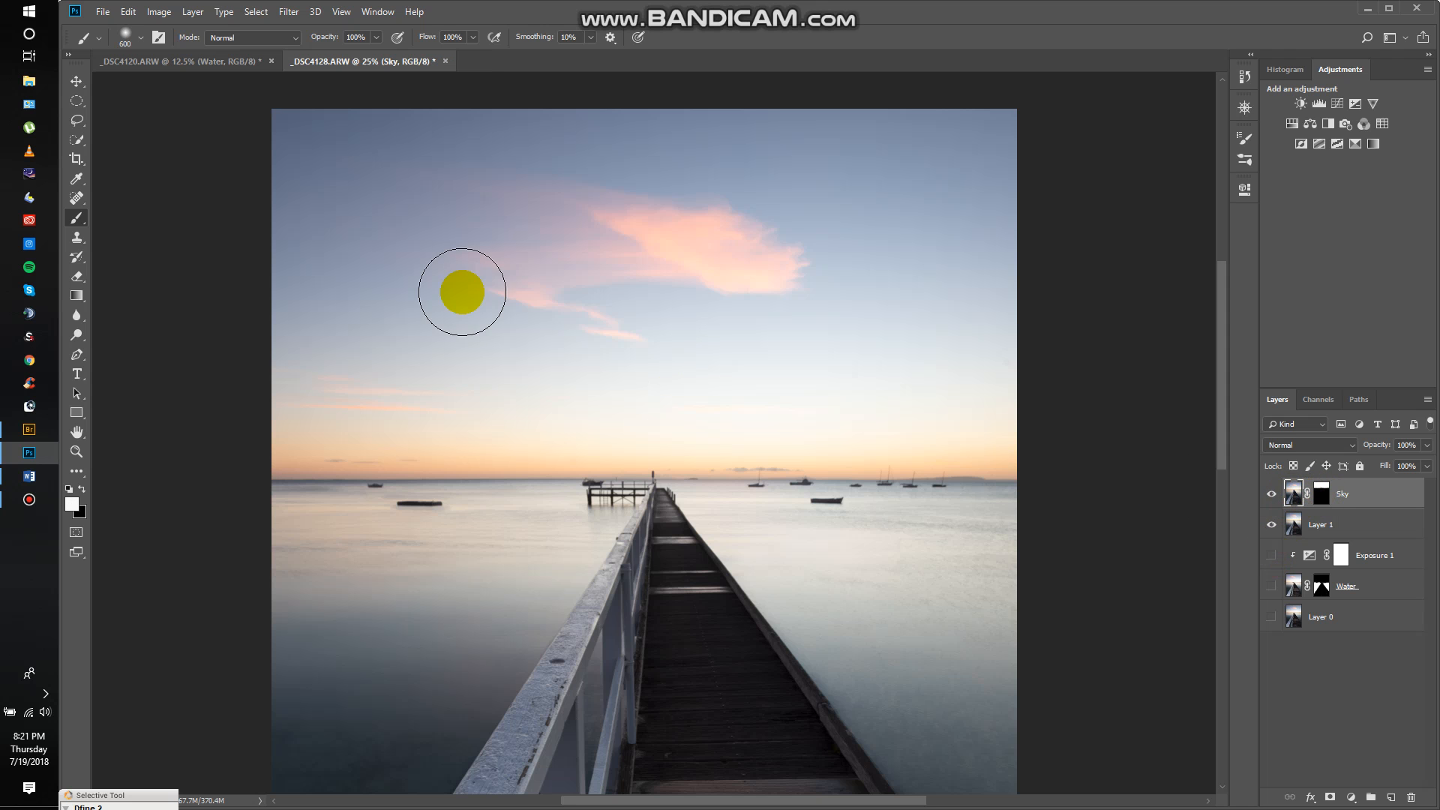
{"action": "left_click", "coordinate": [128, 11]}
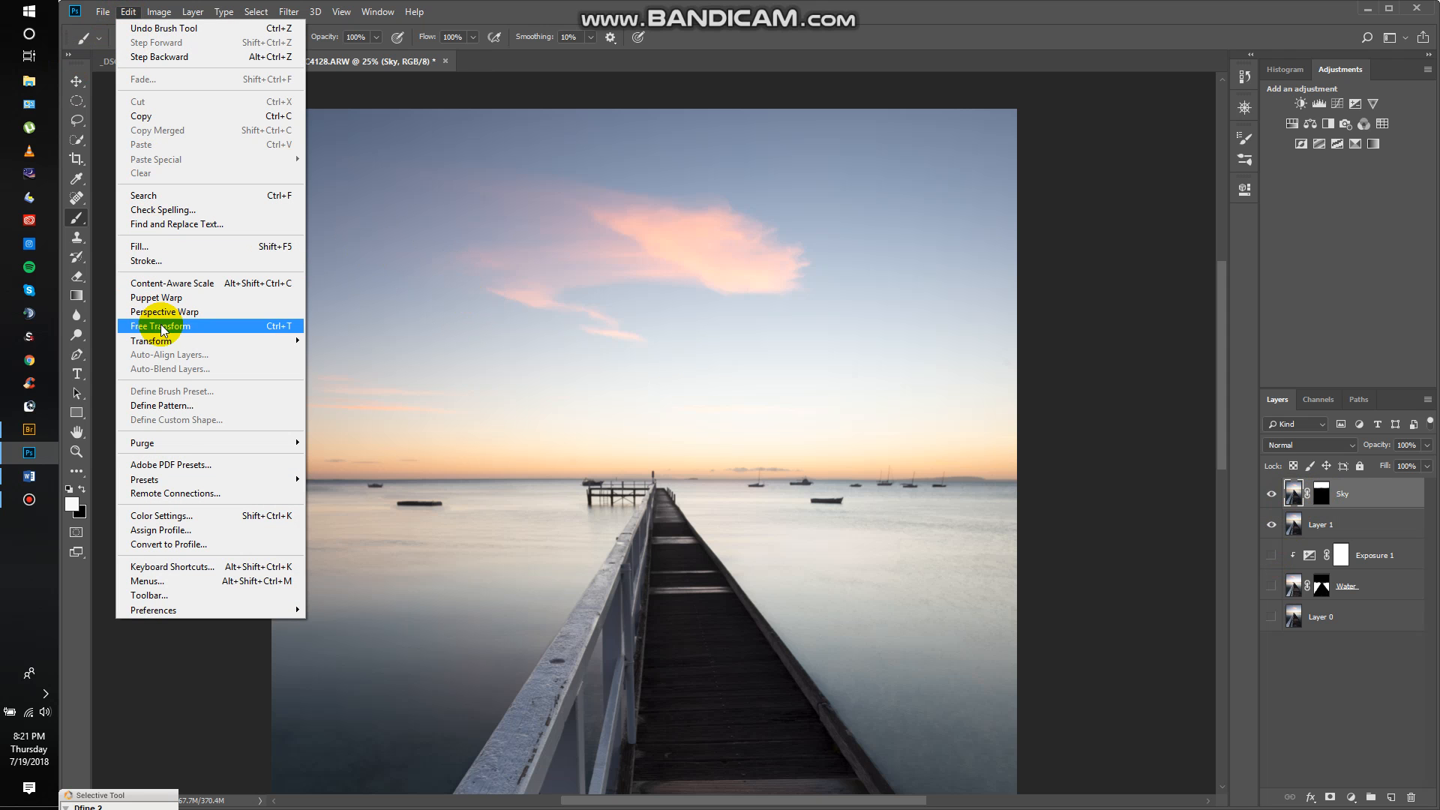
Step: Free-transform the Sky layer taller and wider so the pink cloud sits enlarged above the jetty
{"action": "left_click", "coordinate": [160, 325]}
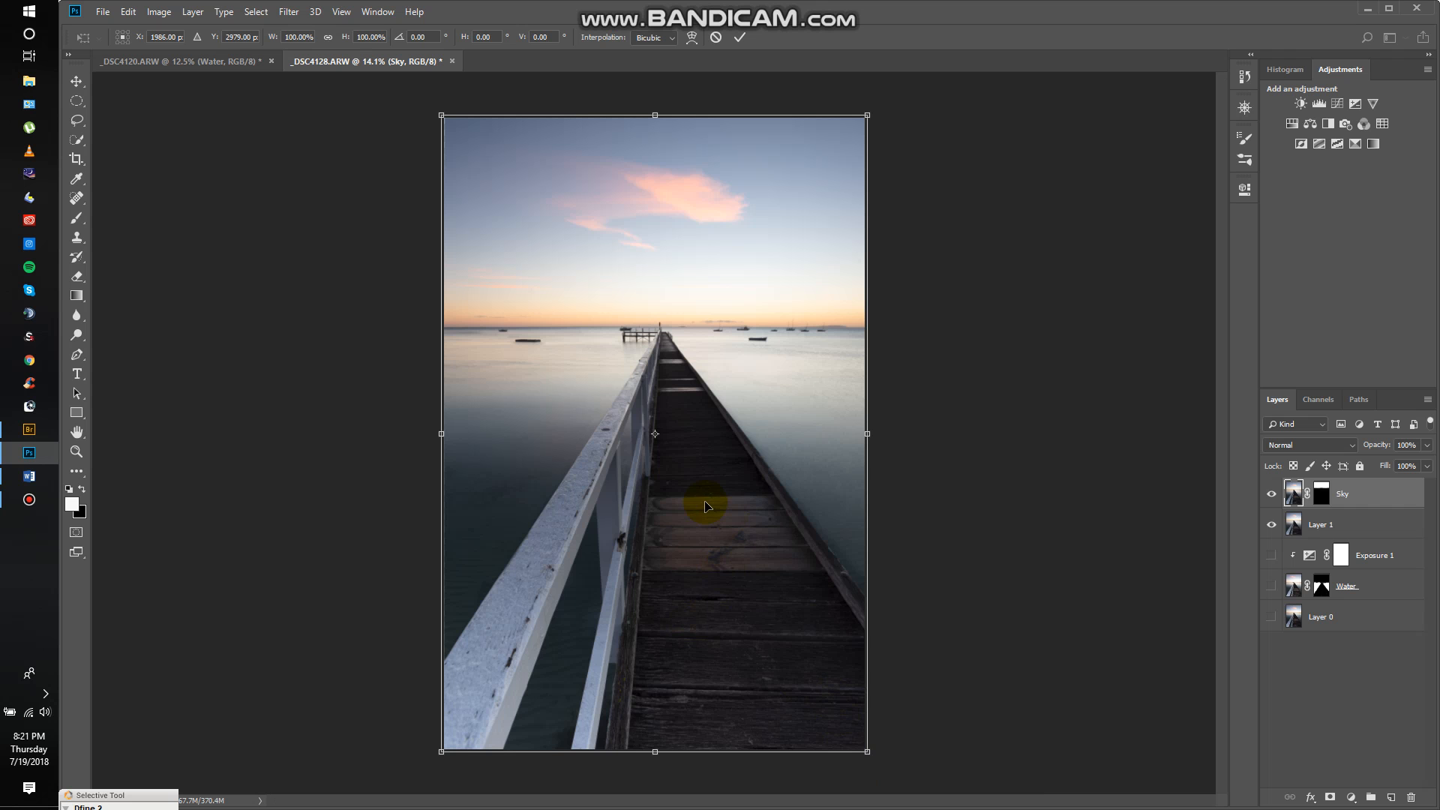
{"action": "mouse_move", "coordinate": [655, 751]}
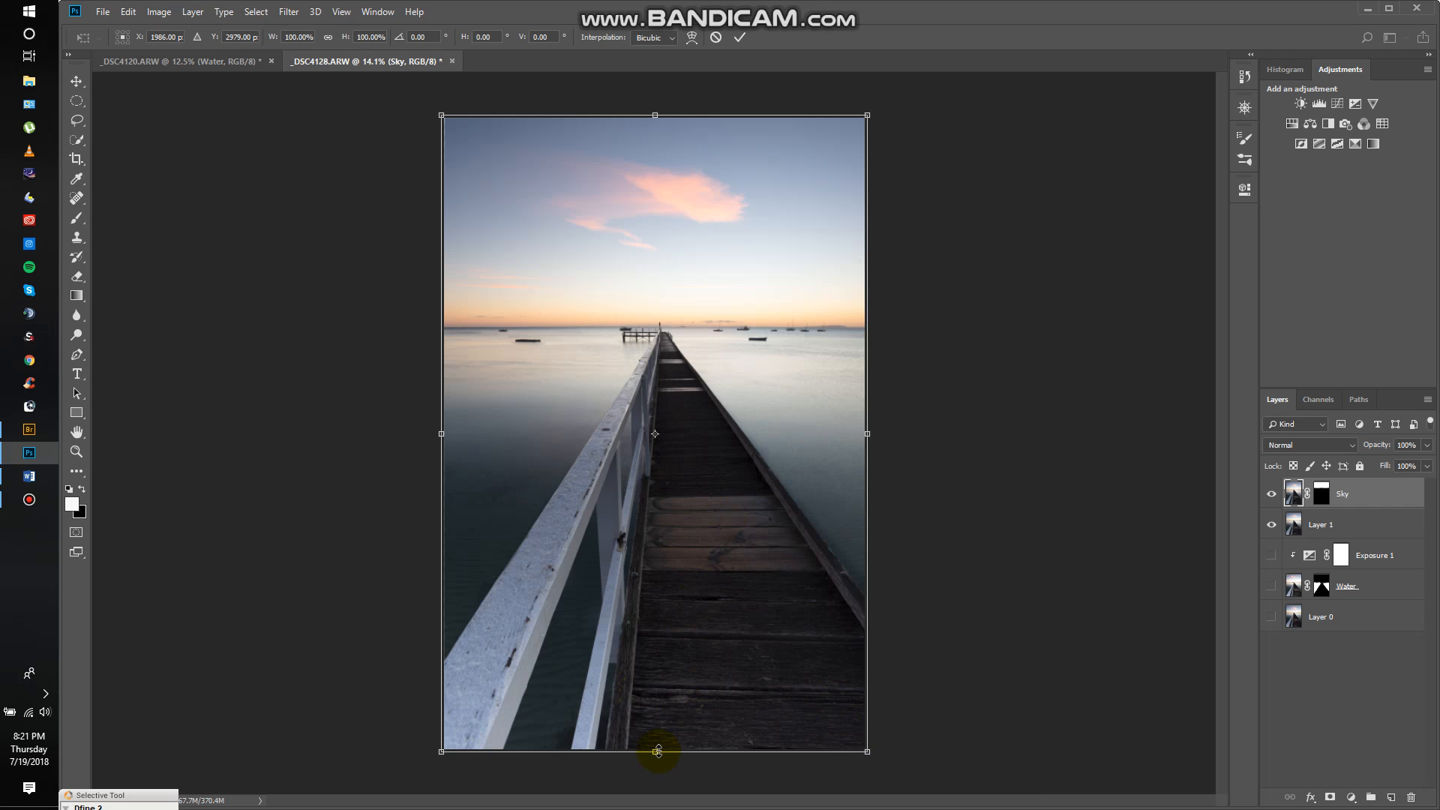
{"action": "left_click_drag", "start_coordinate": [654, 751], "coordinate": [654, 769]}
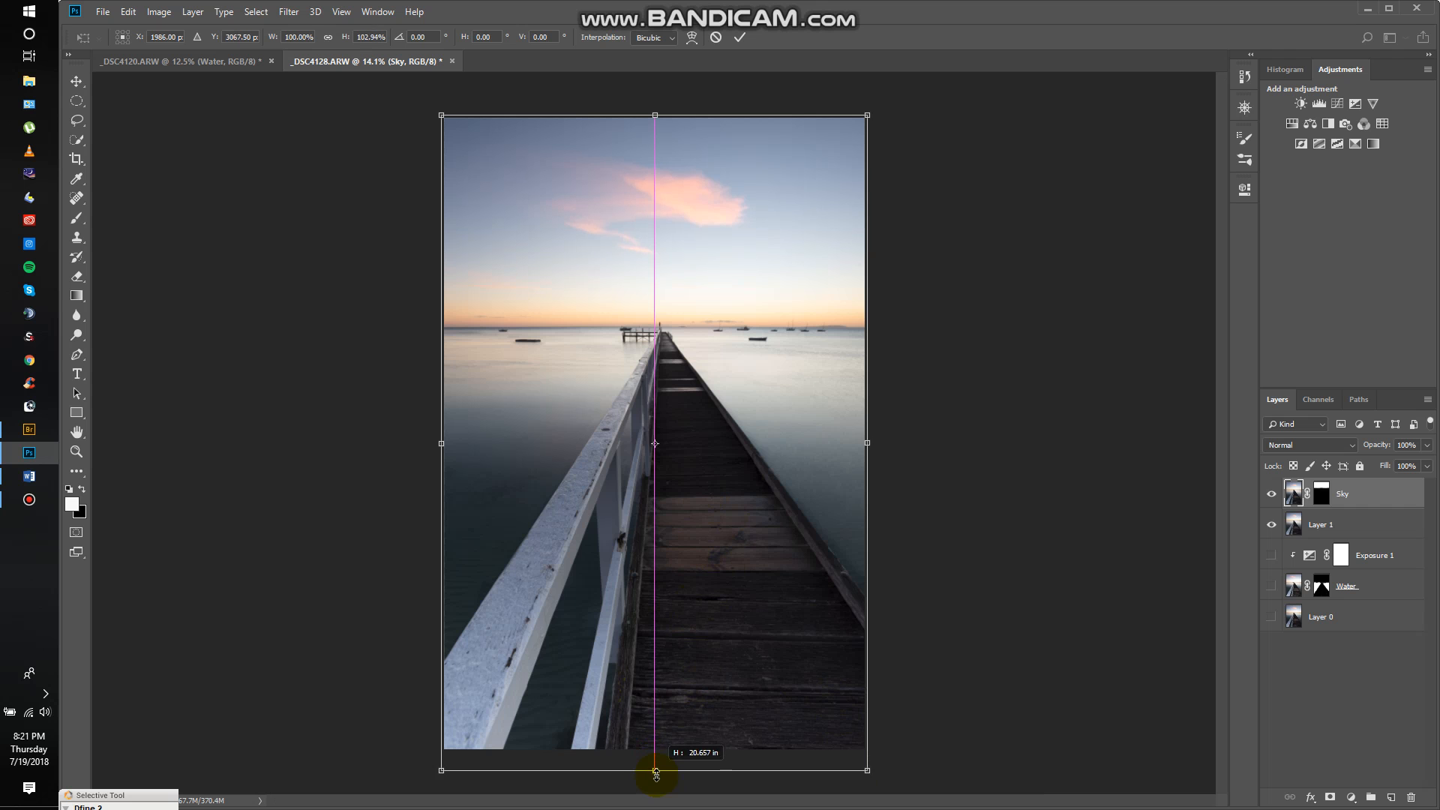
{"action": "left_click_drag", "start_coordinate": [655, 770], "coordinate": [656, 508]}
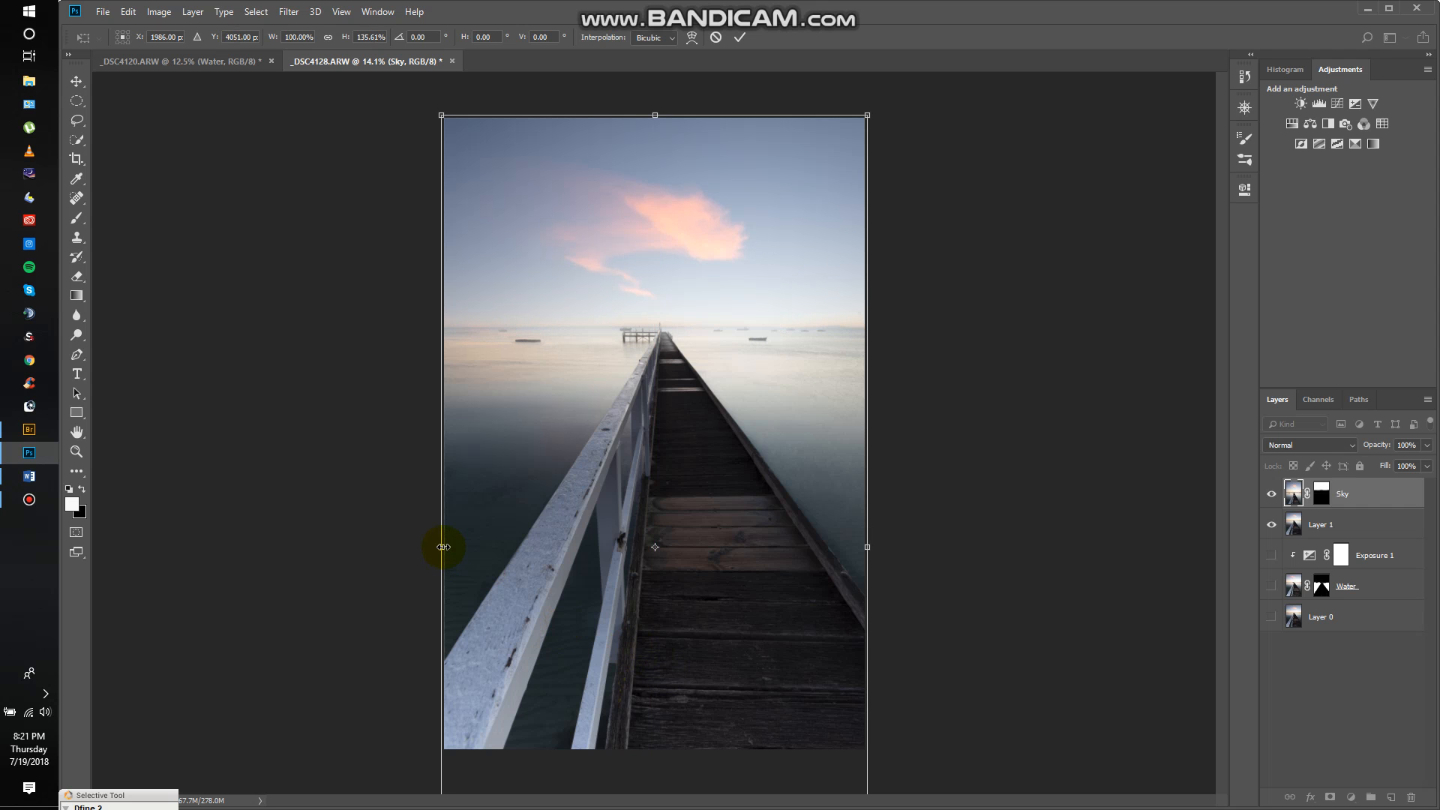
{"action": "left_click_drag", "start_coordinate": [444, 546], "coordinate": [402, 546]}
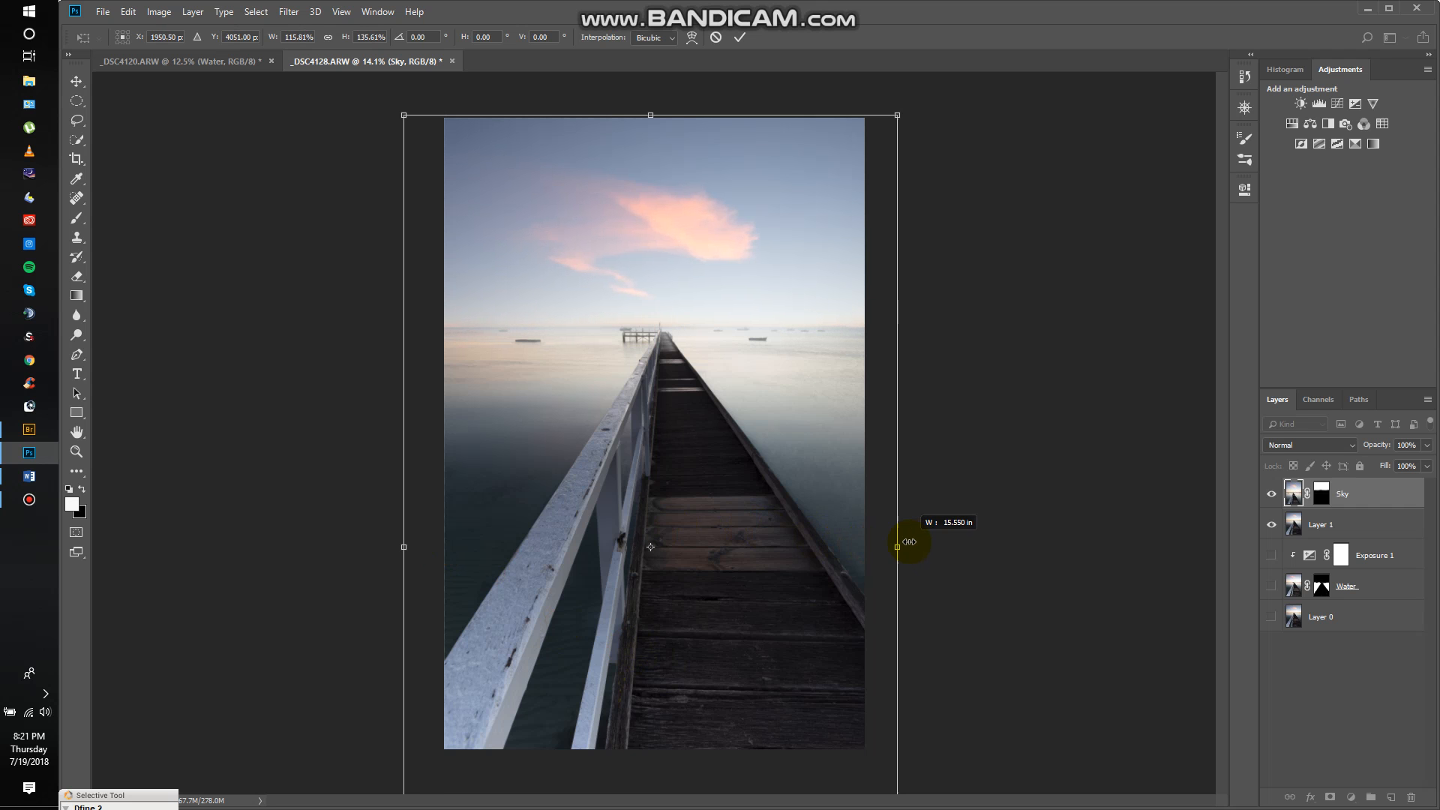
{"action": "left_click_drag", "start_coordinate": [897, 541], "coordinate": [914, 541]}
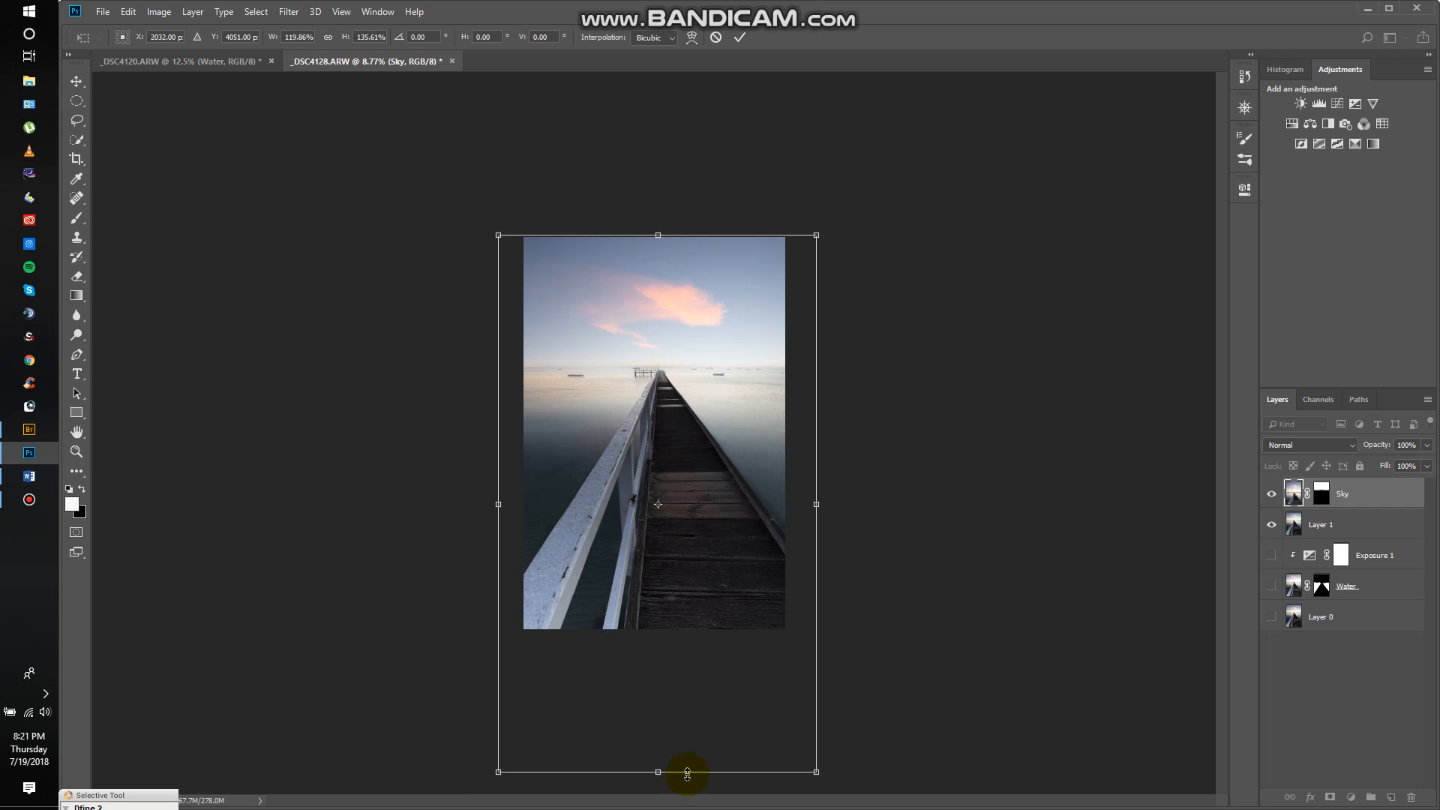
{"action": "left_click_drag", "start_coordinate": [657, 771], "coordinate": [656, 790]}
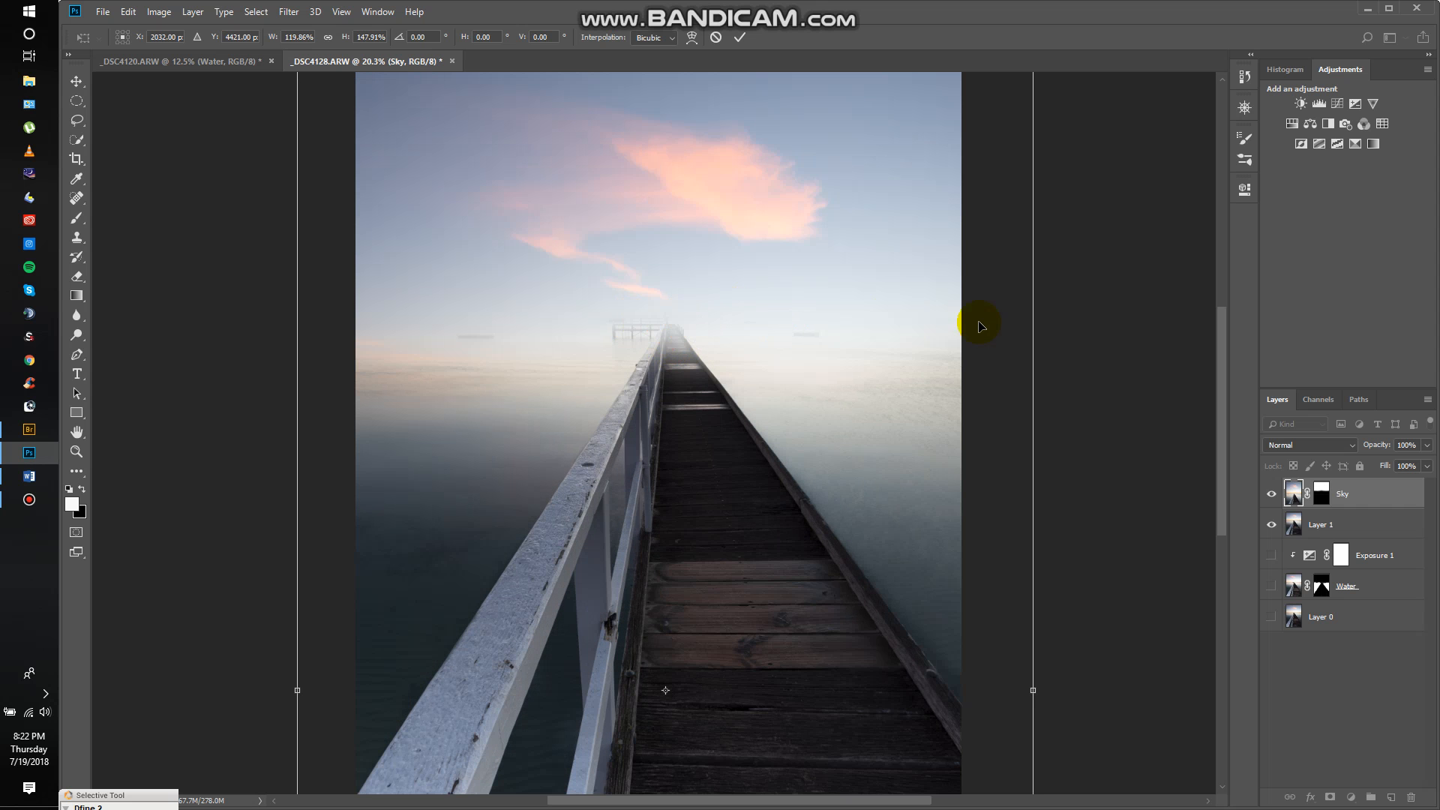
{"action": "mouse_move", "coordinate": [733, 324]}
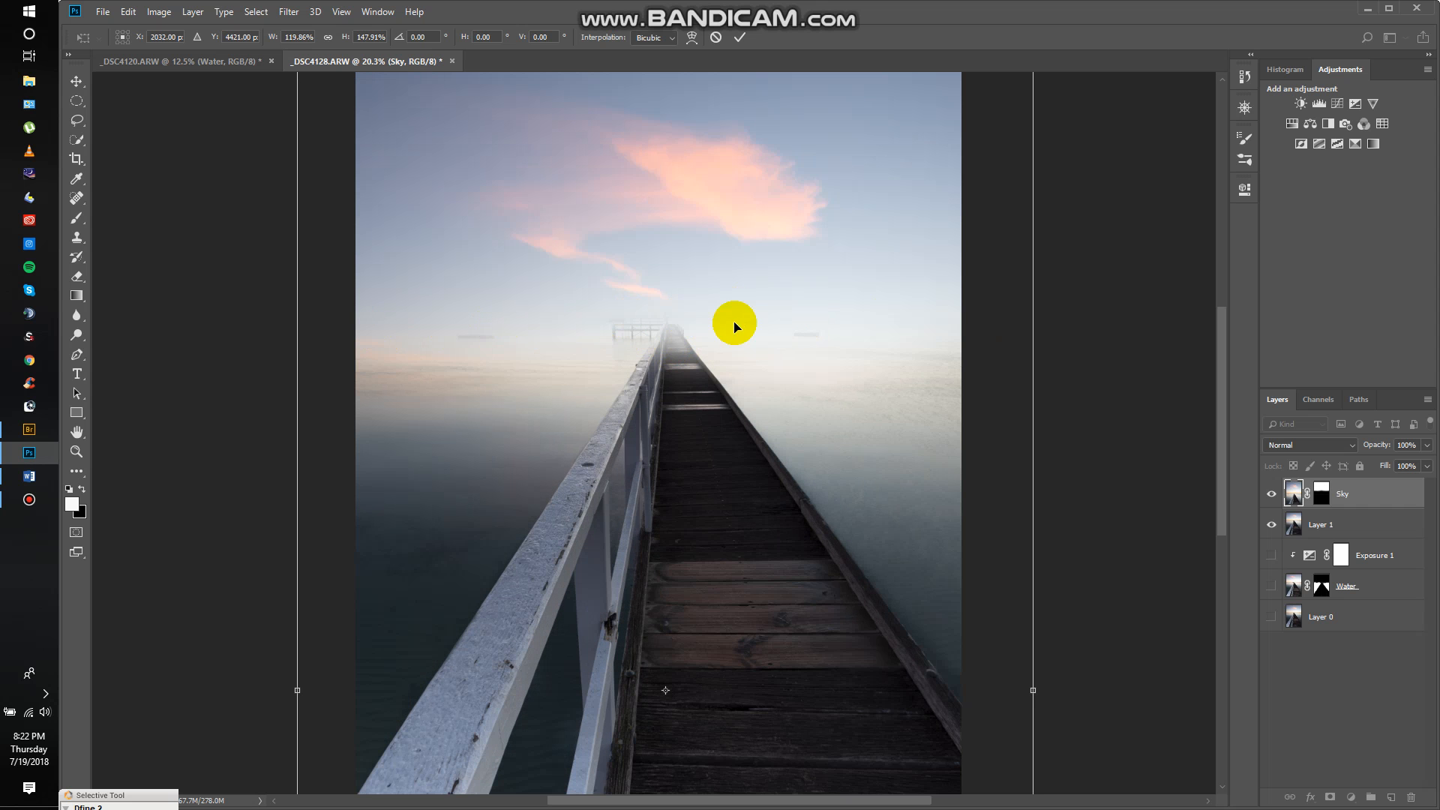
{"action": "mouse_move", "coordinate": [540, 328]}
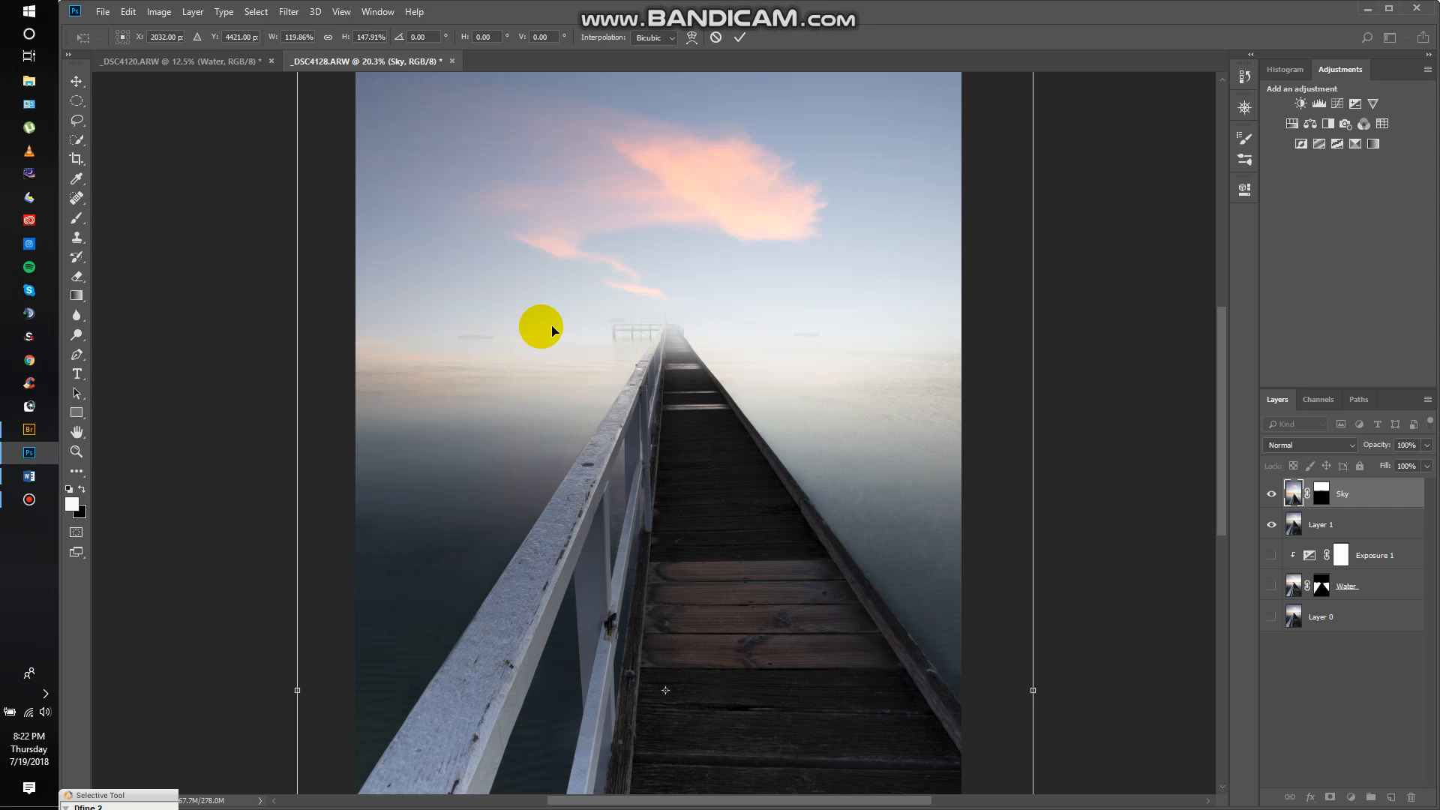
{"action": "mouse_move", "coordinate": [867, 345]}
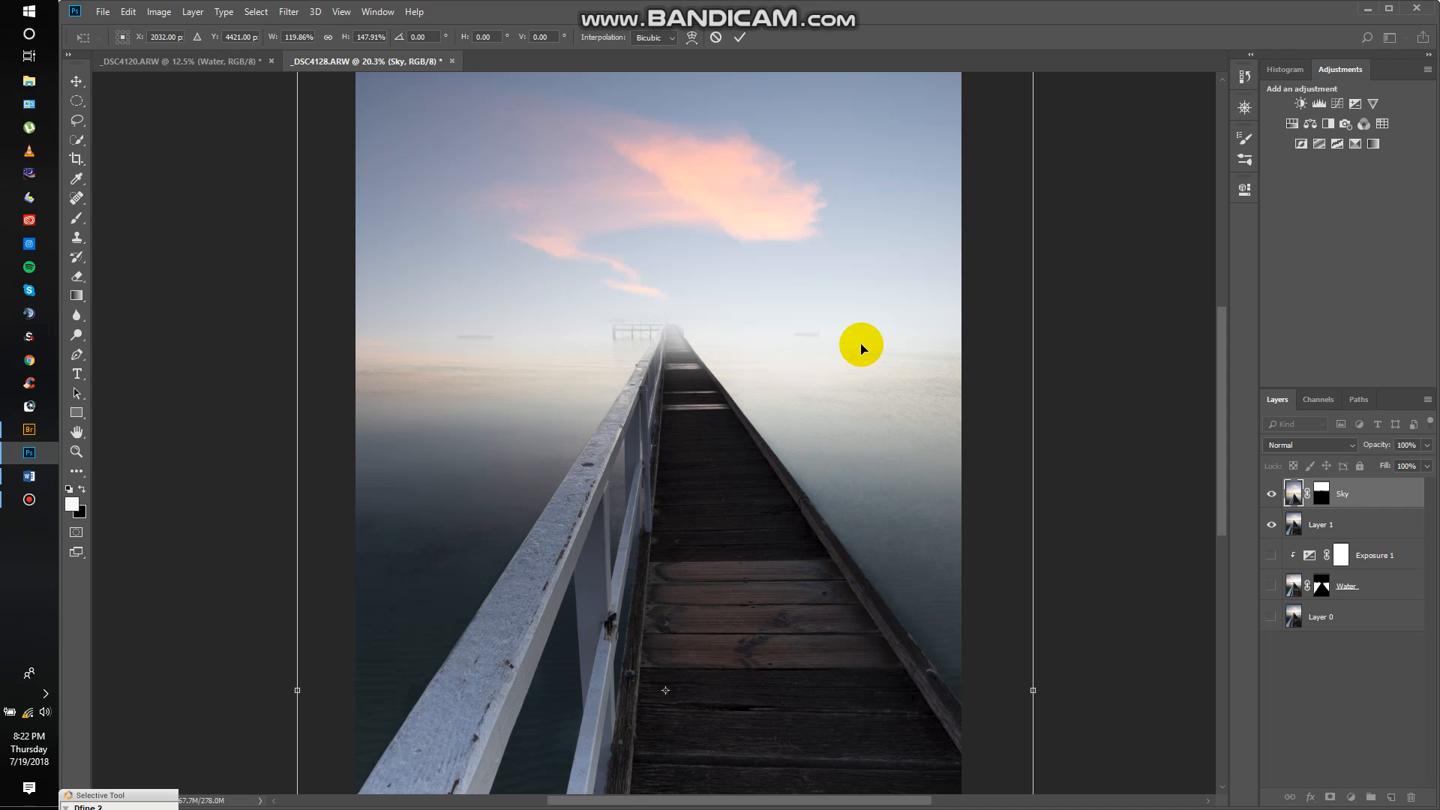
{"action": "mouse_move", "coordinate": [615, 136]}
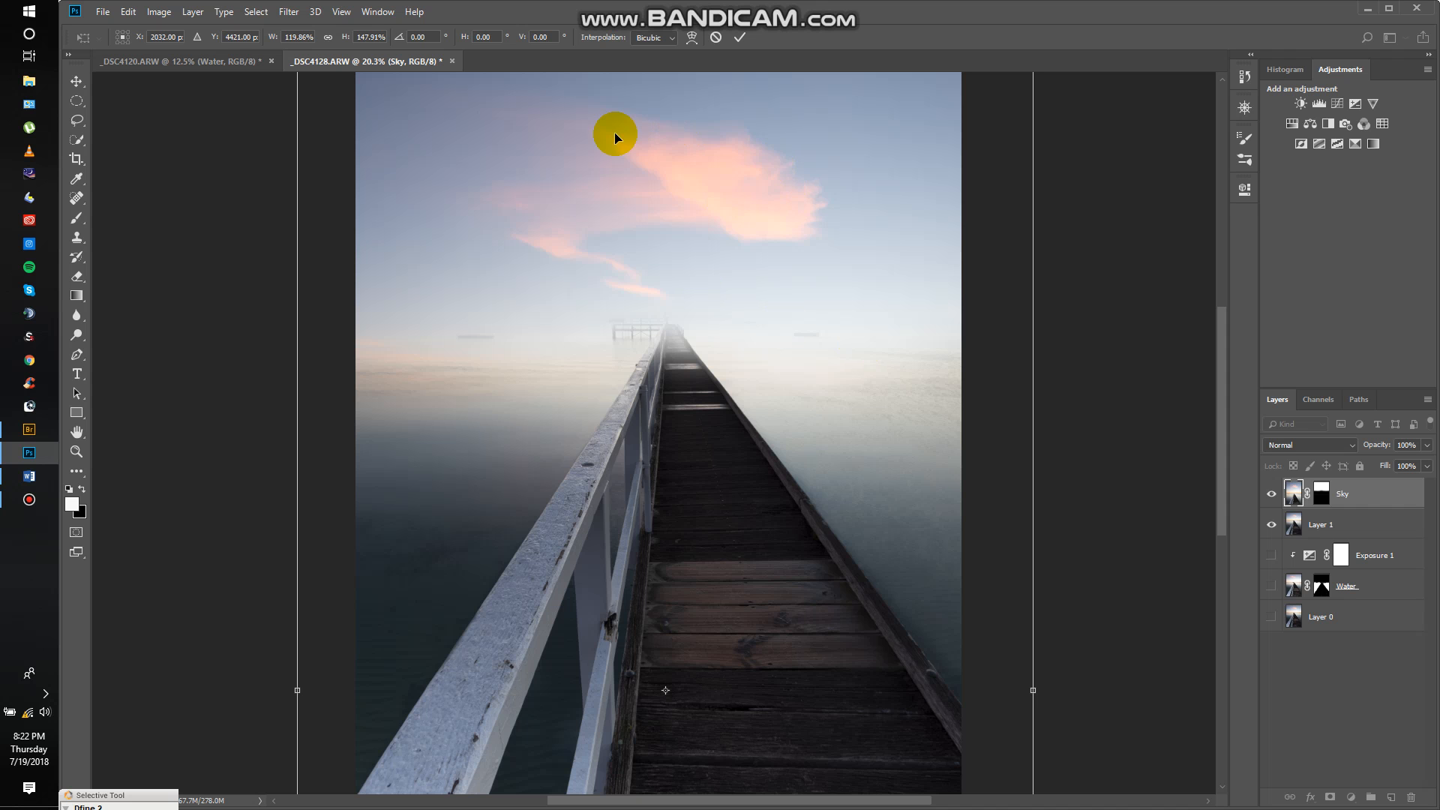
{"action": "mouse_move", "coordinate": [668, 164]}
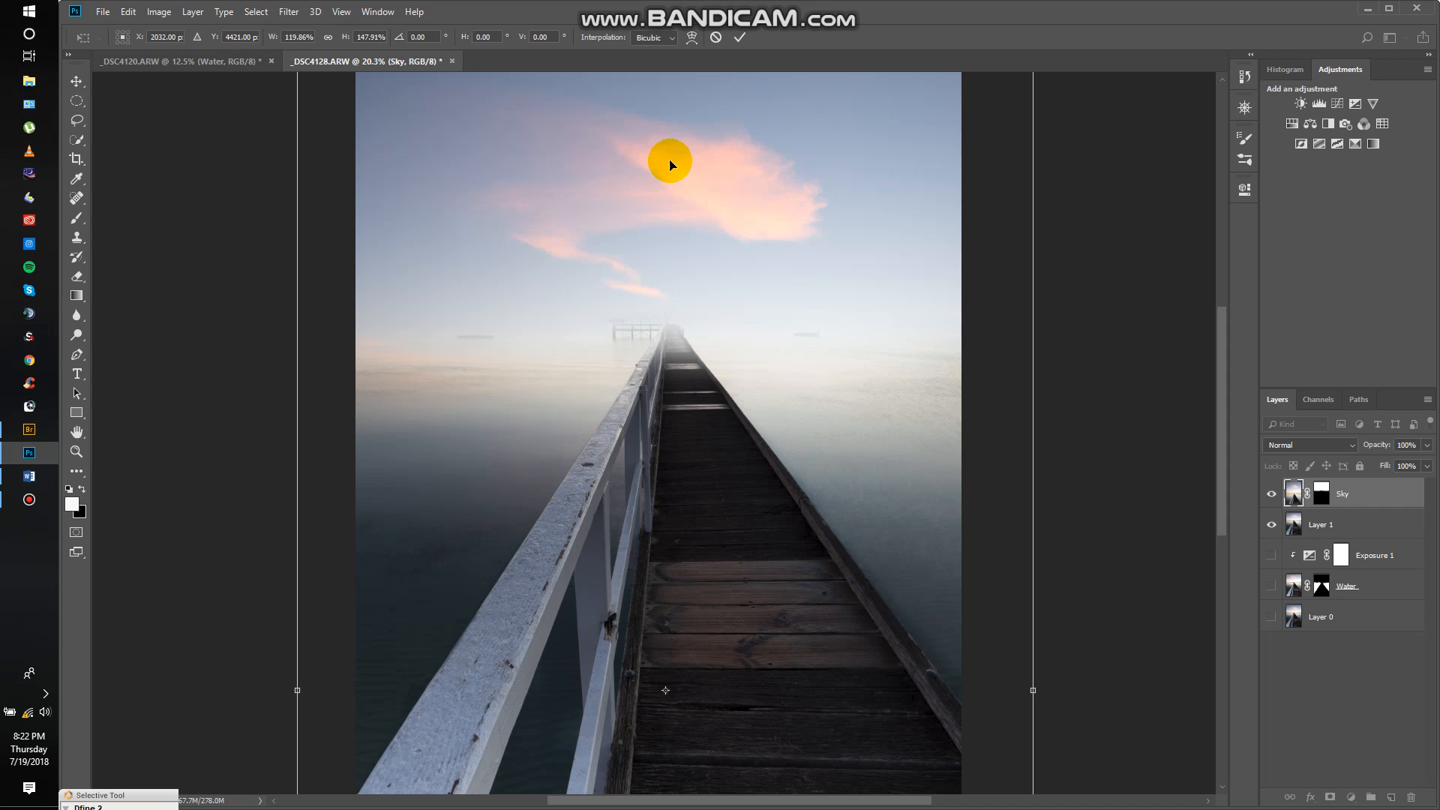
{"action": "mouse_move", "coordinate": [522, 234]}
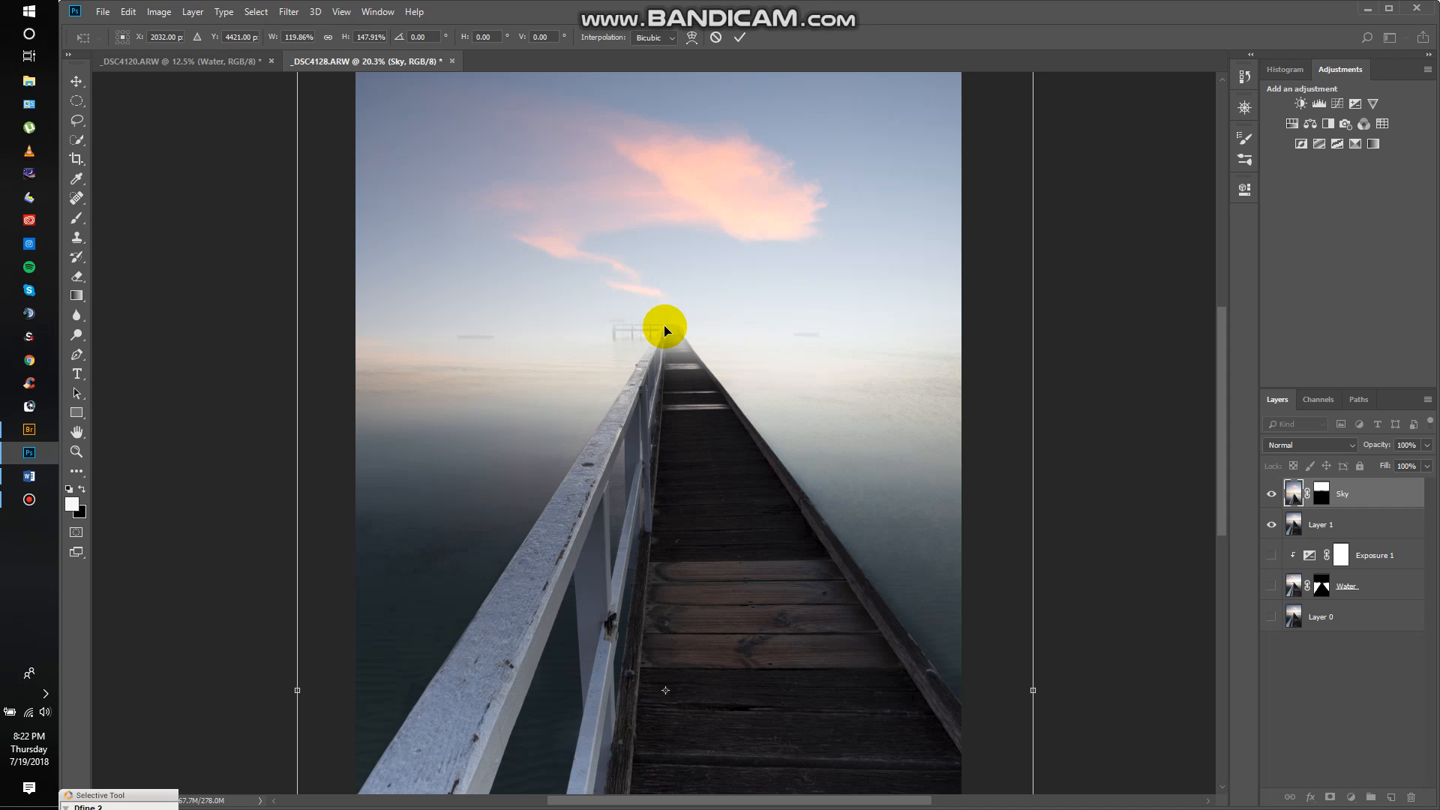
{"action": "left_click", "coordinate": [739, 36]}
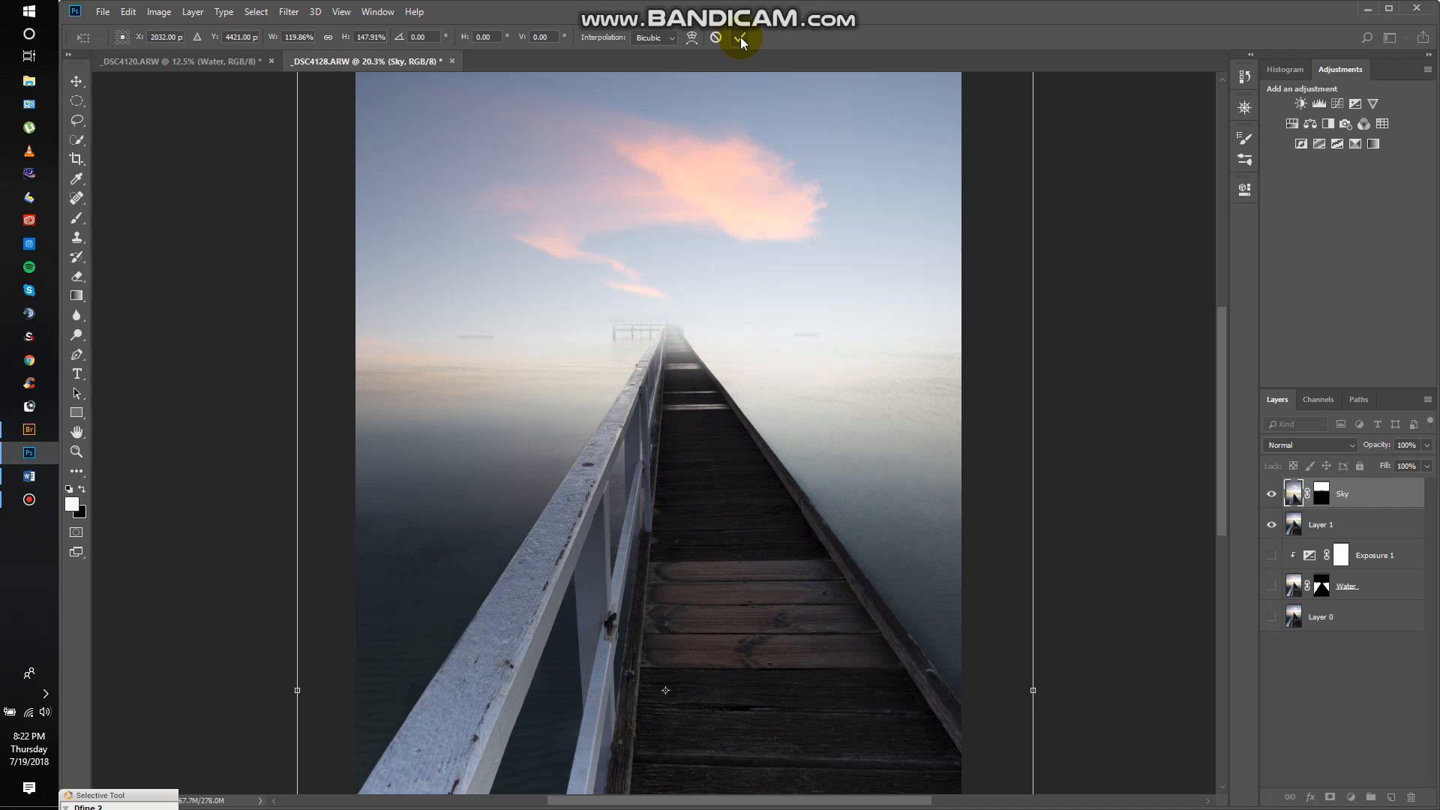
Step: Commit the transform and mask away the lower haze to reveal the orange horizon and boats
{"action": "left_click", "coordinate": [740, 38]}
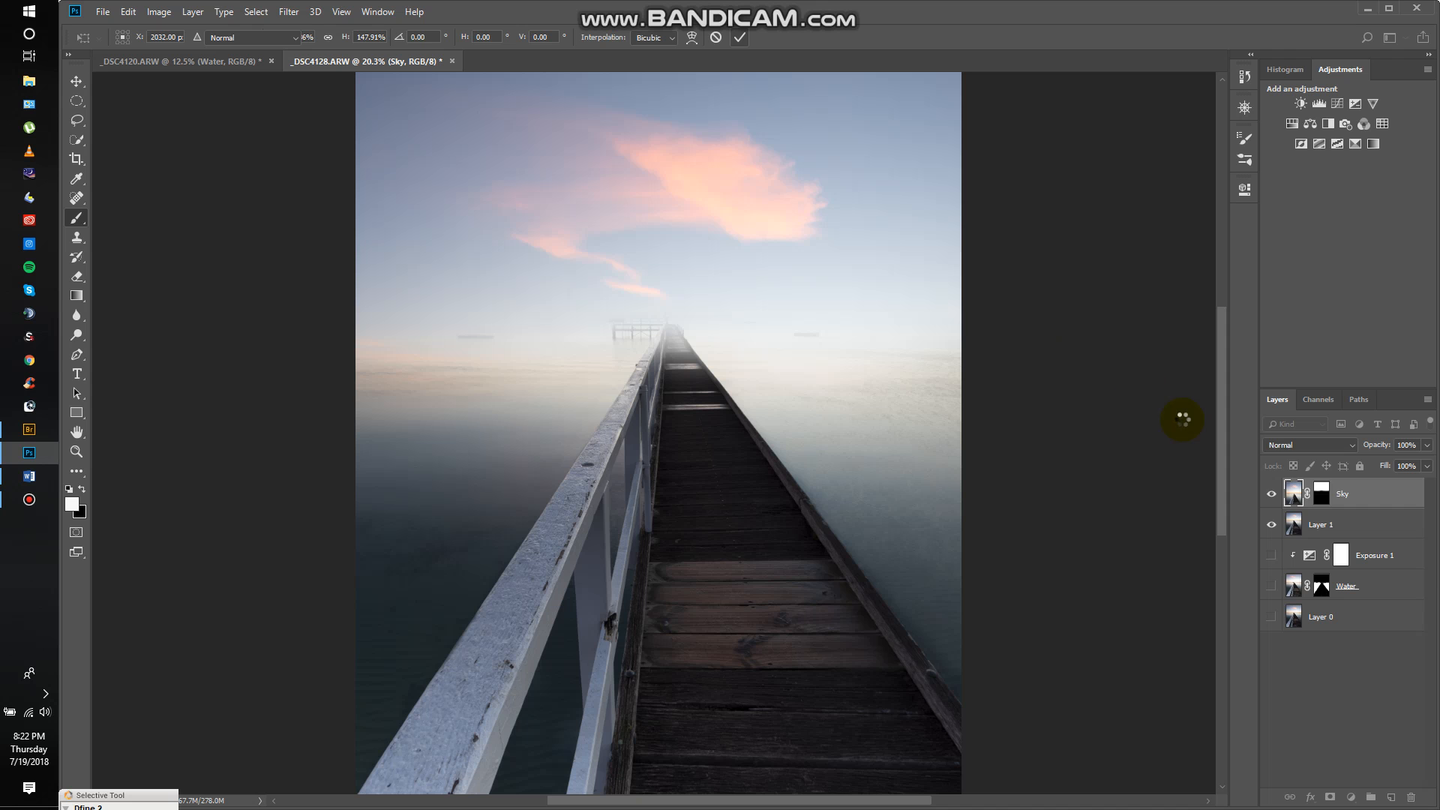
{"action": "left_click", "coordinate": [1319, 494]}
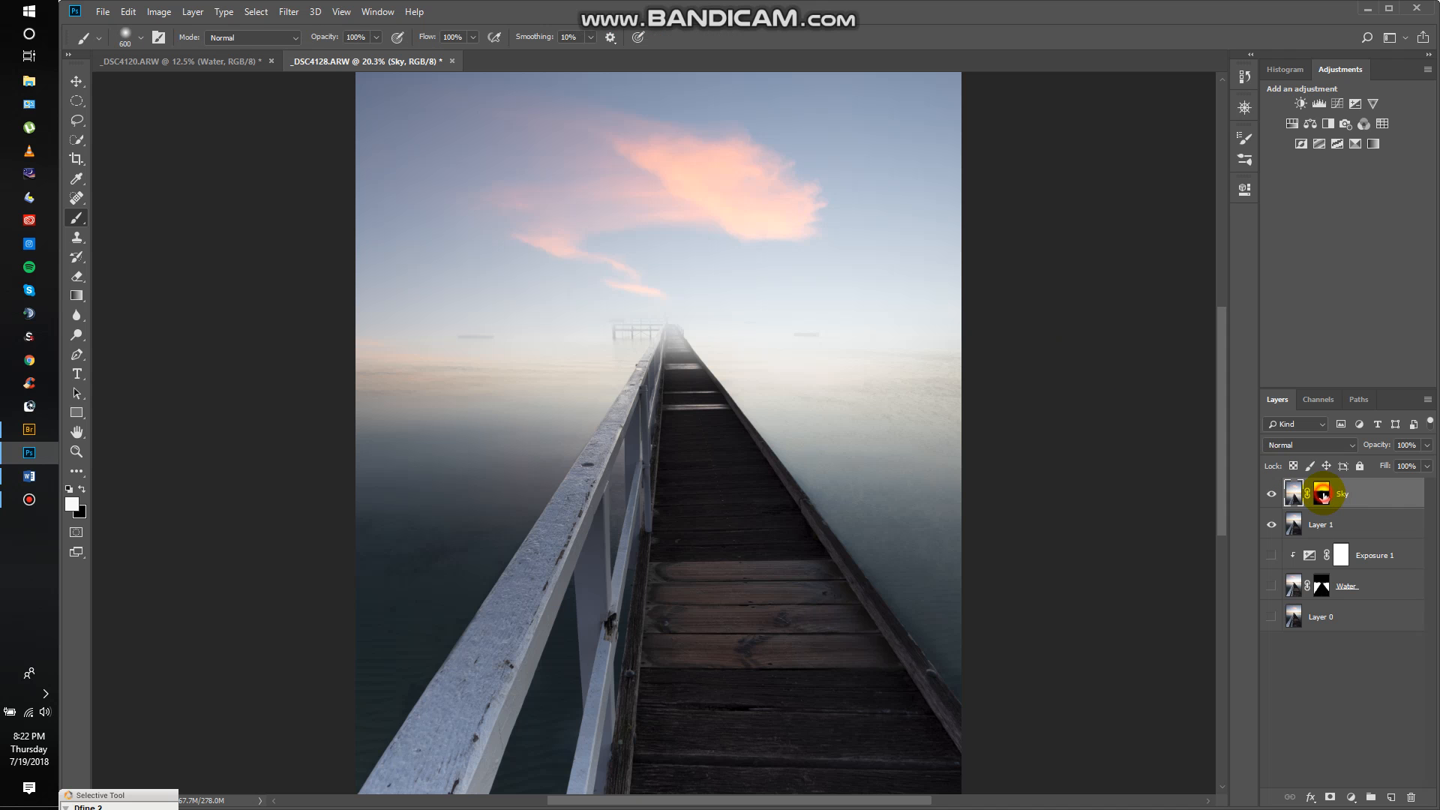
{"action": "left_click", "coordinate": [1320, 493]}
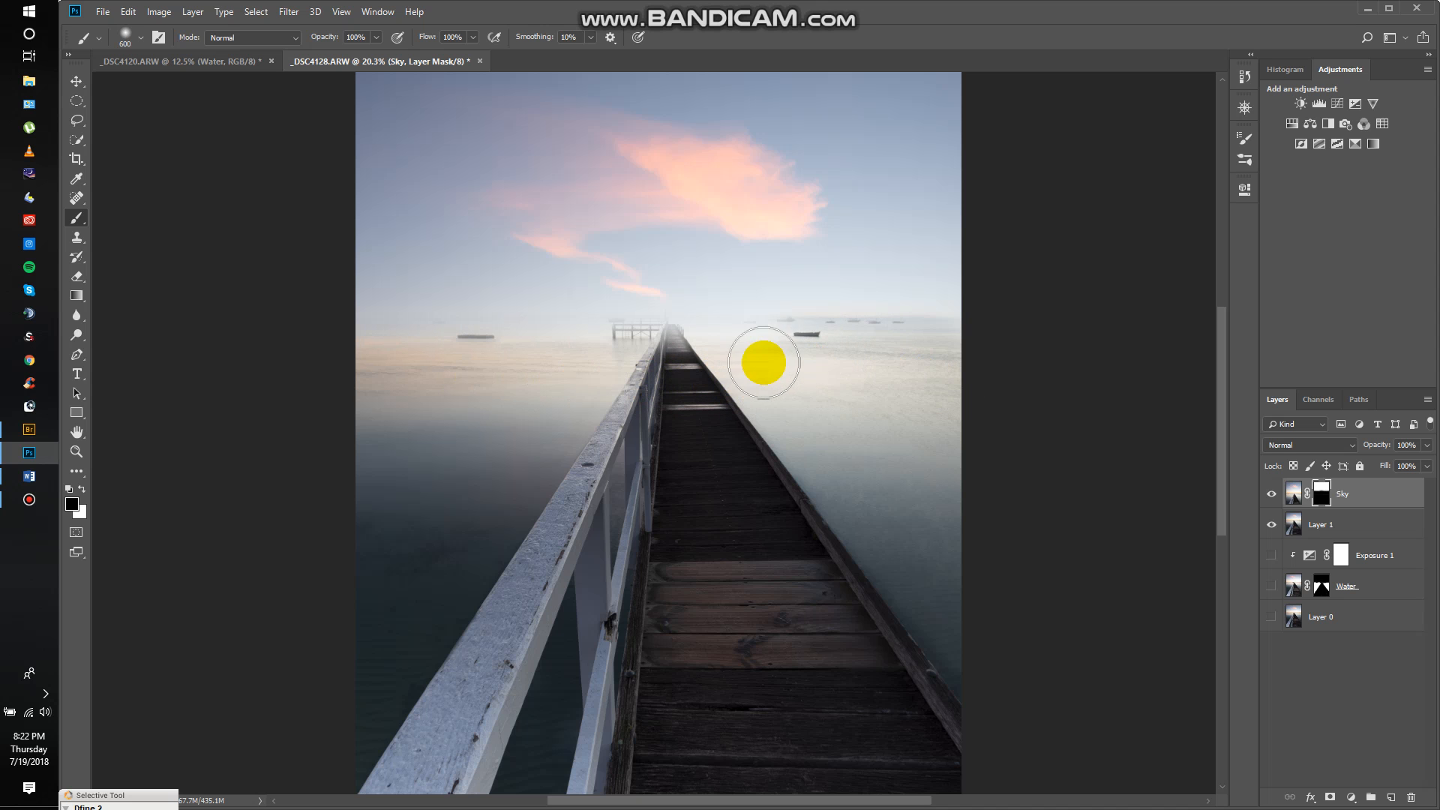
{"action": "left_click_drag", "start_coordinate": [762, 363], "coordinate": [376, 354]}
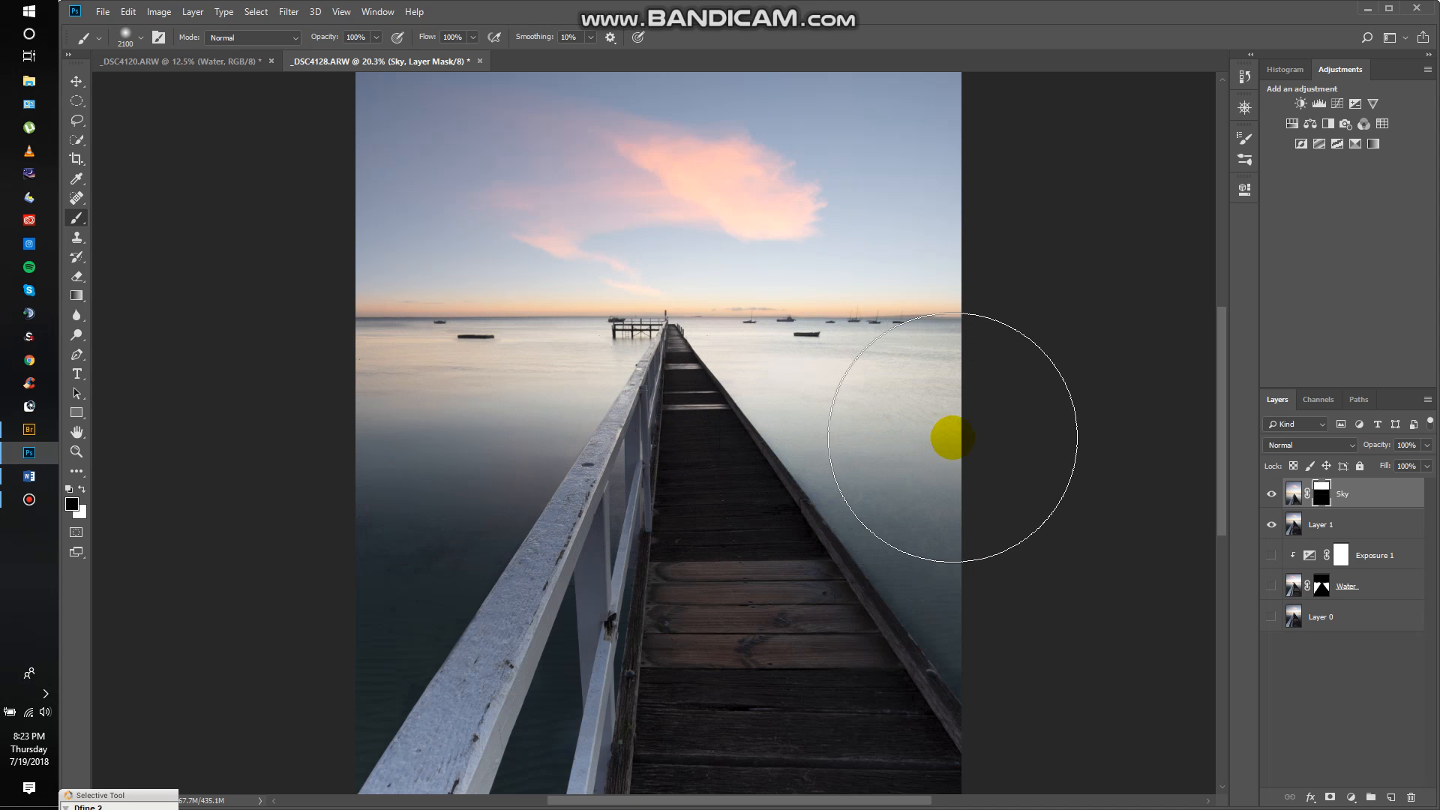
{"action": "mouse_move", "coordinate": [593, 438]}
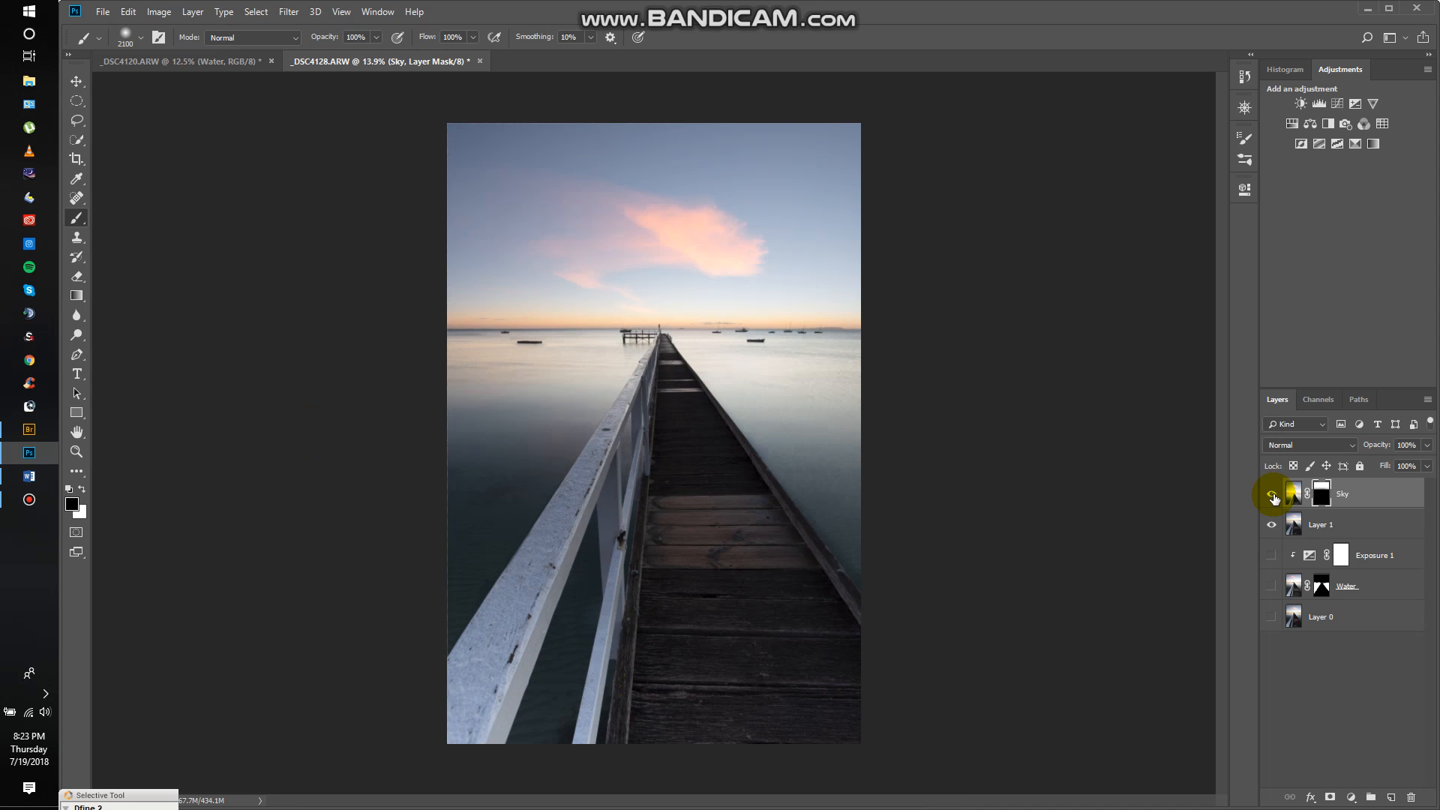
Step: Toggle the Sky layer to compare, then mask-fade the cloud's left wisp into the sky
{"action": "left_click", "coordinate": [1273, 494]}
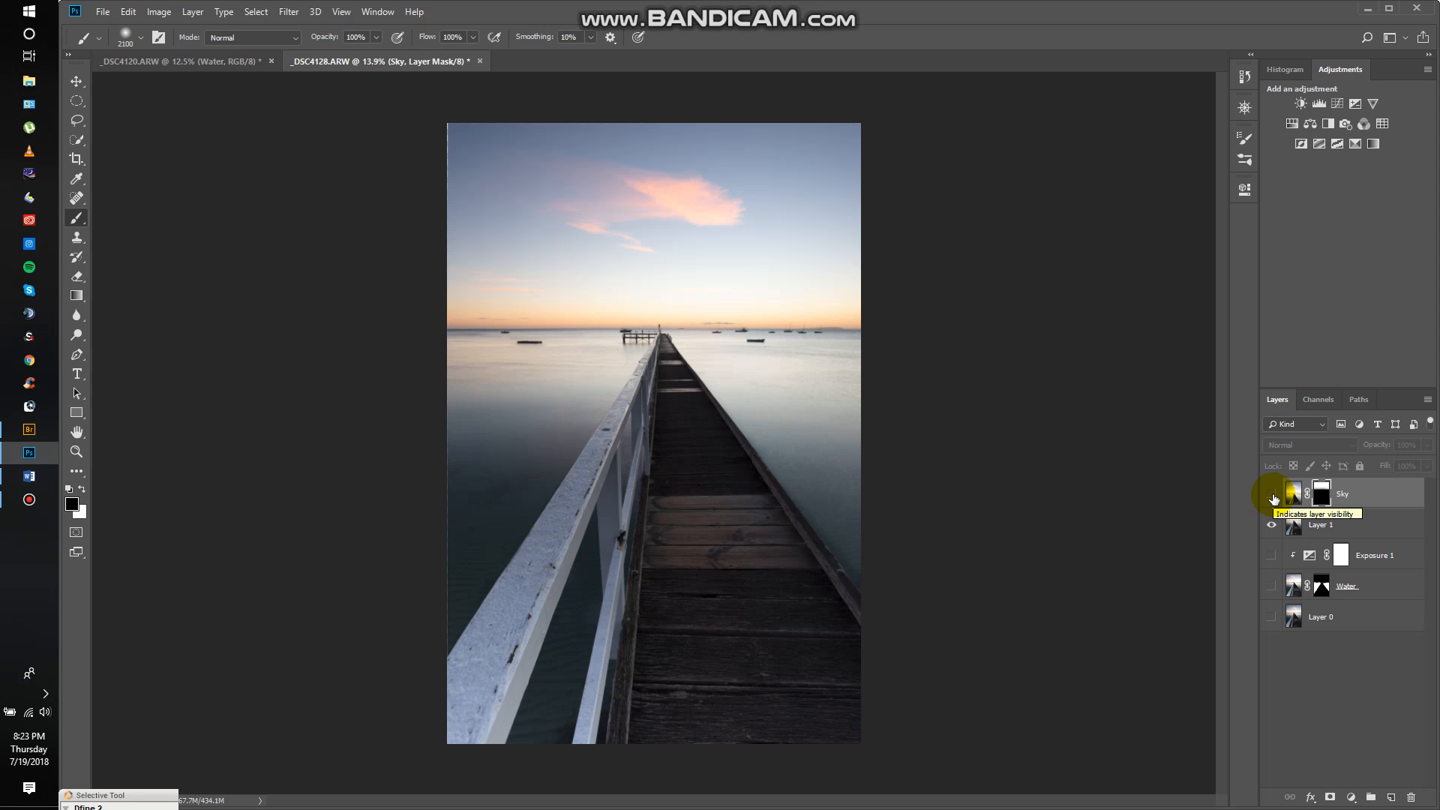
{"action": "left_click", "coordinate": [1270, 494]}
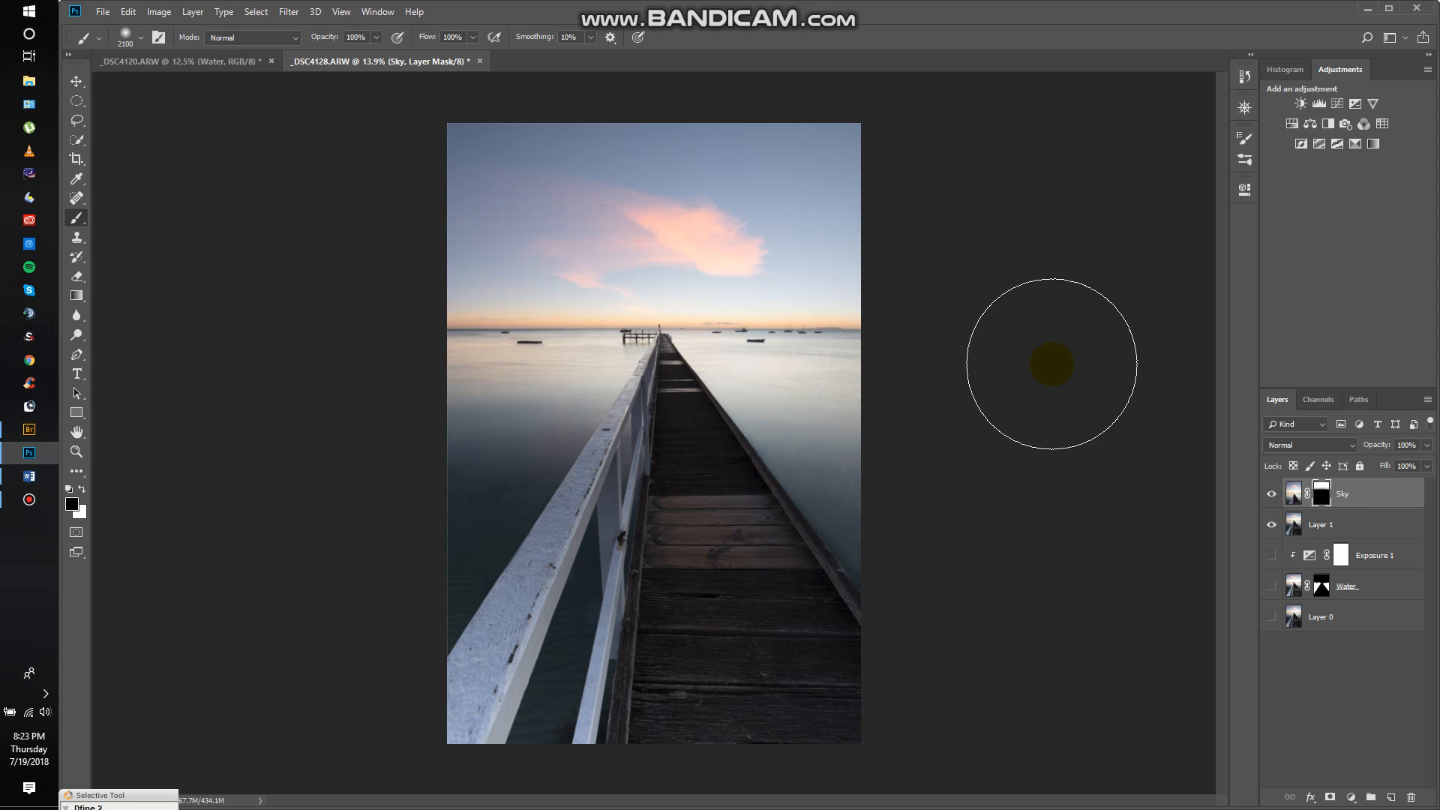
{"action": "left_click_drag", "start_coordinate": [1051, 363], "coordinate": [575, 250]}
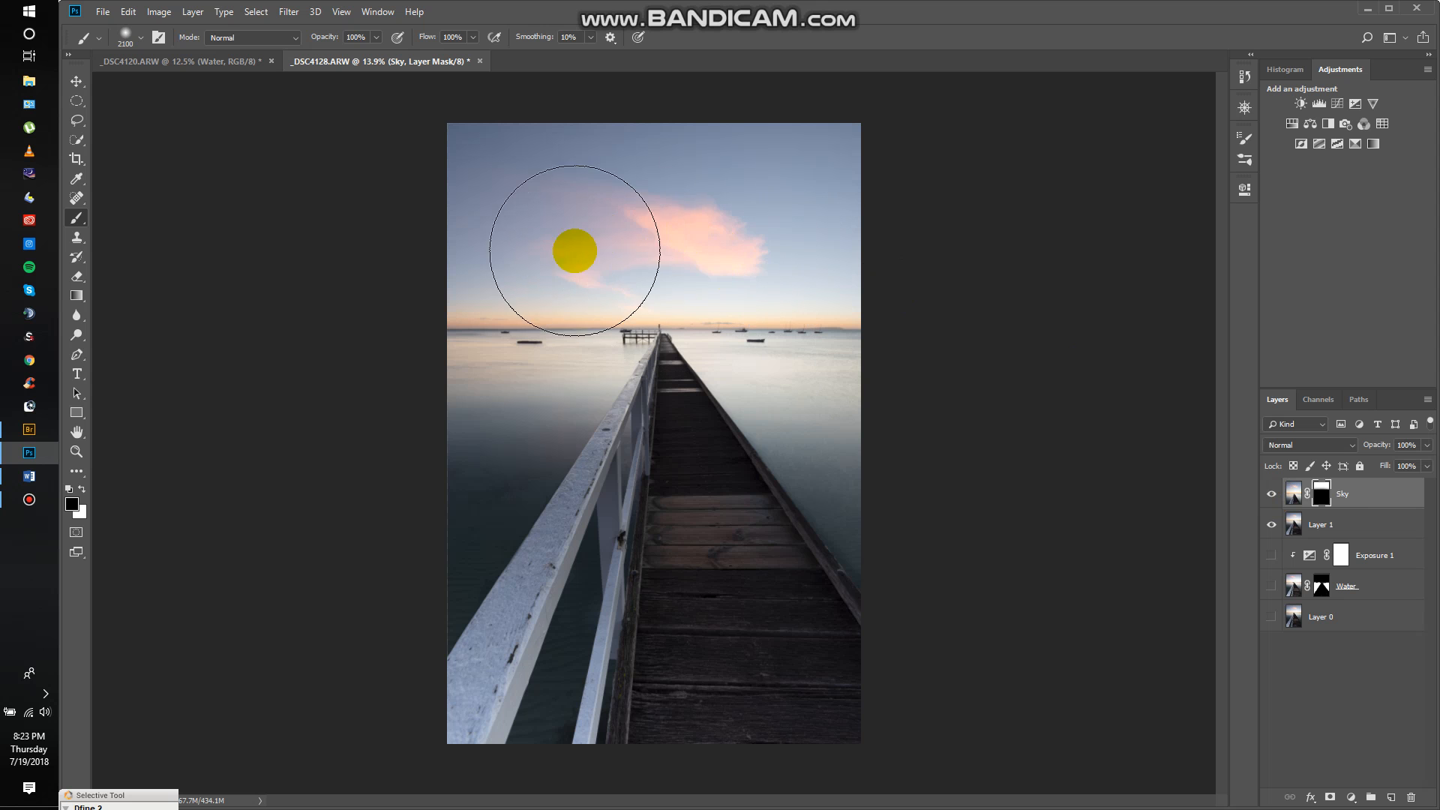
{"action": "left_click_drag", "start_coordinate": [574, 250], "coordinate": [669, 345]}
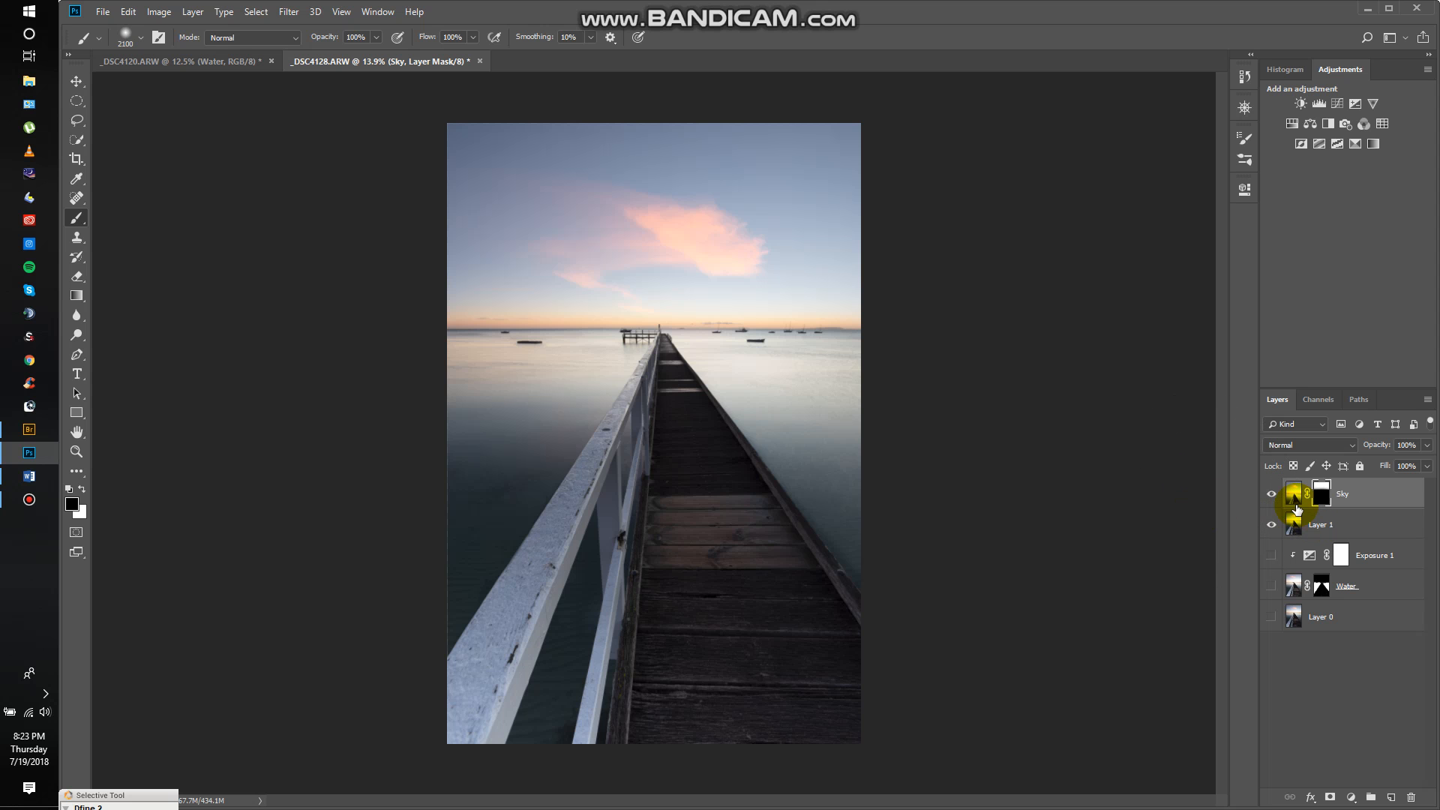
{"action": "mouse_move", "coordinate": [1320, 496]}
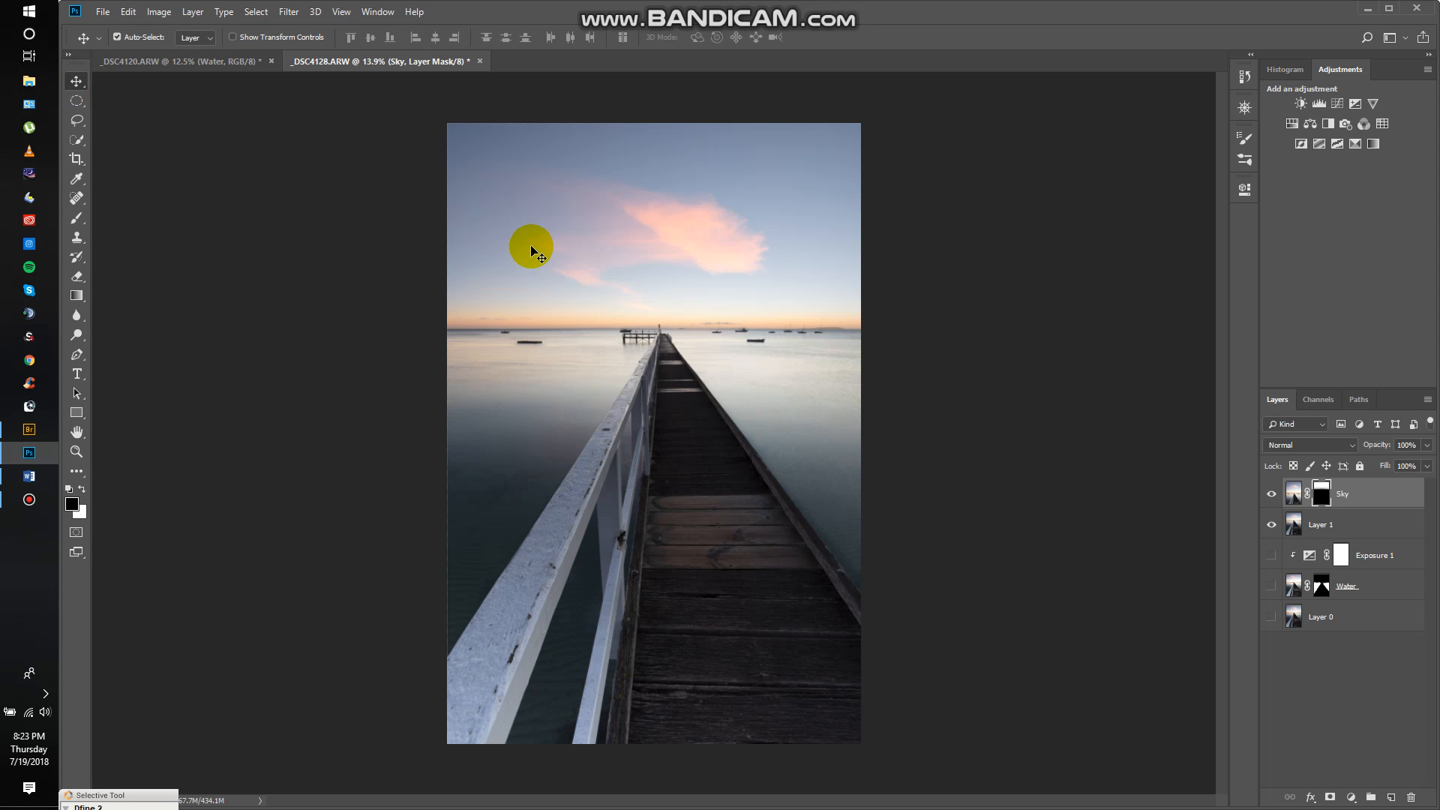
{"action": "mouse_move", "coordinate": [1029, 306]}
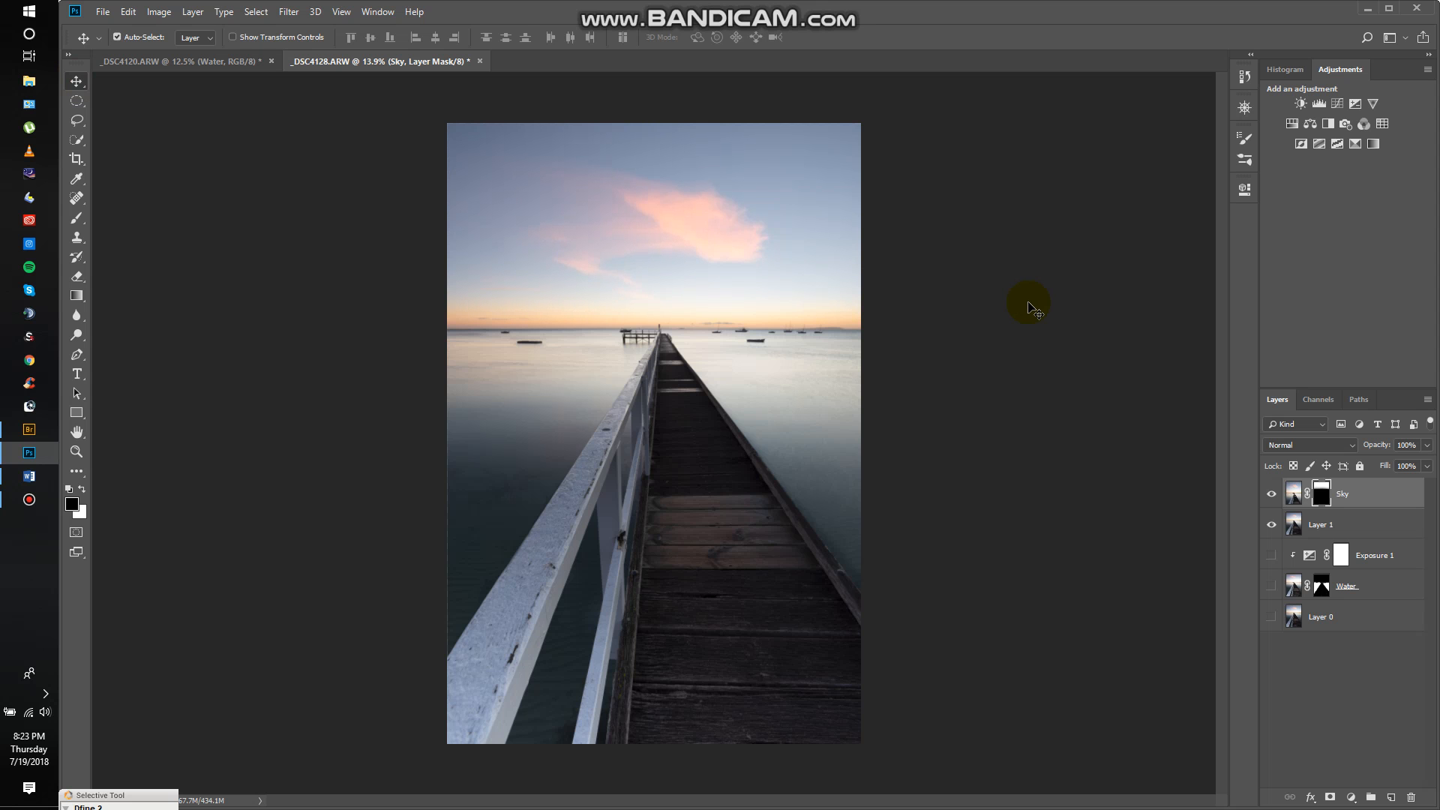
{"action": "mouse_move", "coordinate": [1030, 312]}
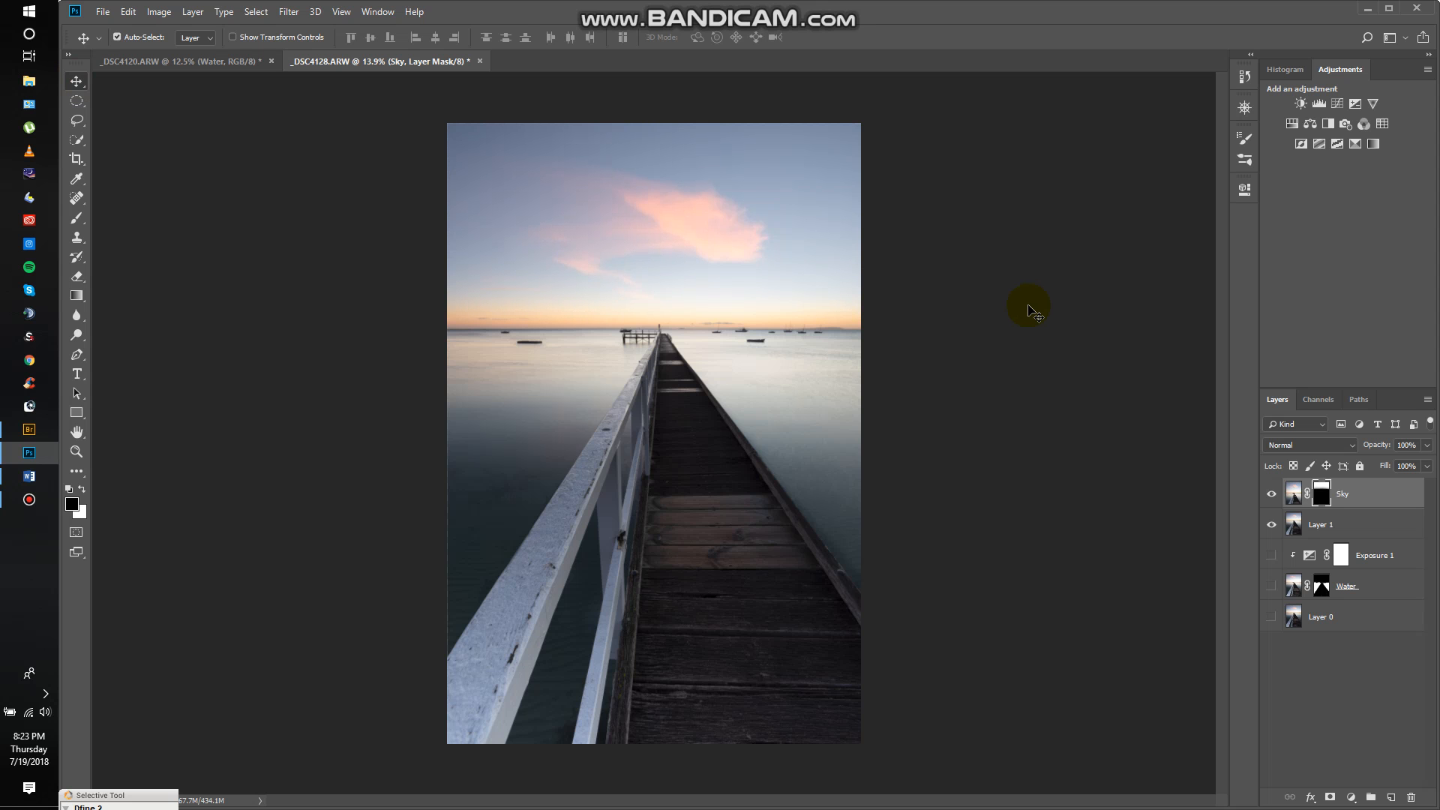
{"action": "mouse_move", "coordinate": [1201, 461]}
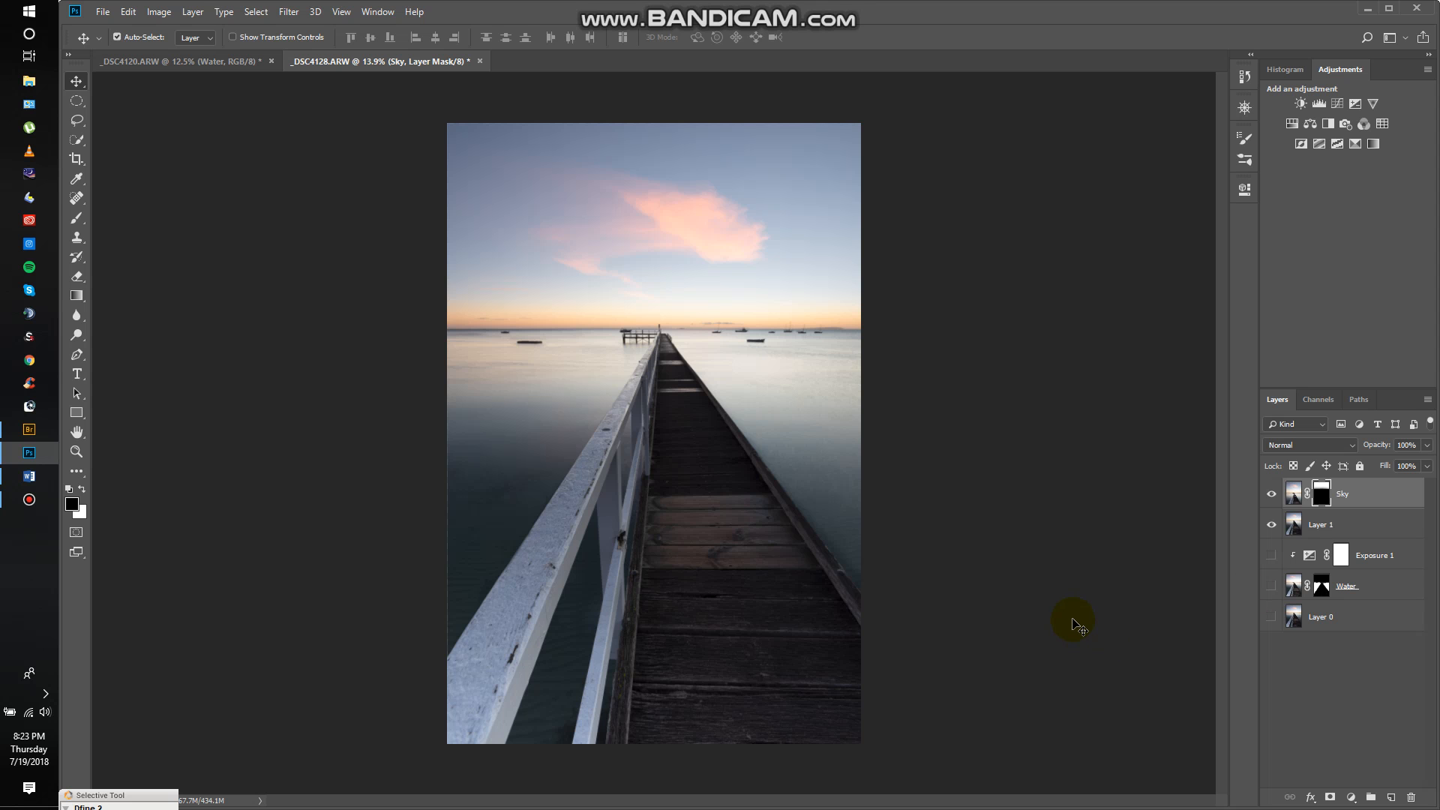
{"action": "mouse_move", "coordinate": [1068, 620]}
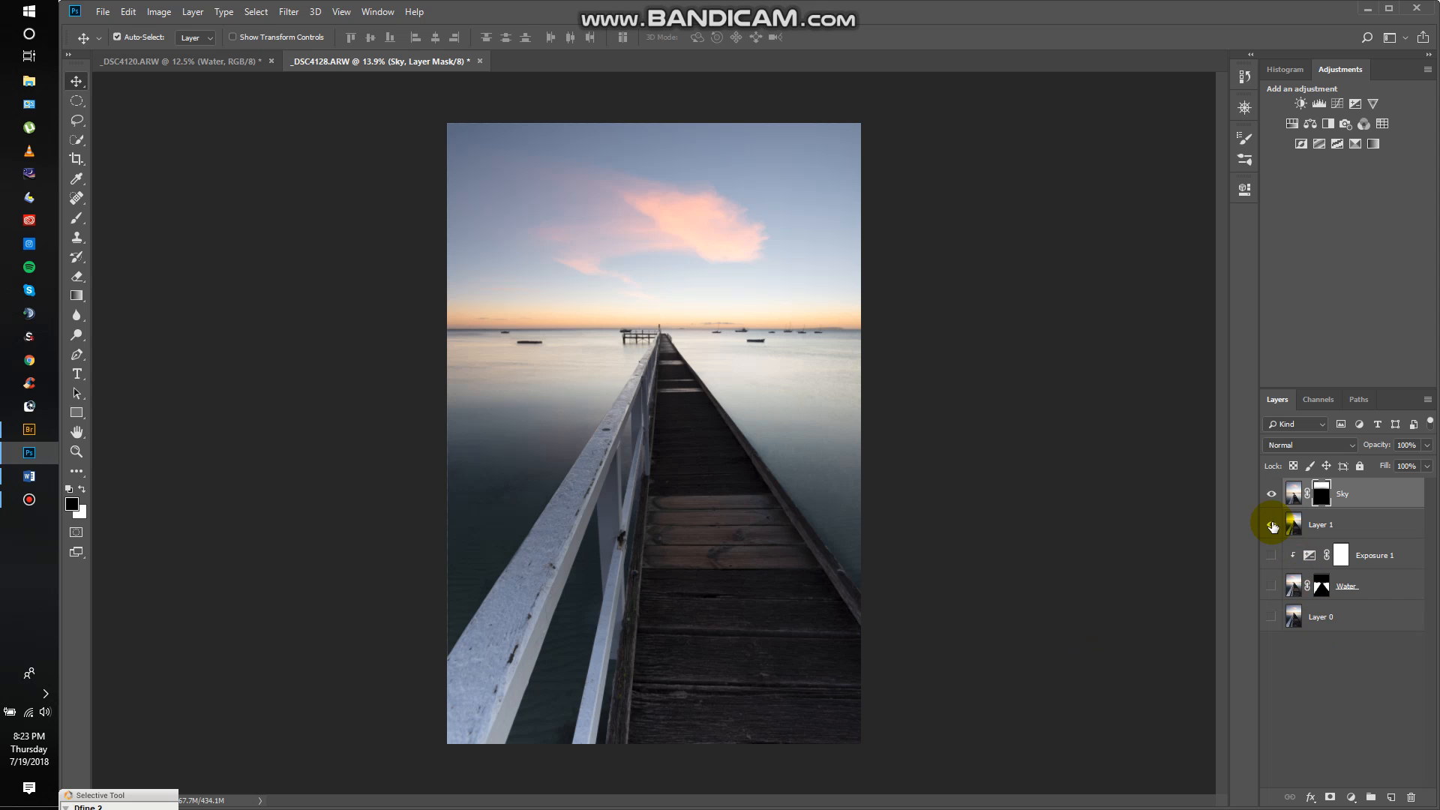
{"action": "left_click", "coordinate": [1270, 525]}
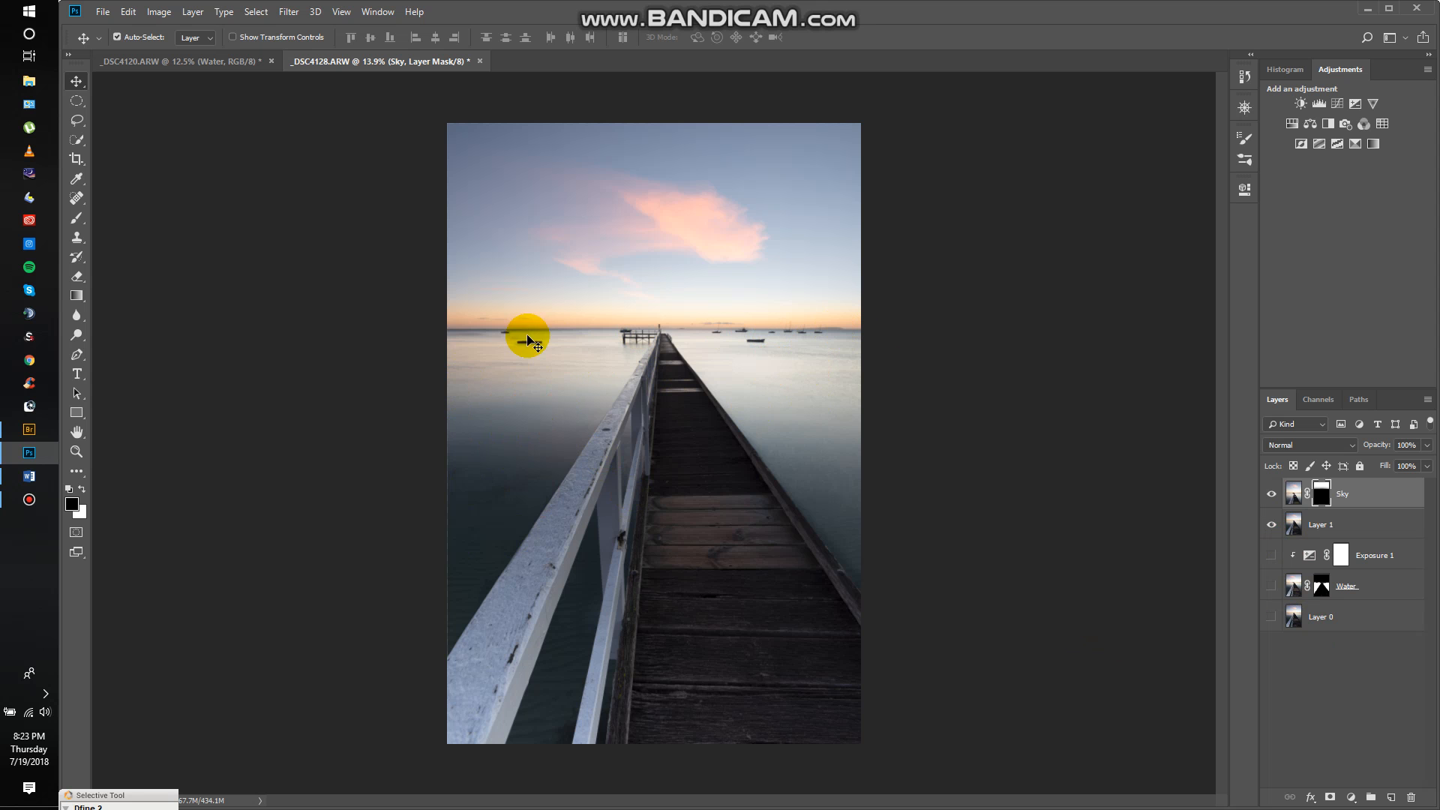
{"action": "mouse_move", "coordinate": [729, 397]}
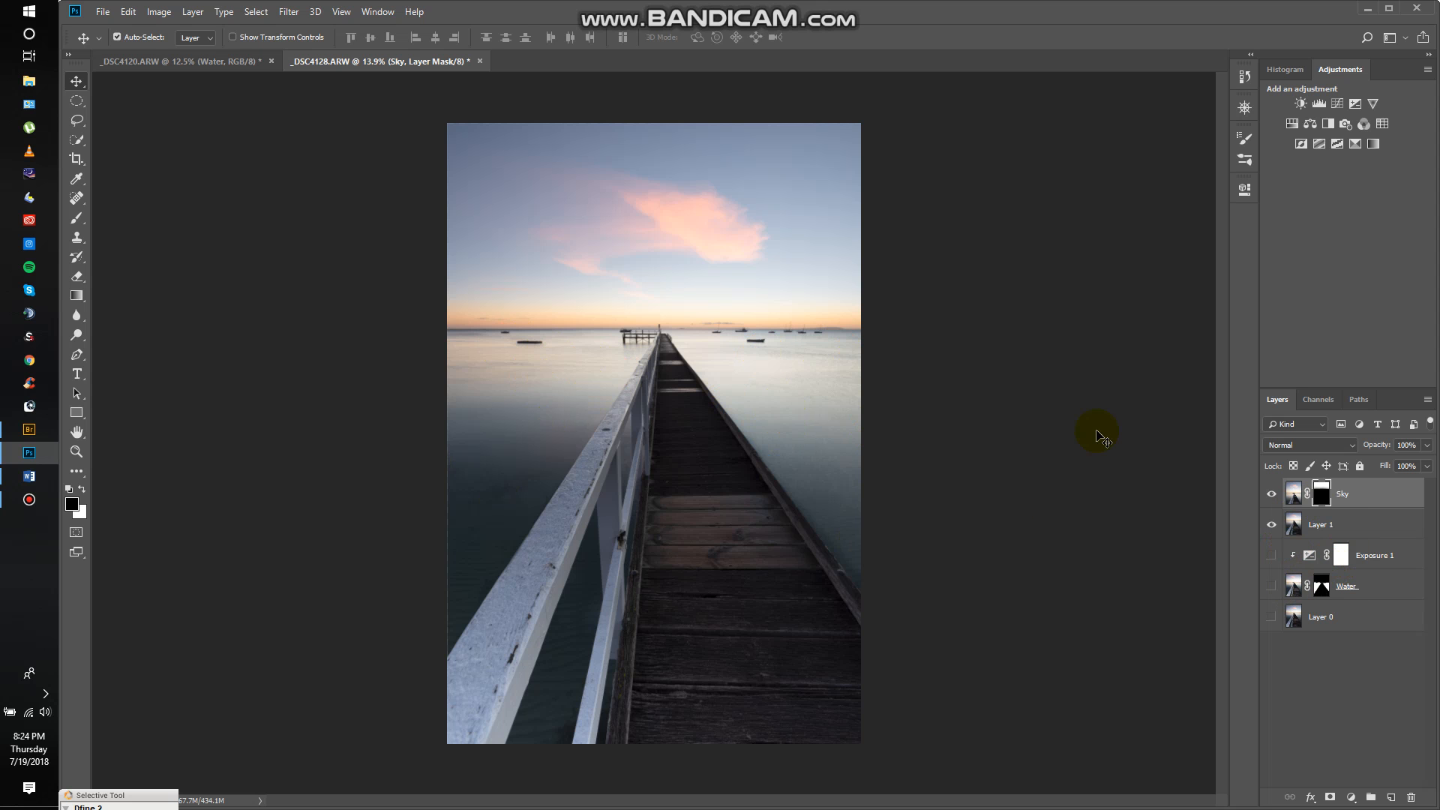
{"action": "mouse_move", "coordinate": [711, 447]}
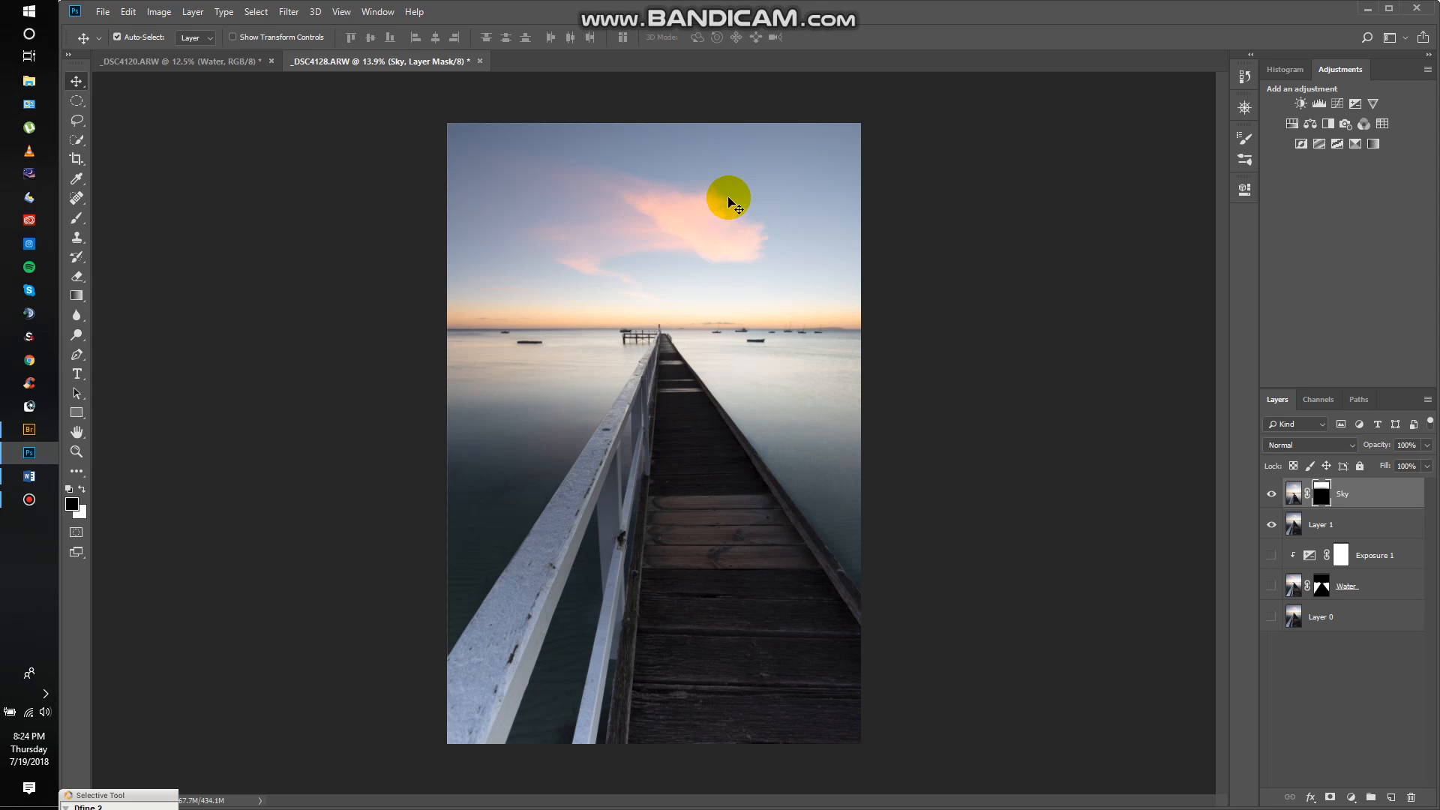
{"action": "mouse_move", "coordinate": [1021, 250]}
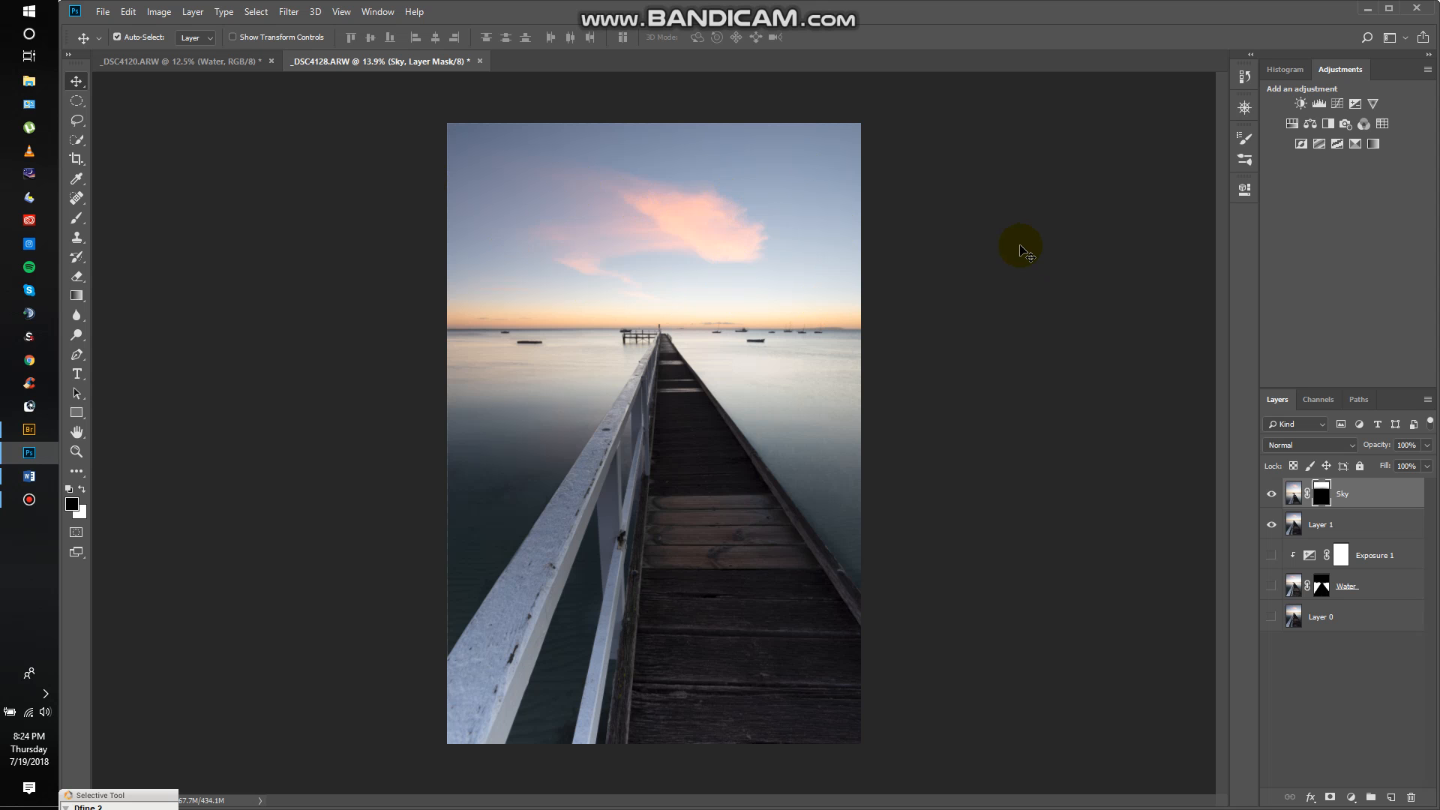
{"action": "mouse_move", "coordinate": [919, 342]}
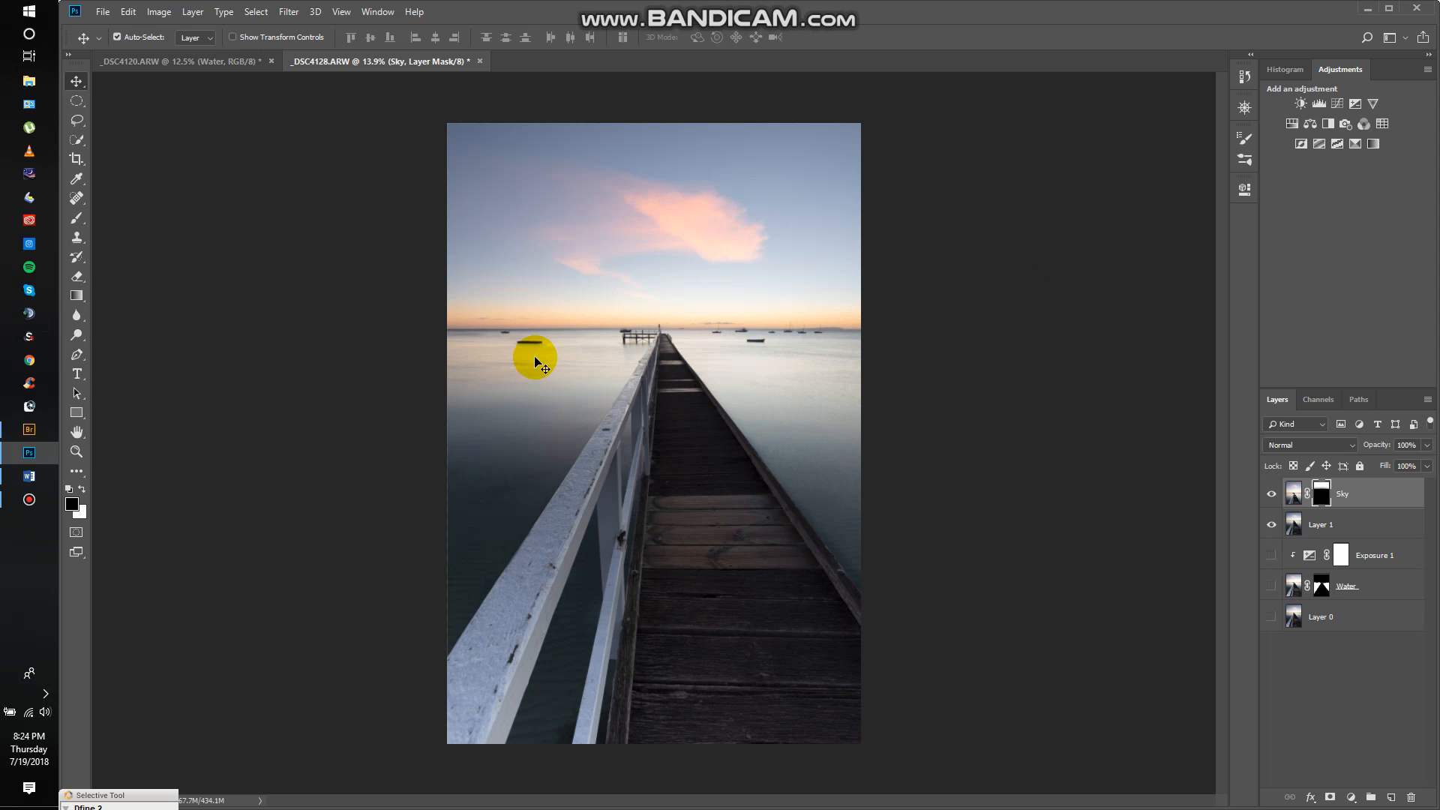
{"action": "mouse_move", "coordinate": [527, 367]}
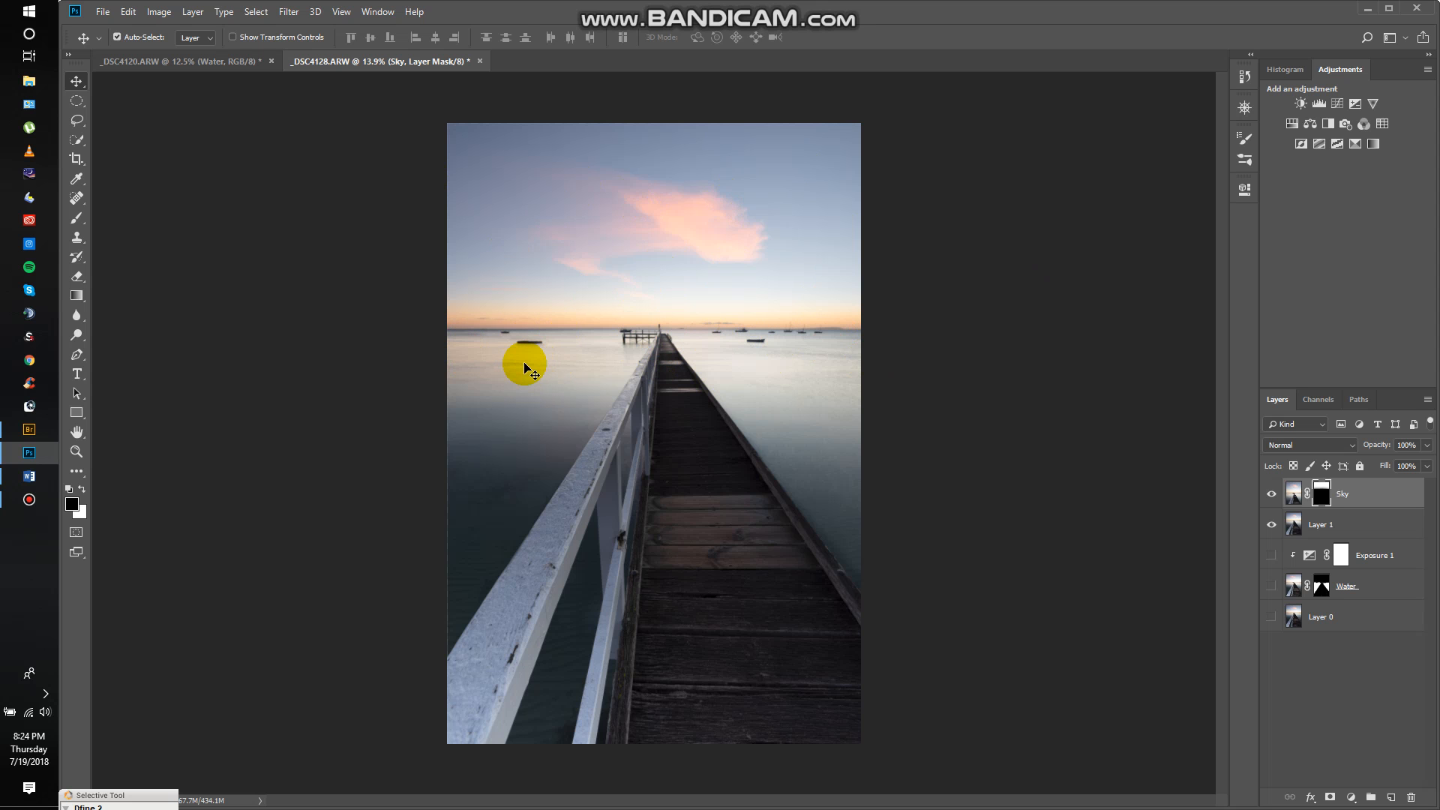
{"action": "mouse_move", "coordinate": [778, 328]}
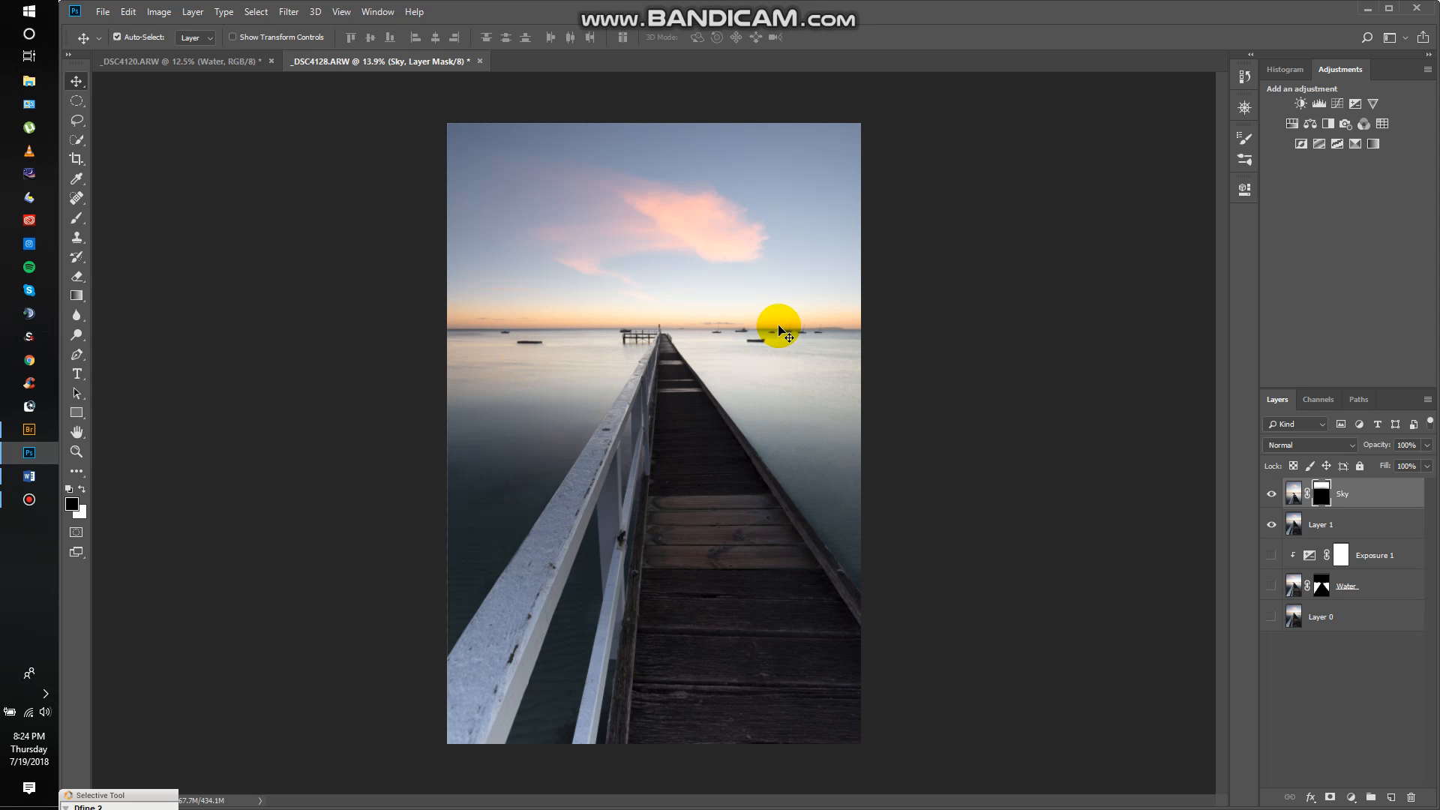
{"action": "mouse_move", "coordinate": [1059, 614]}
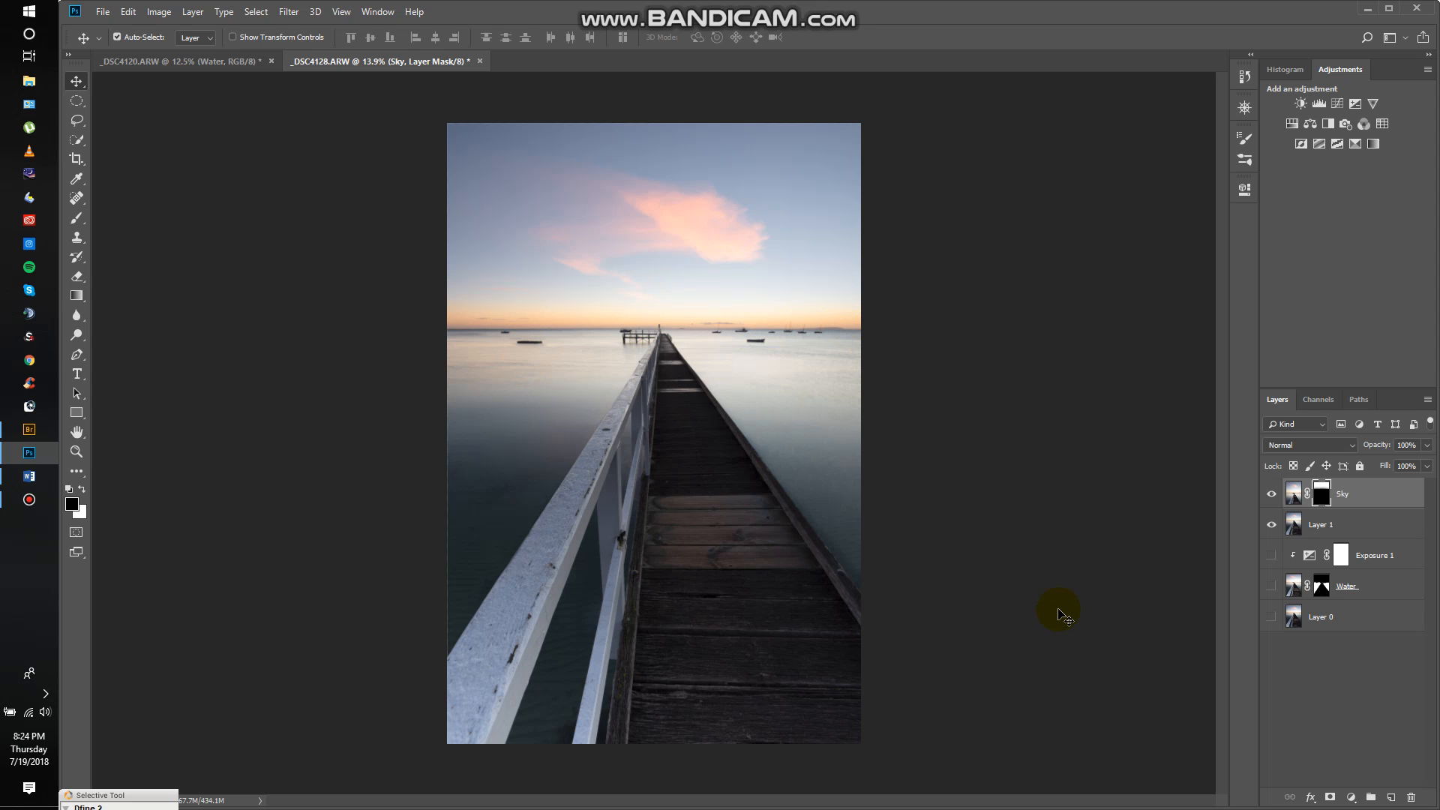